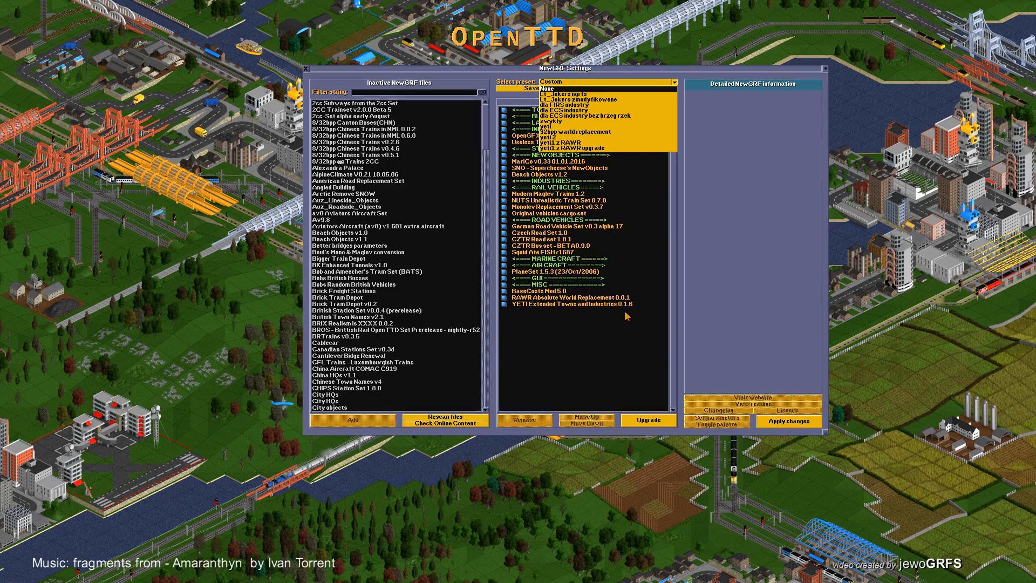
pyautogui.moveTo(615, 322)
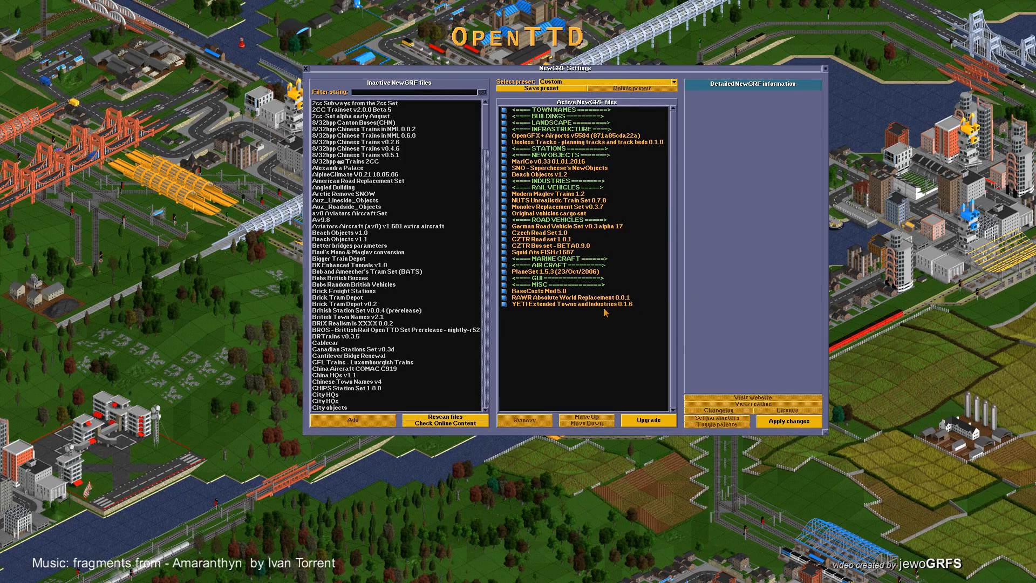
# View the readme of the active YETI Extended Towns and Industries NewGRF.
pyautogui.click(582, 304)
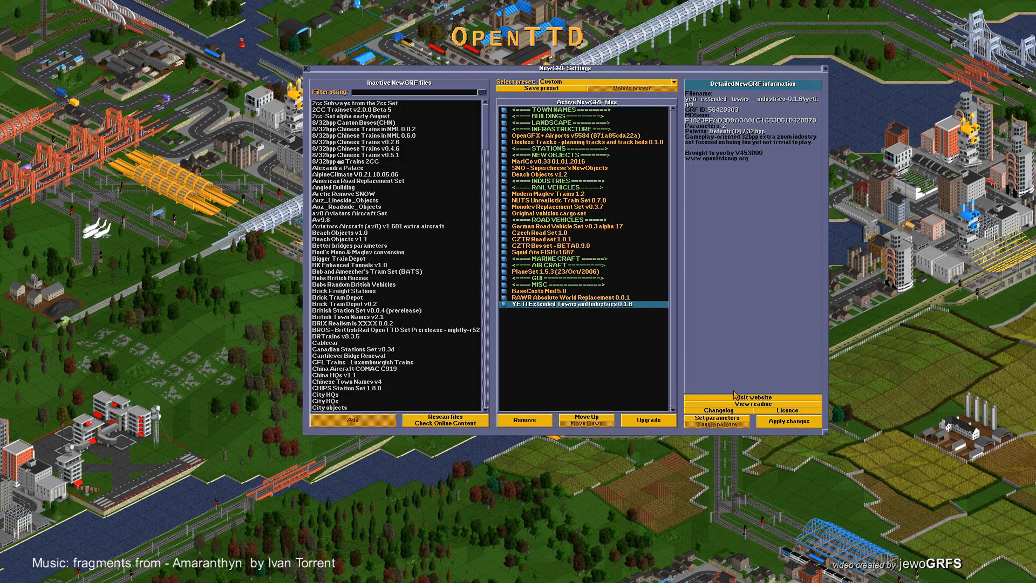
pyautogui.click(747, 400)
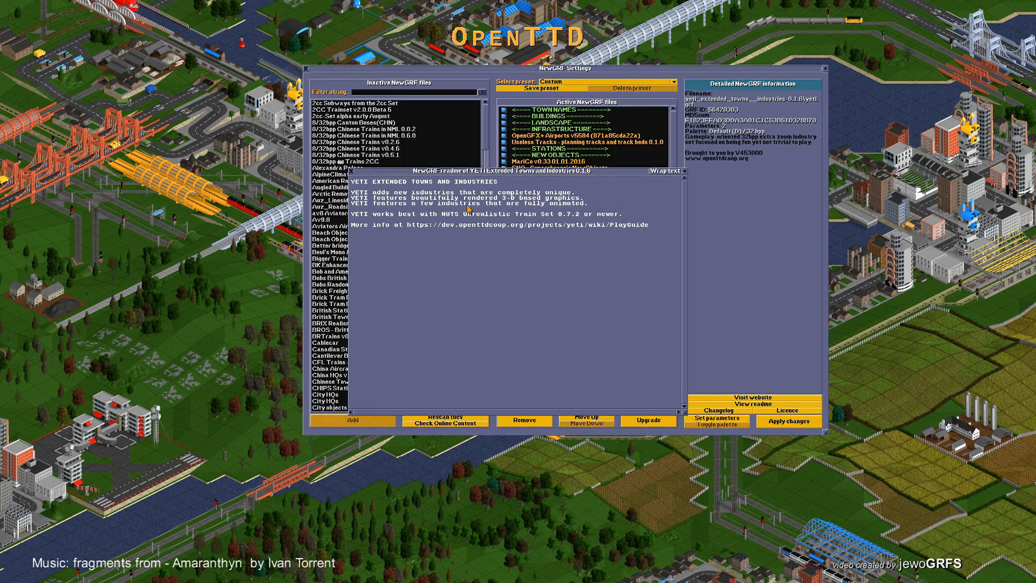
pyautogui.moveTo(564, 206)
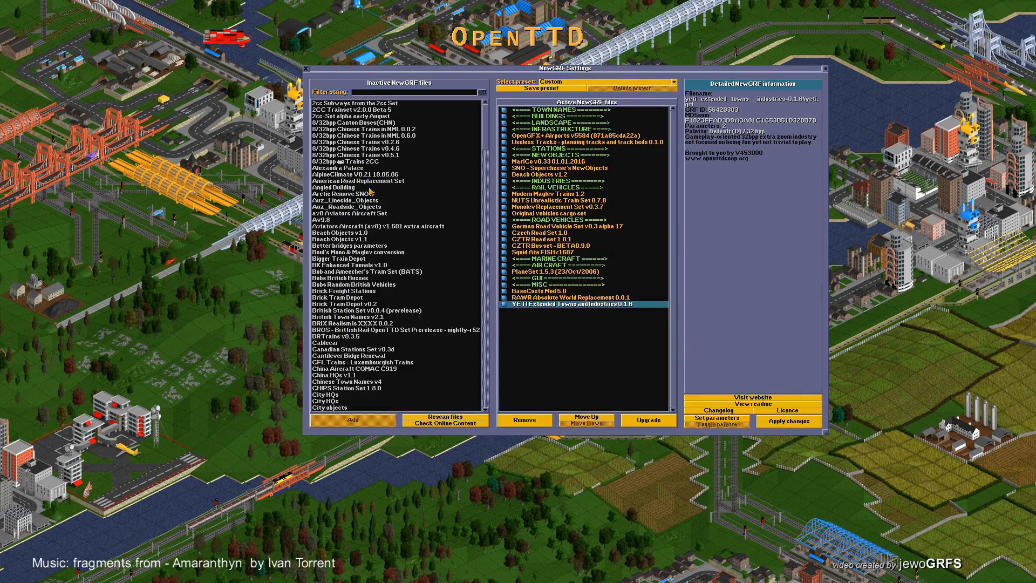
pyautogui.moveTo(609, 310)
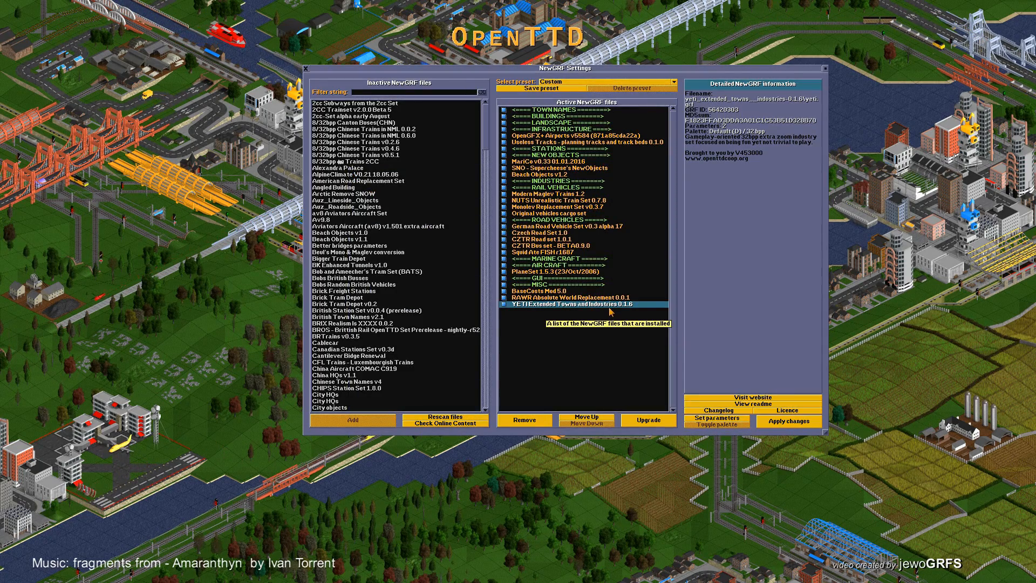
pyautogui.moveTo(532, 310)
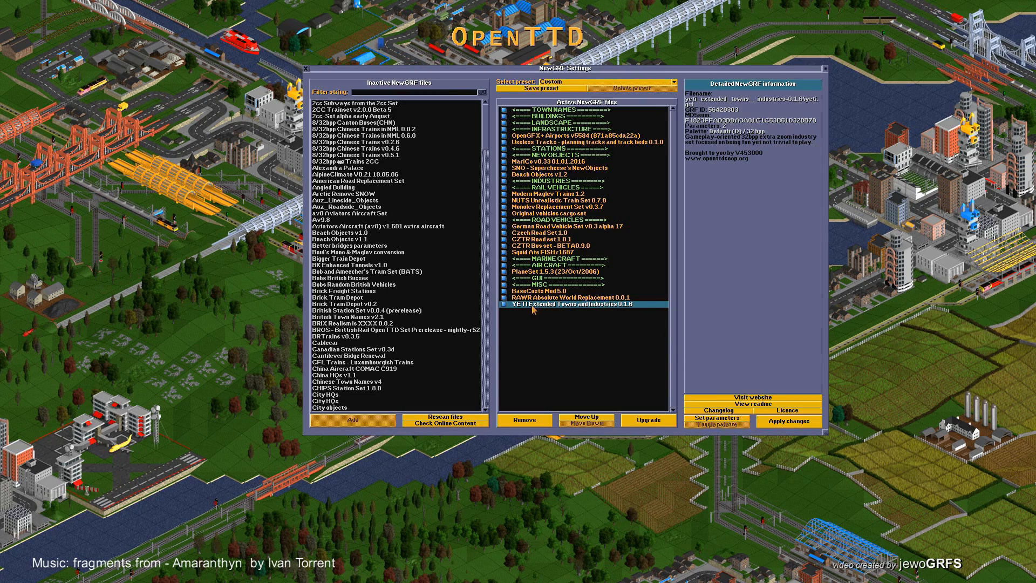
pyautogui.moveTo(522, 311)
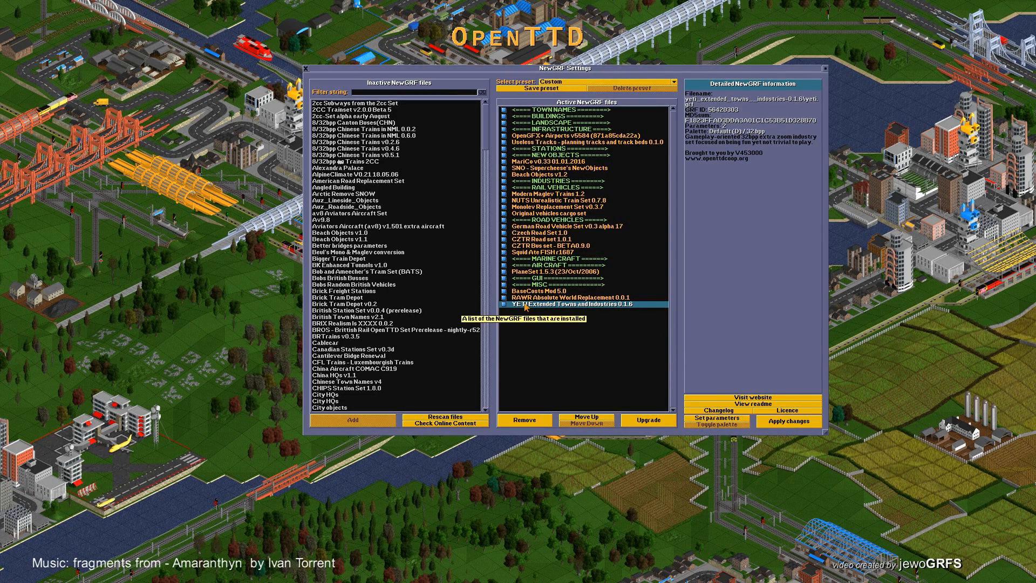
pyautogui.moveTo(539, 199)
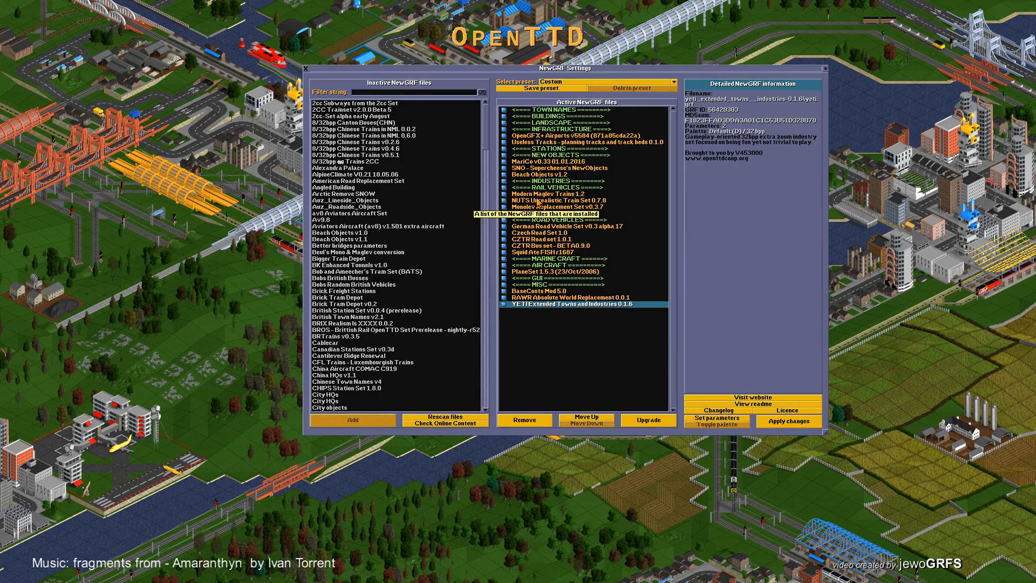
# Show the online content details of YETI Extended Towns & Industries via a 'yeti' filter.
pyautogui.click(561, 200)
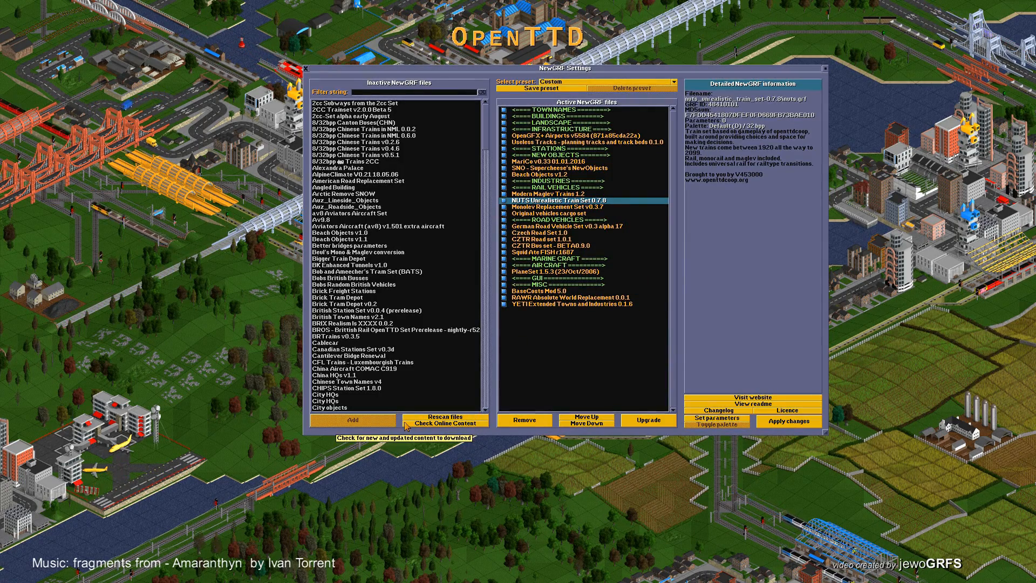
pyautogui.click(444, 422)
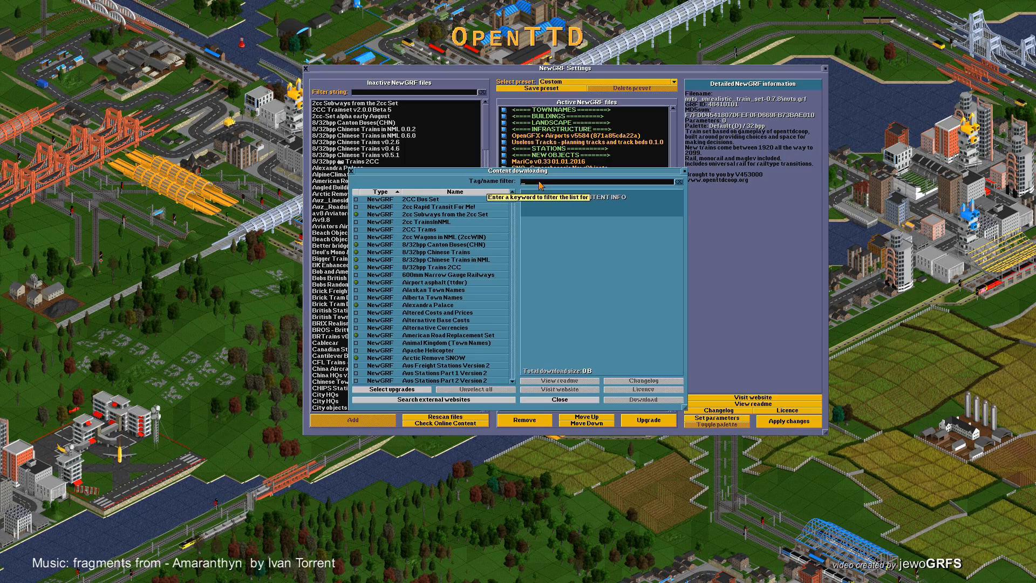
pyautogui.write('yeti')
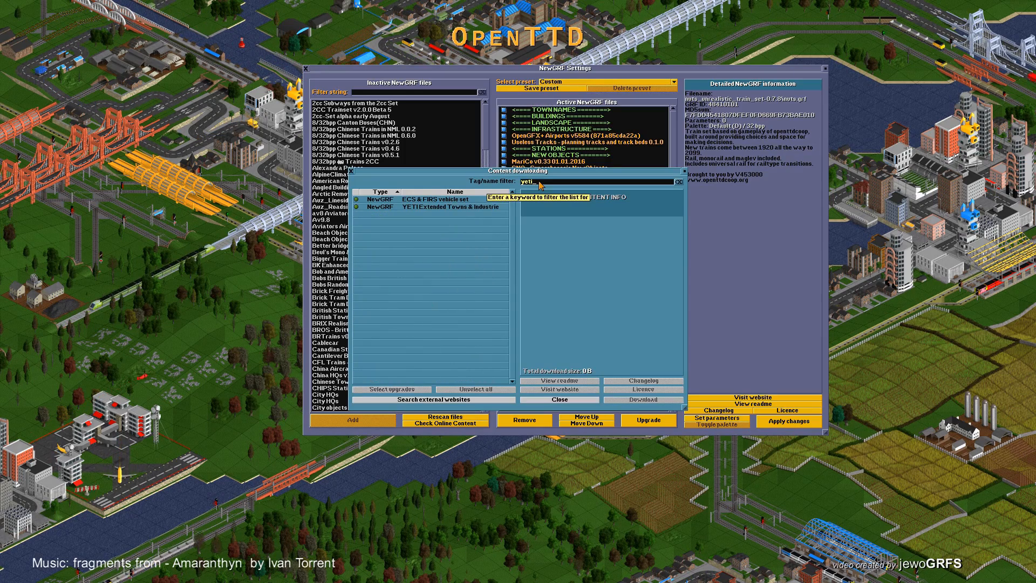
pyautogui.click(449, 208)
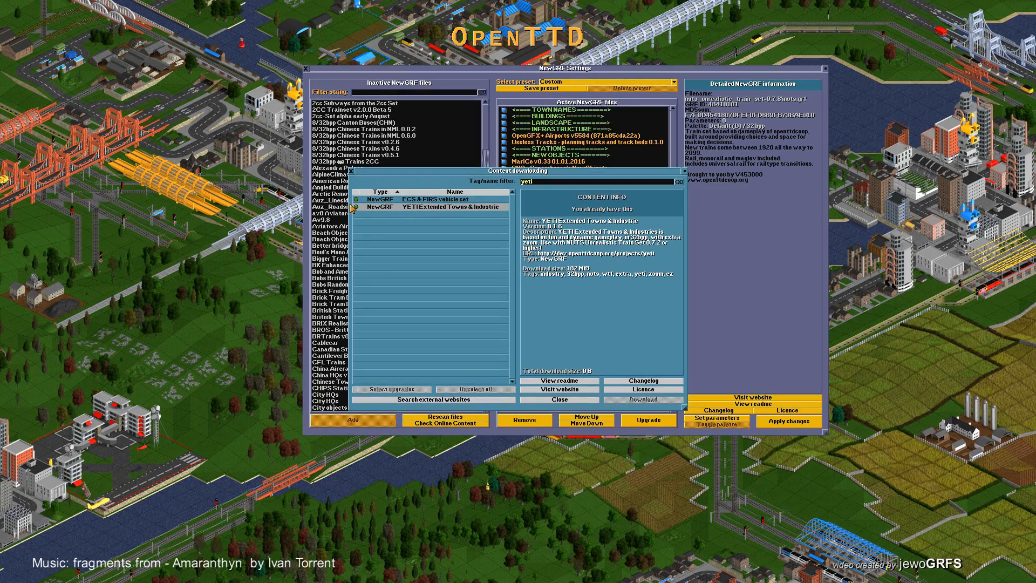
pyautogui.moveTo(632, 406)
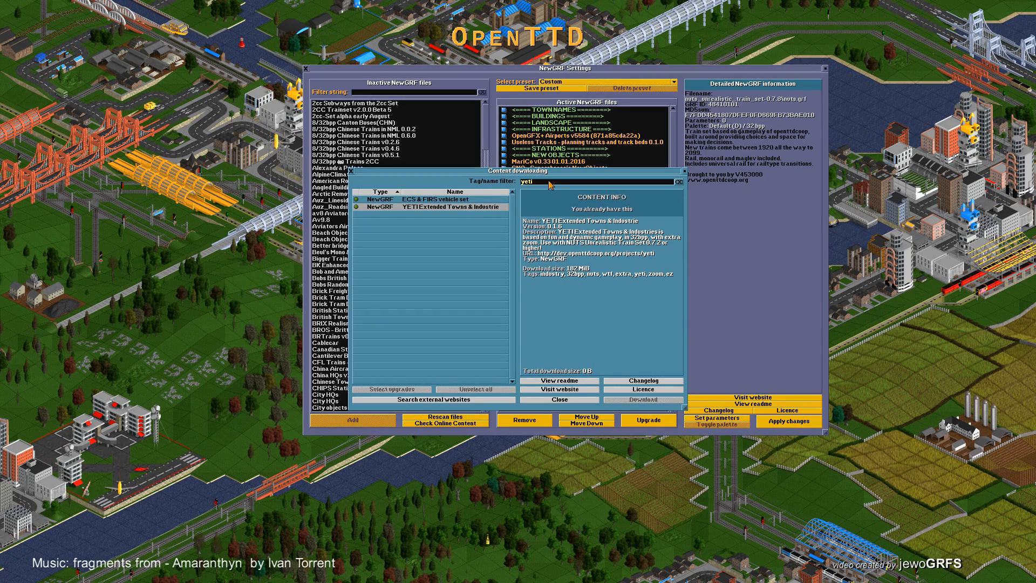
# Change the online content filter from 'yeti' to 'nuts'.
pyautogui.press('BackSpace')
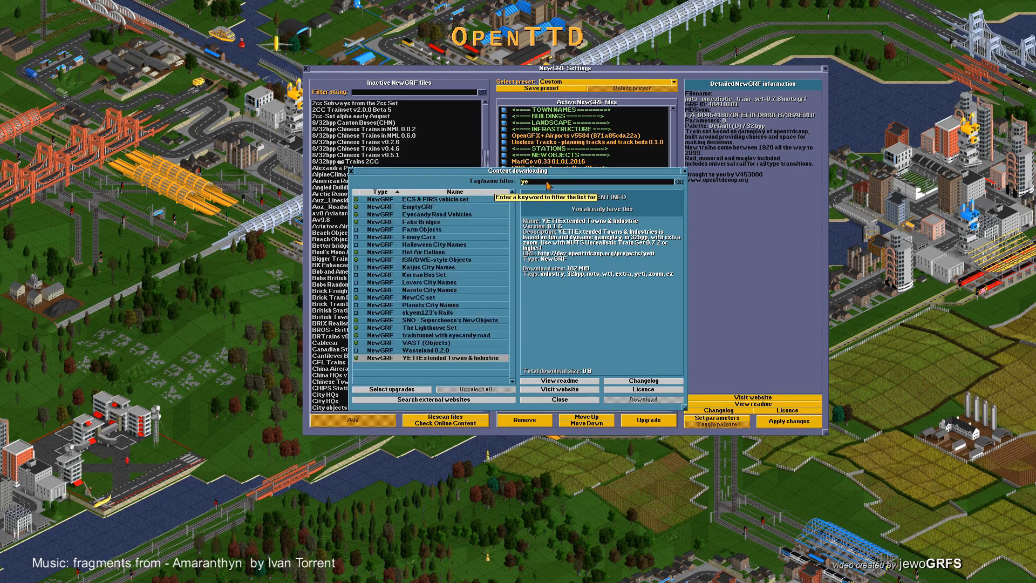
pyautogui.write('nut')
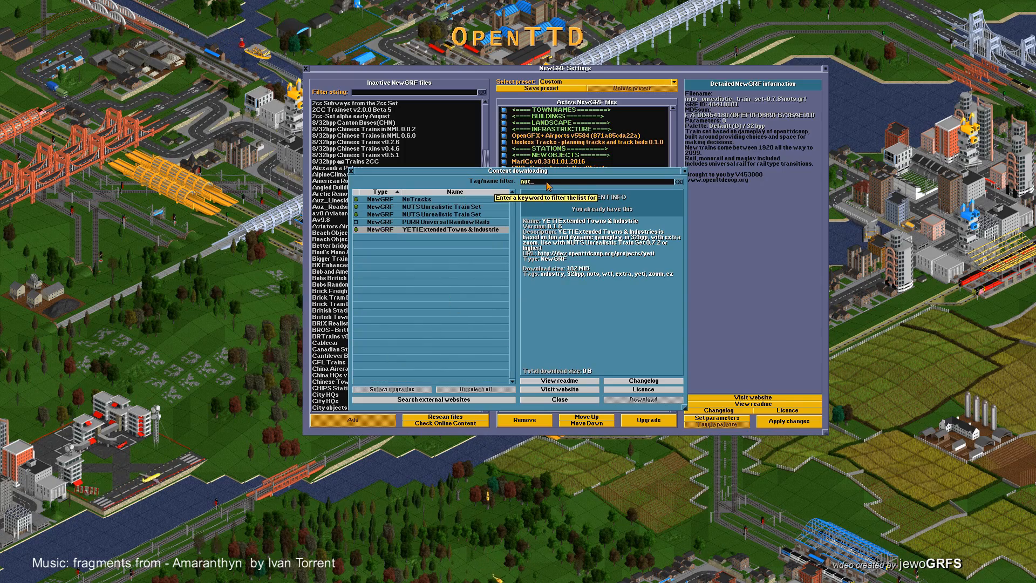
pyautogui.write('s')
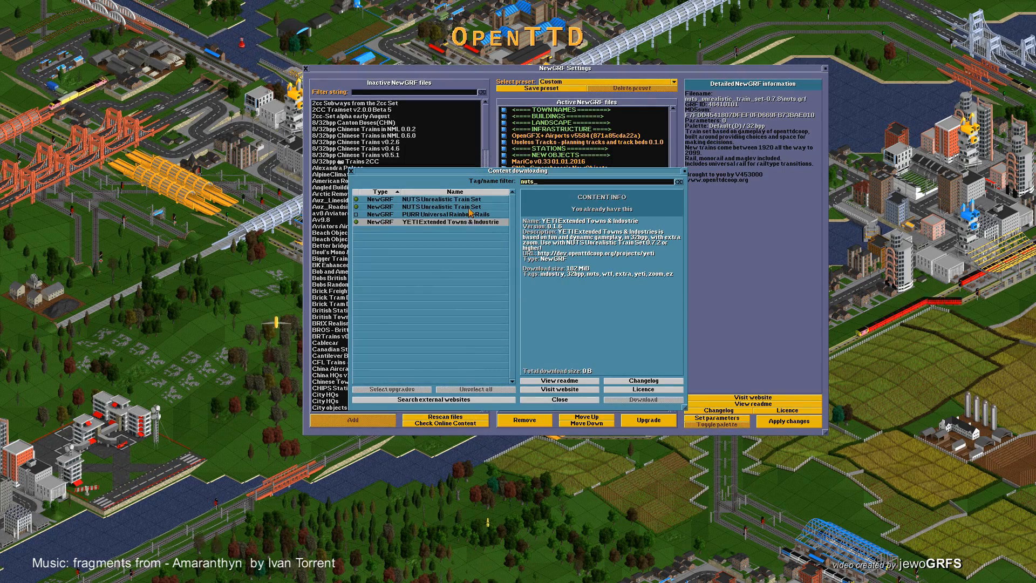
pyautogui.moveTo(464, 223)
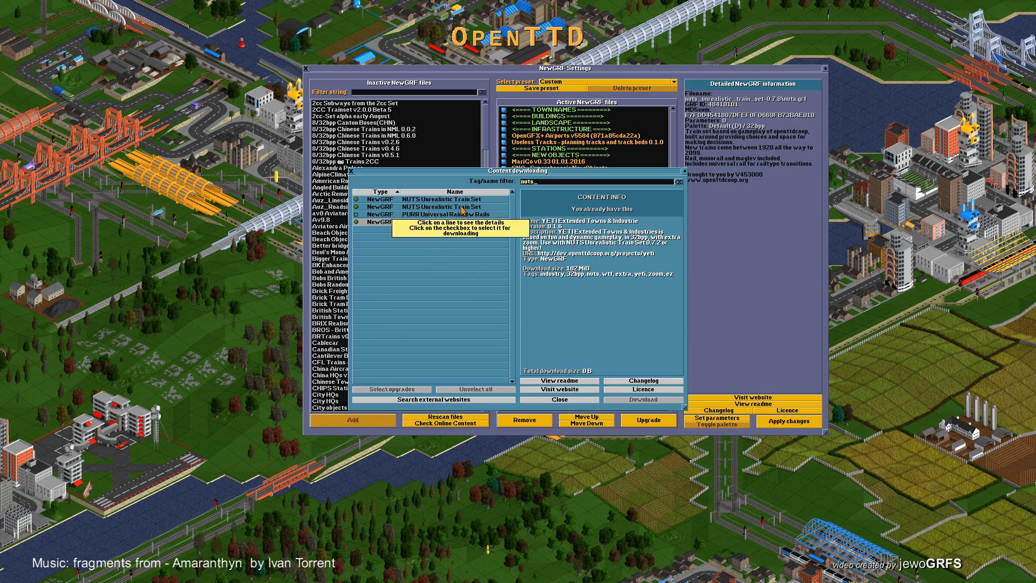
# Read the details and changelog of the first NUTS Unrealistic Train Set entry.
pyautogui.click(454, 206)
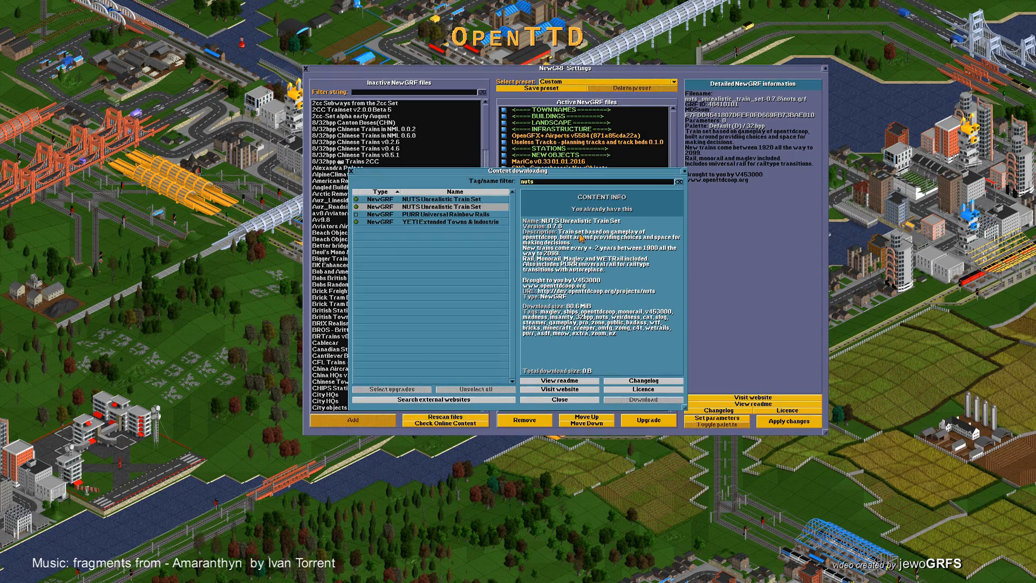
pyautogui.click(449, 206)
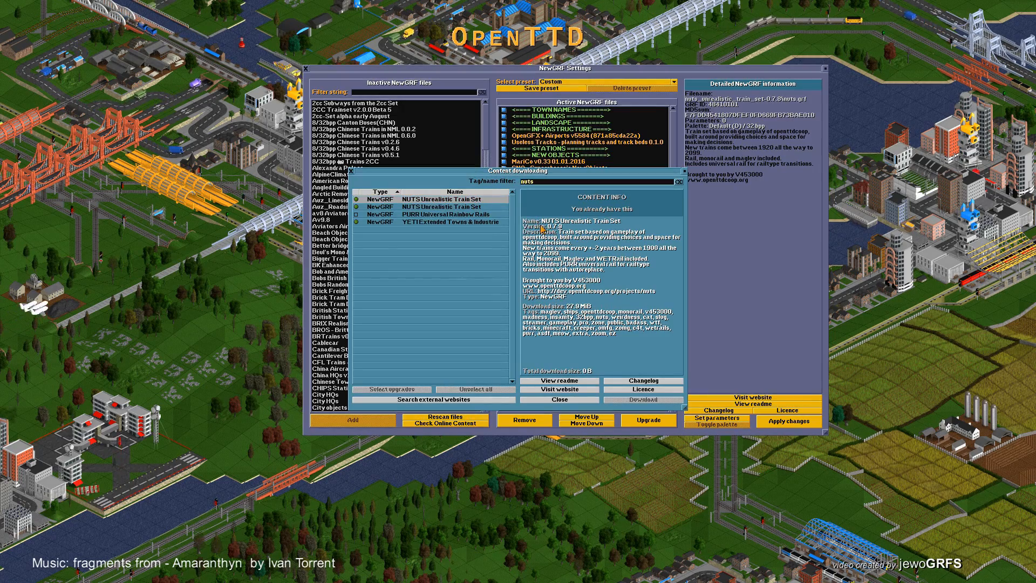
pyautogui.moveTo(463, 216)
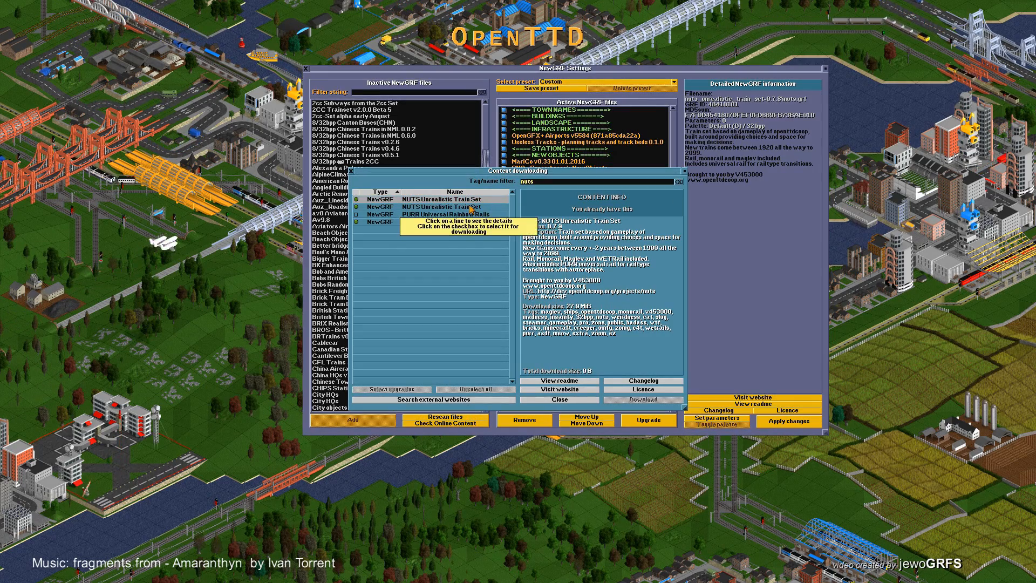
pyautogui.click(641, 381)
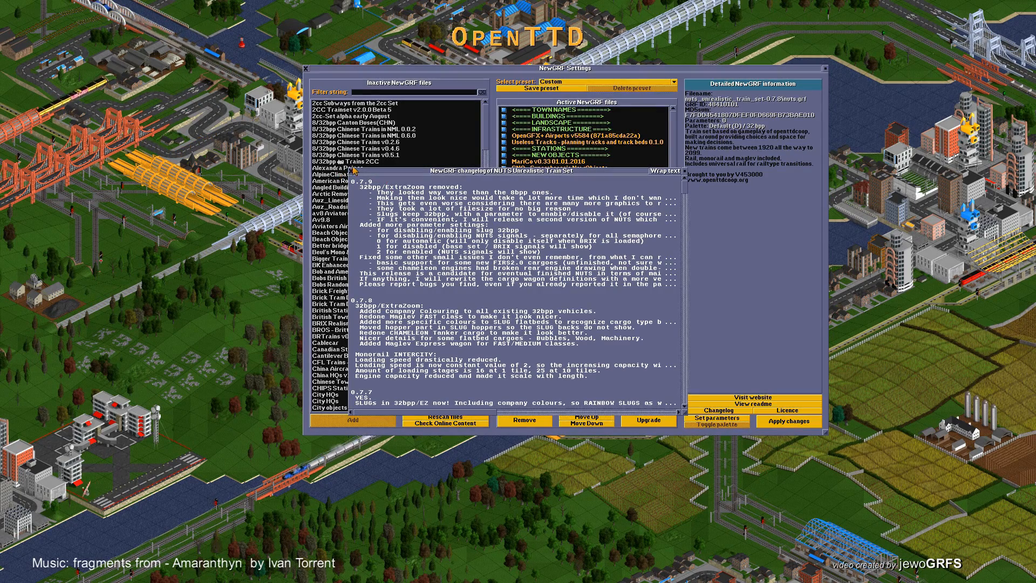
pyautogui.click(443, 425)
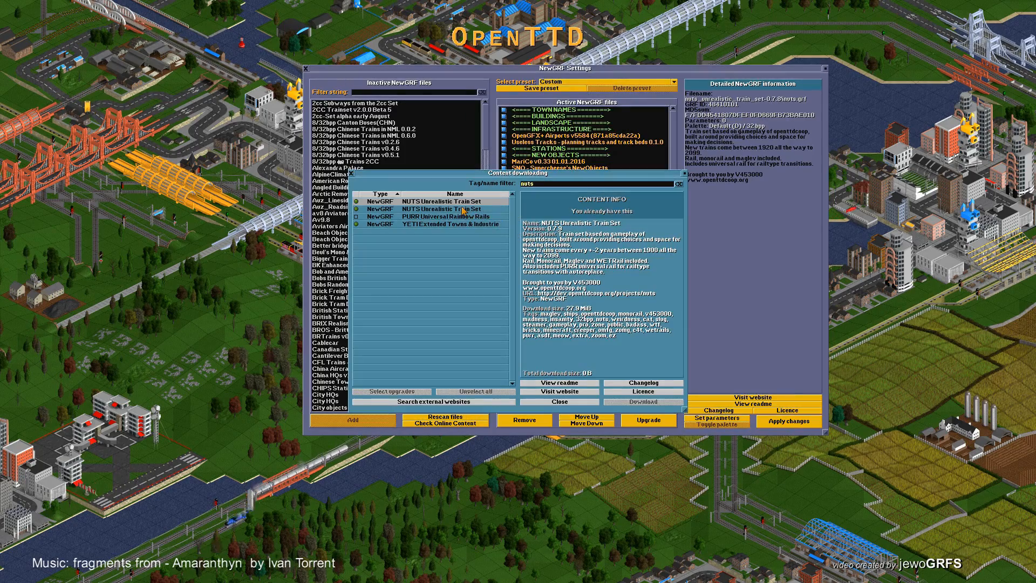
# Read the changelog of the other NUTS Unrealistic Train Set entry.
pyautogui.click(436, 208)
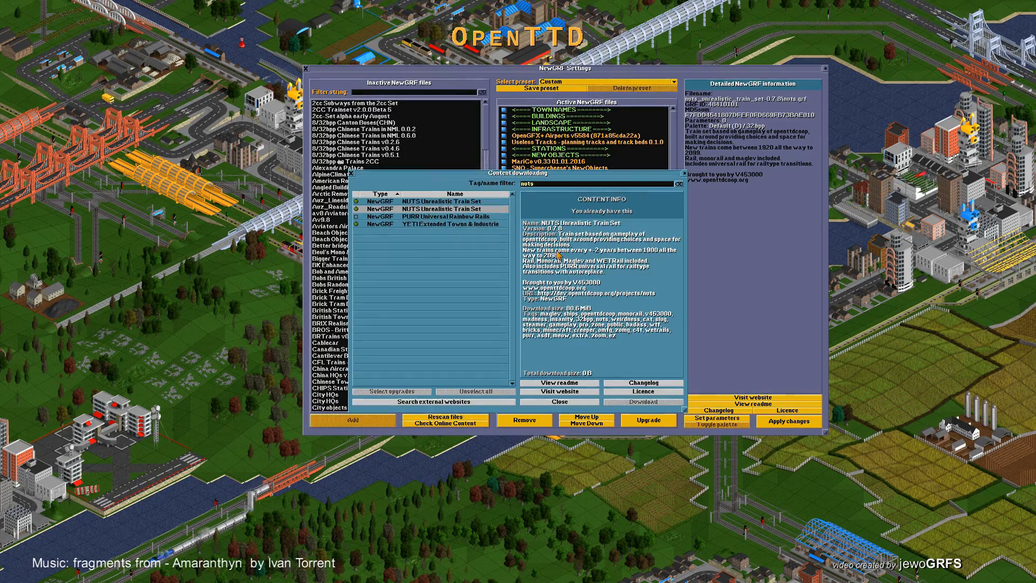
pyautogui.click(640, 382)
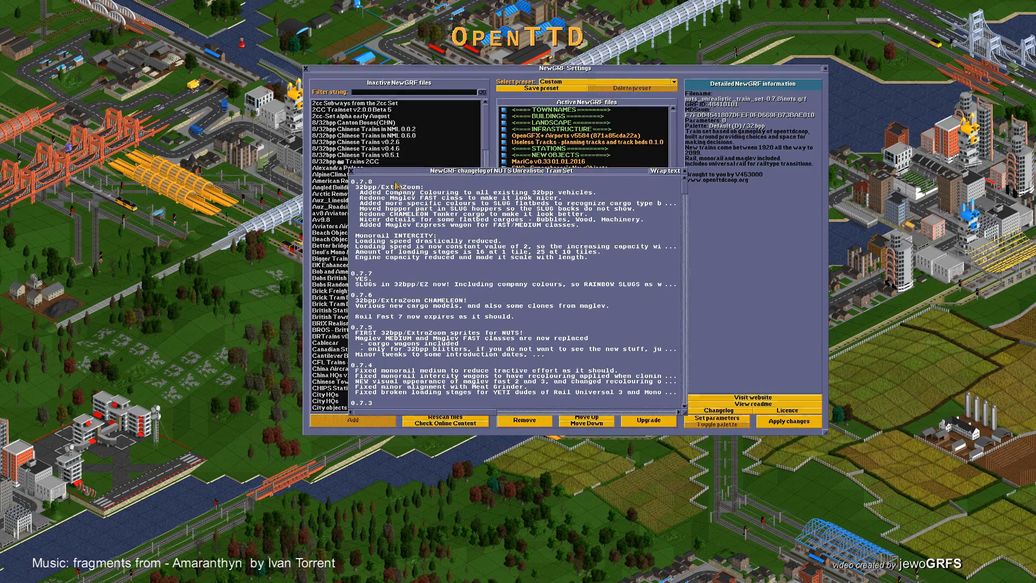
pyautogui.click(443, 422)
pyautogui.write('y')
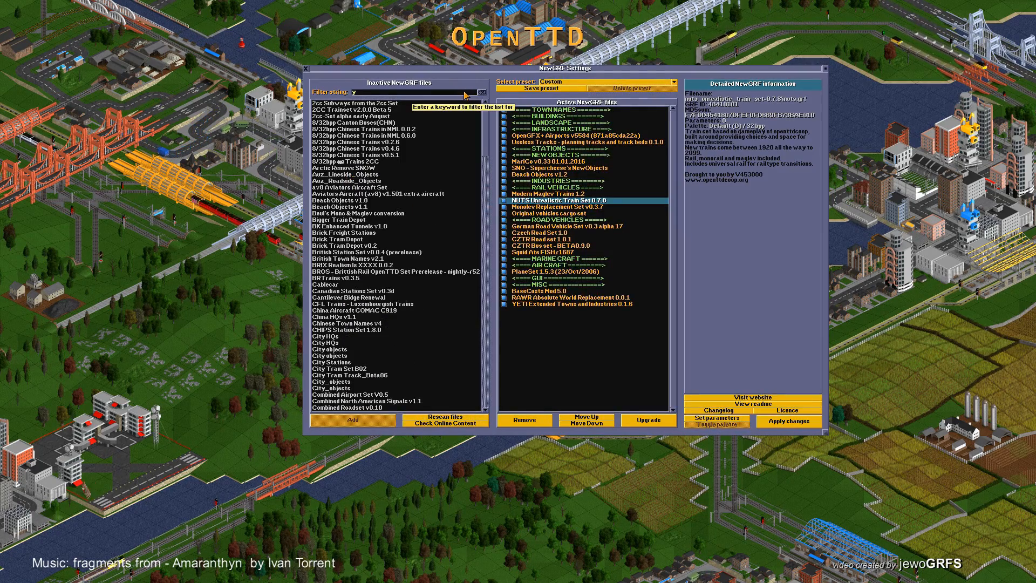
# Filter the inactive NewGRFs for 'yet' and add YETI Extended Towns and Industries to the active files.
pyautogui.write('et')
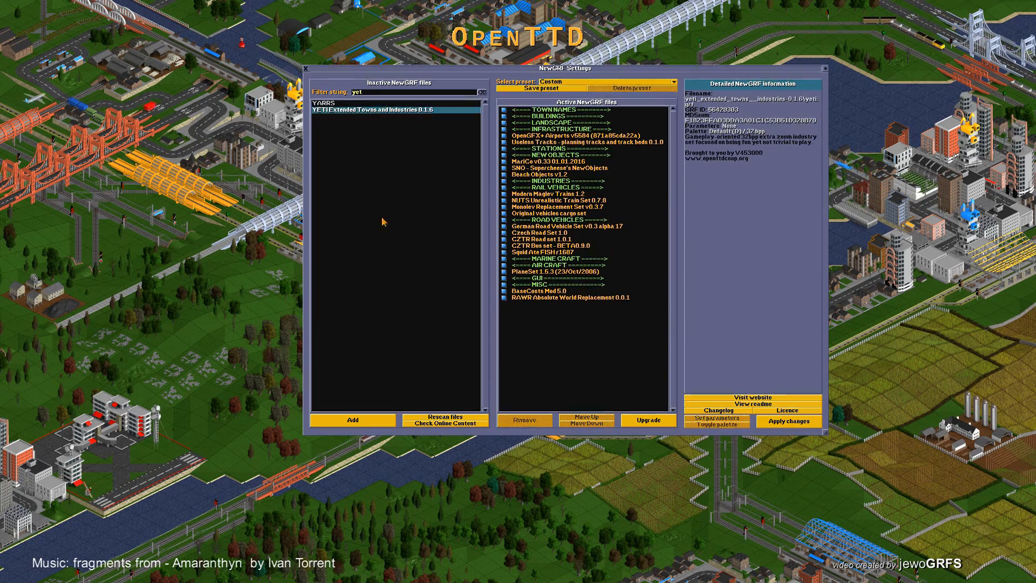
pyautogui.click(352, 420)
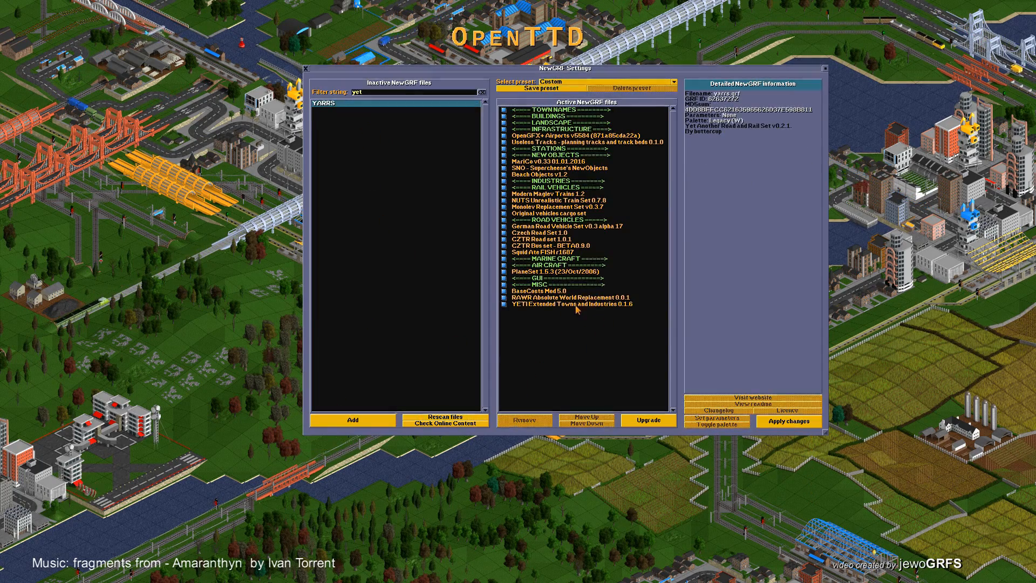
pyautogui.moveTo(673, 84)
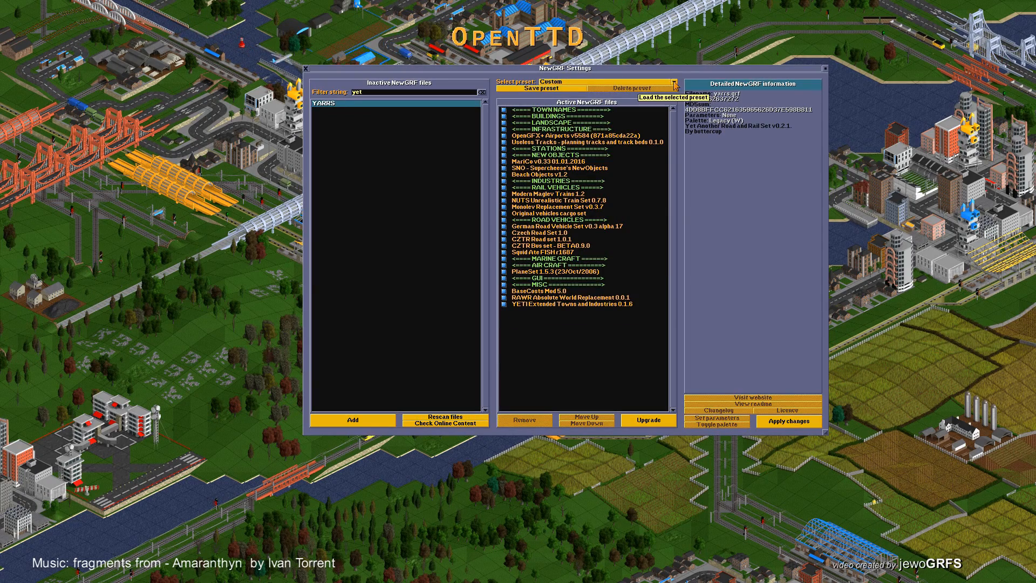
pyautogui.click(664, 97)
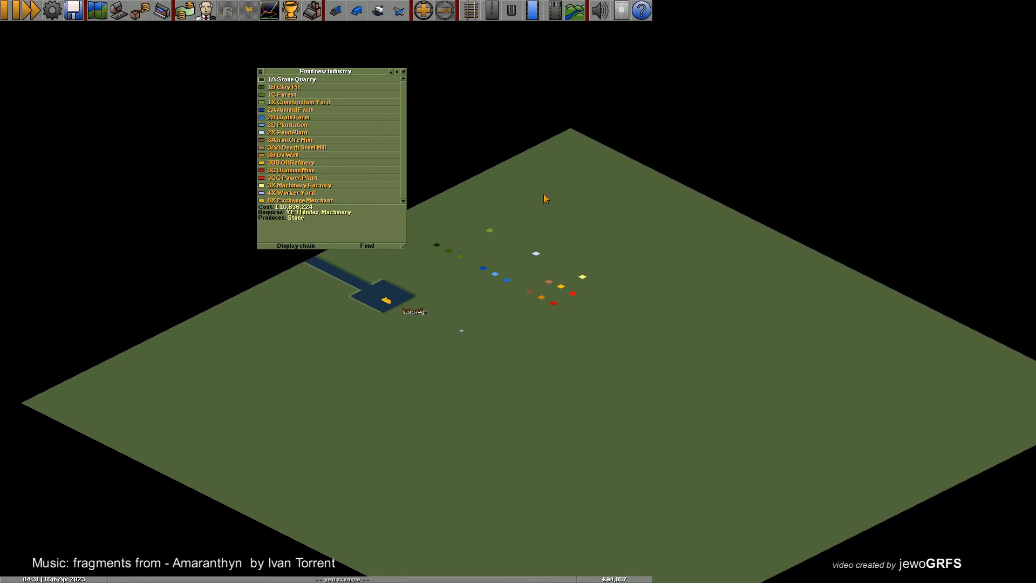
pyautogui.moveTo(553, 202)
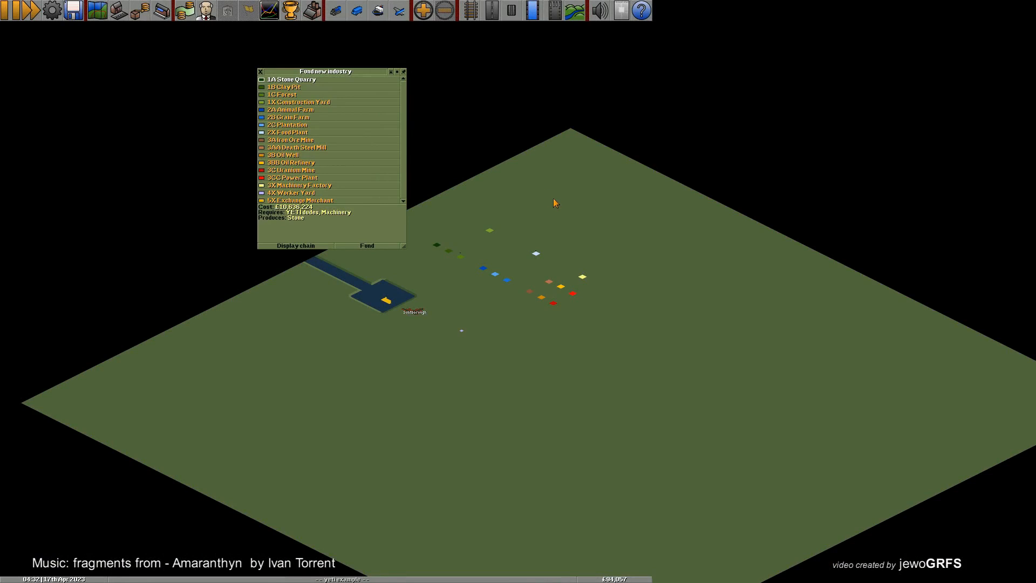
pyautogui.moveTo(427, 246)
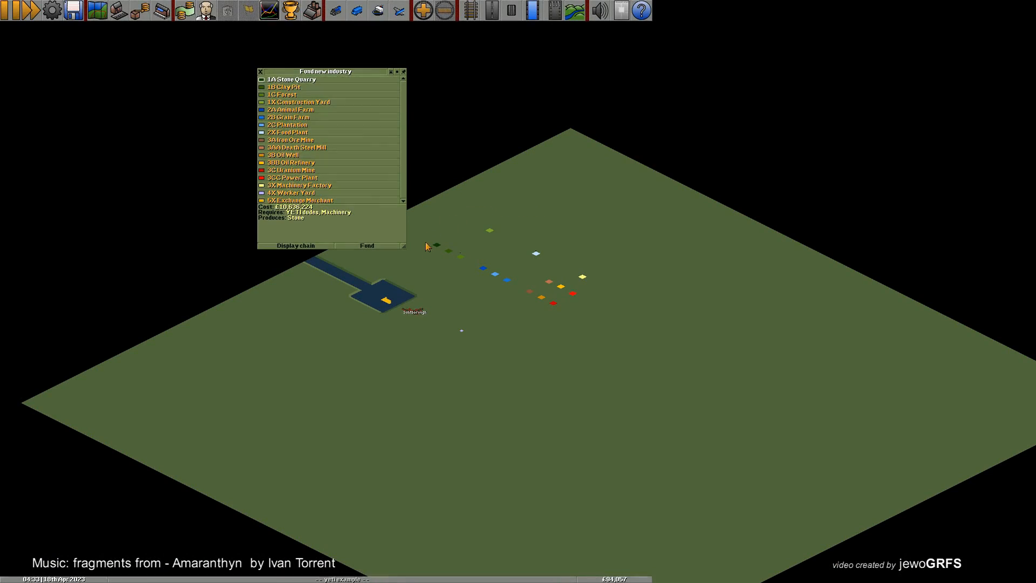
pyautogui.moveTo(511, 240)
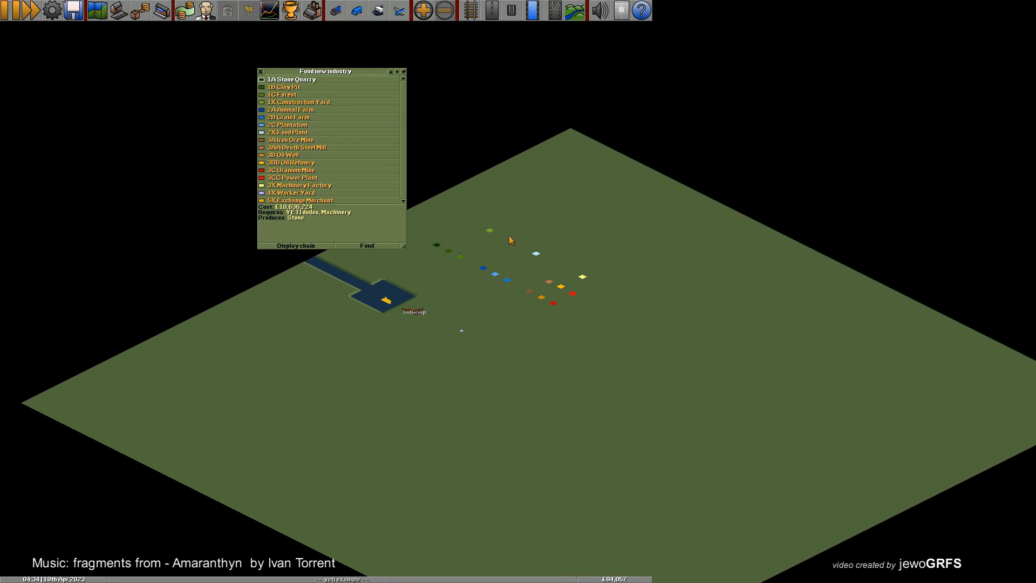
pyautogui.moveTo(563, 271)
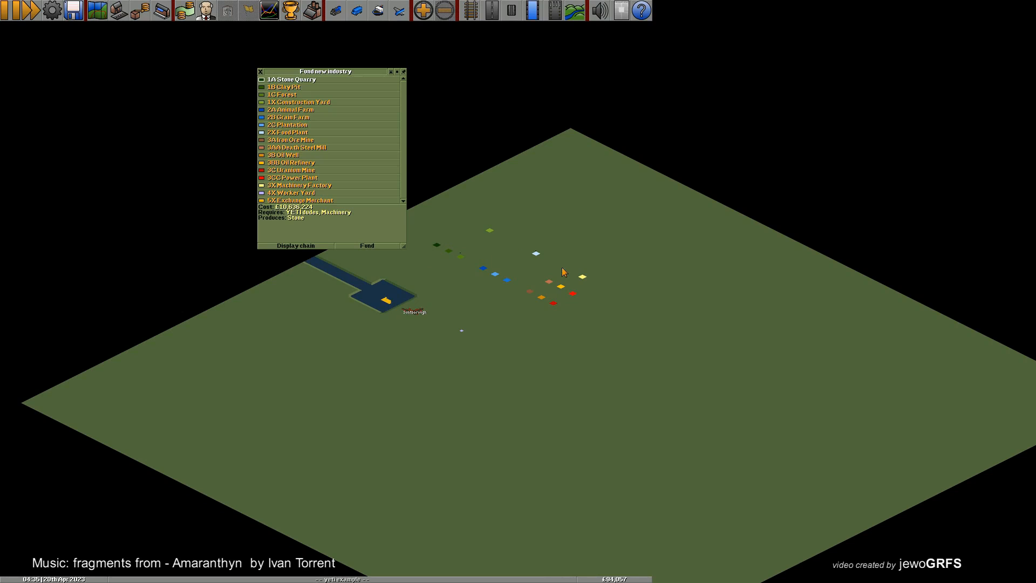
pyautogui.moveTo(579, 256)
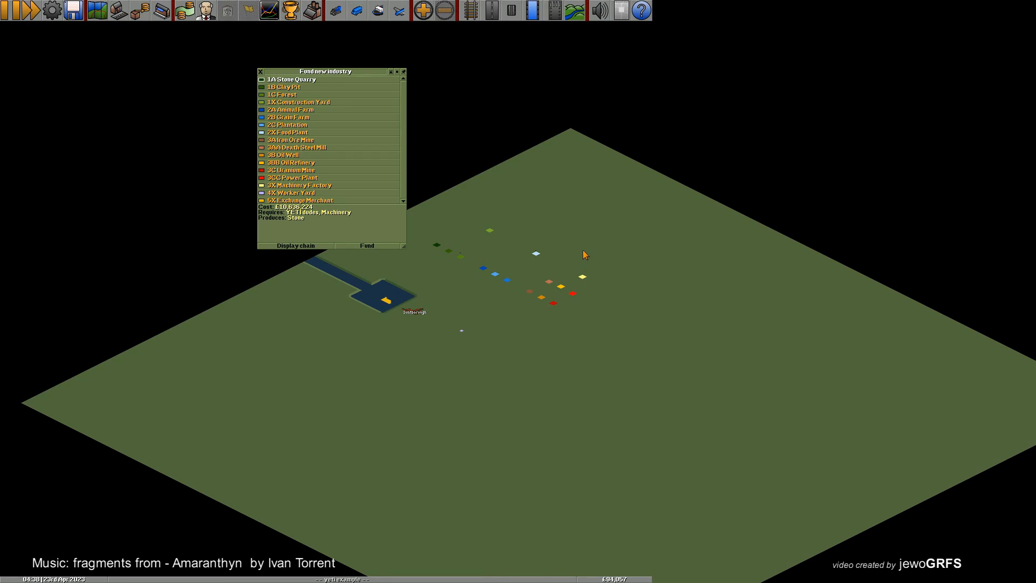
pyautogui.moveTo(509, 308)
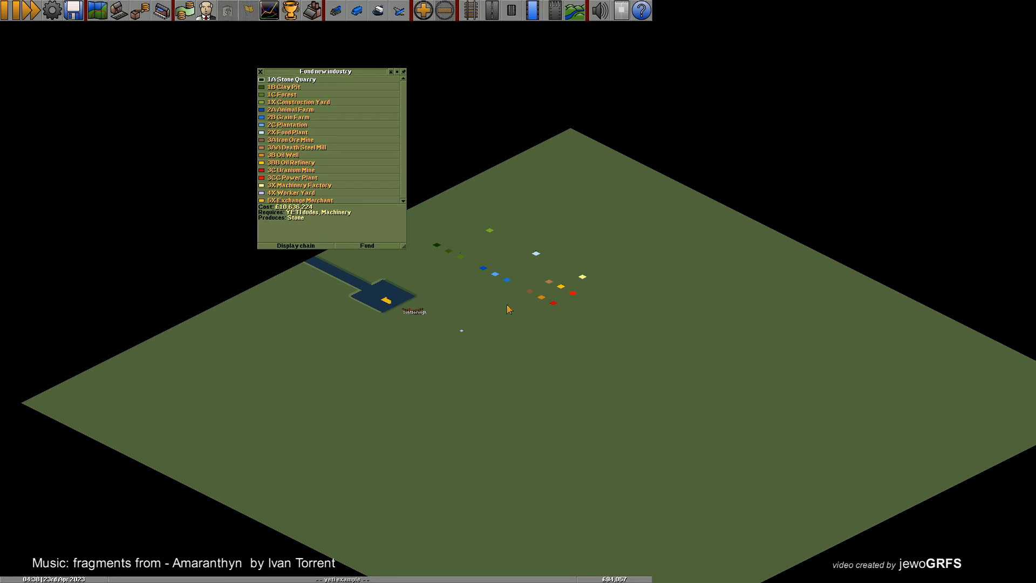
pyautogui.moveTo(463, 333)
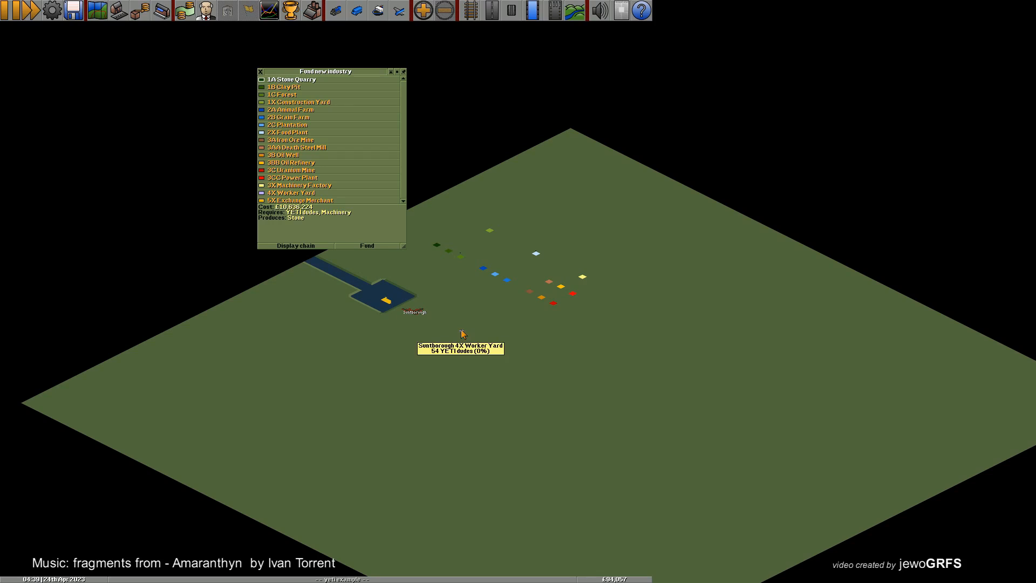
pyautogui.moveTo(386, 300)
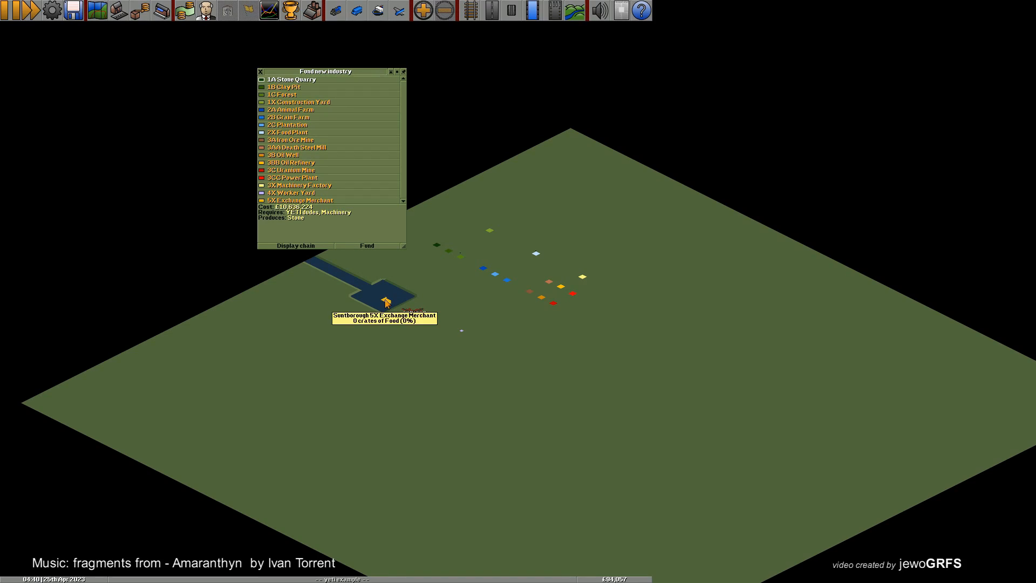
pyautogui.moveTo(431, 363)
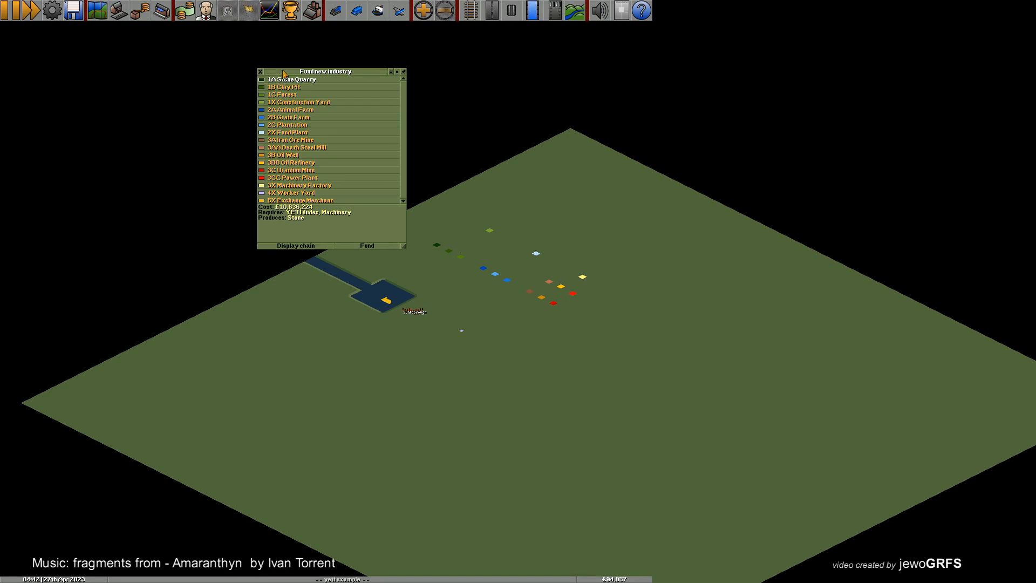
pyautogui.moveTo(443, 241)
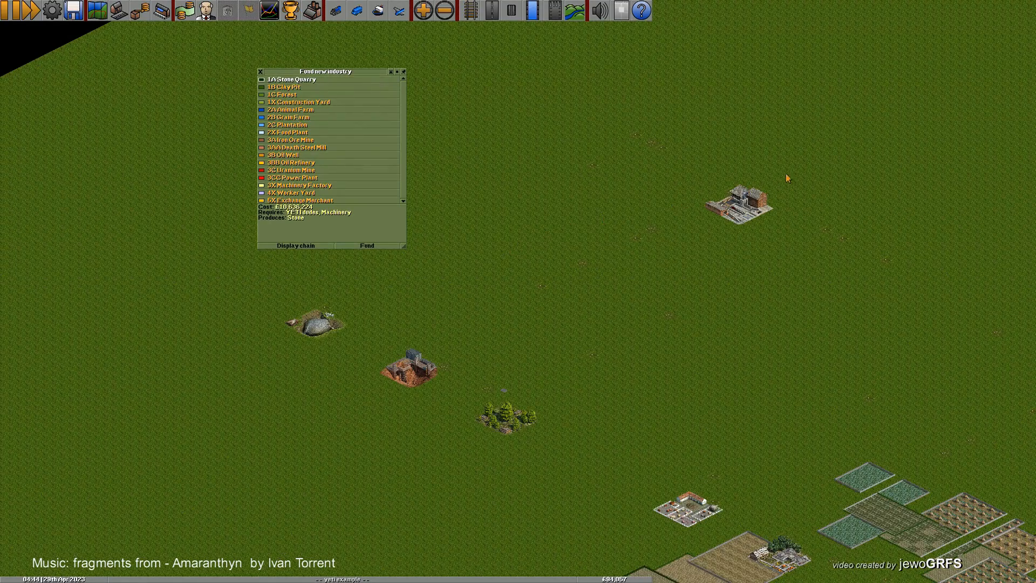
pyautogui.moveTo(395, 328)
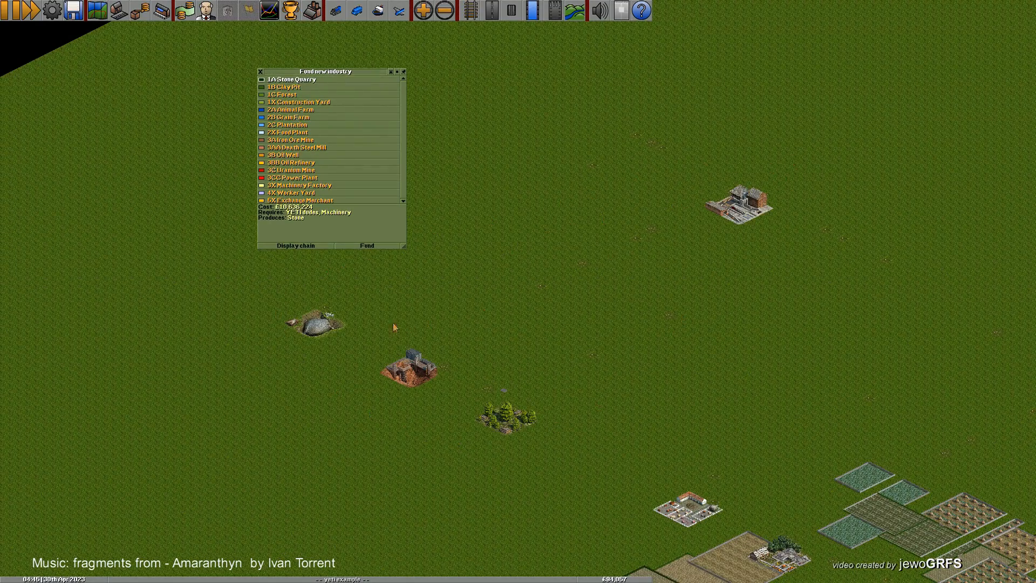
pyautogui.moveTo(746, 215)
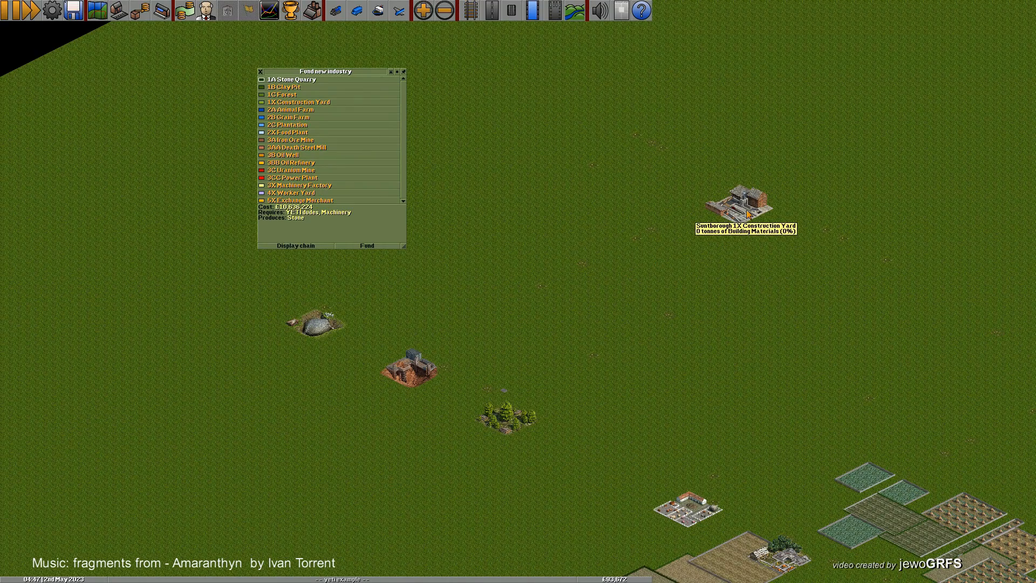
# Show the info windows of the Construction Yard and a quarry-type industry.
pyautogui.click(743, 214)
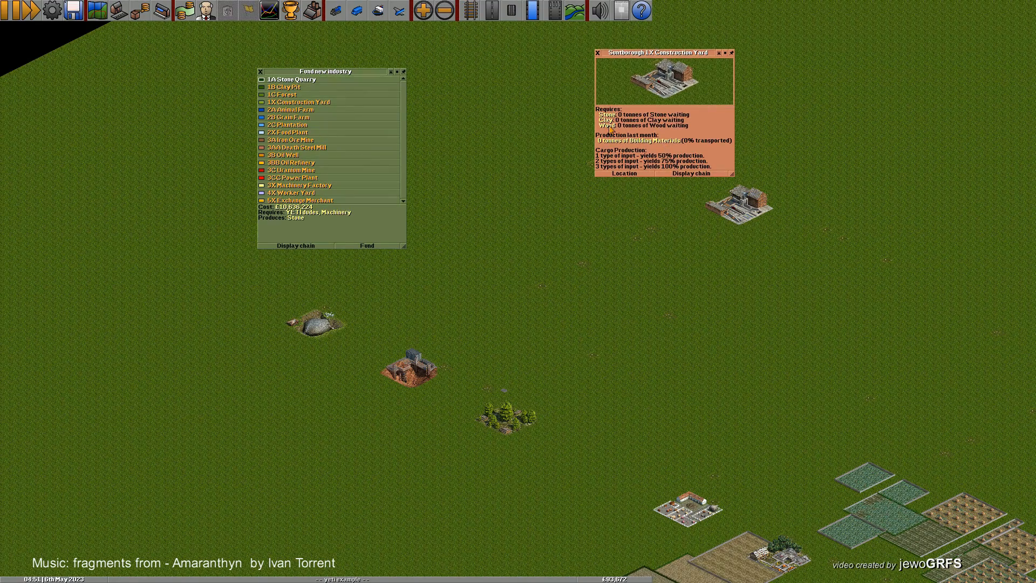
pyautogui.moveTo(325, 329)
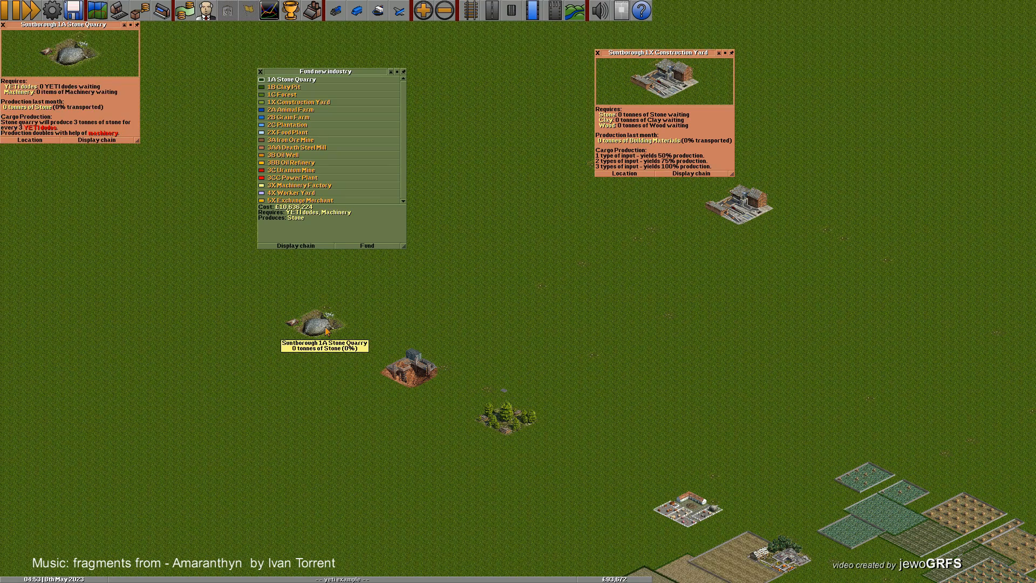
pyautogui.click(285, 87)
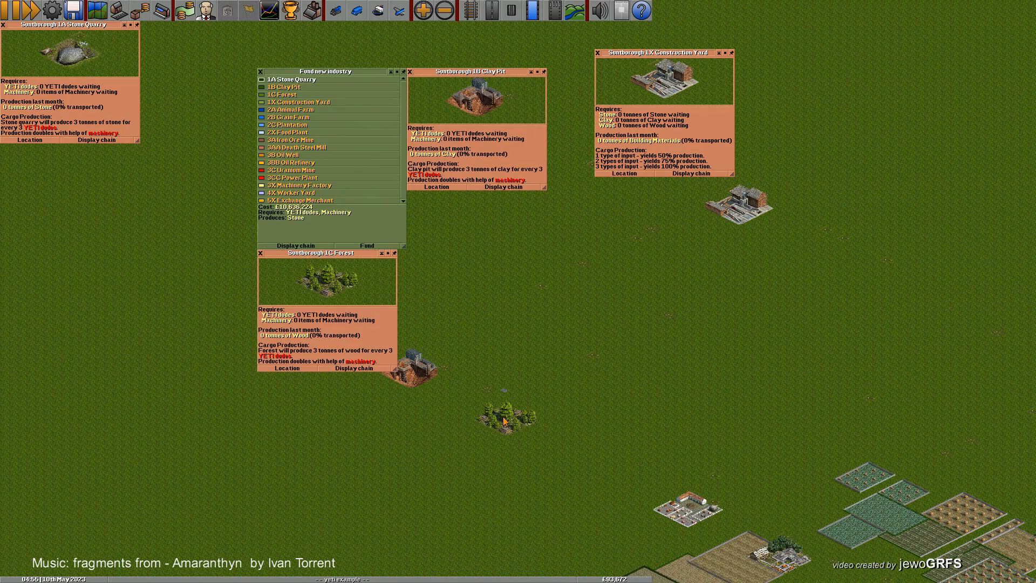
pyautogui.moveTo(504, 419)
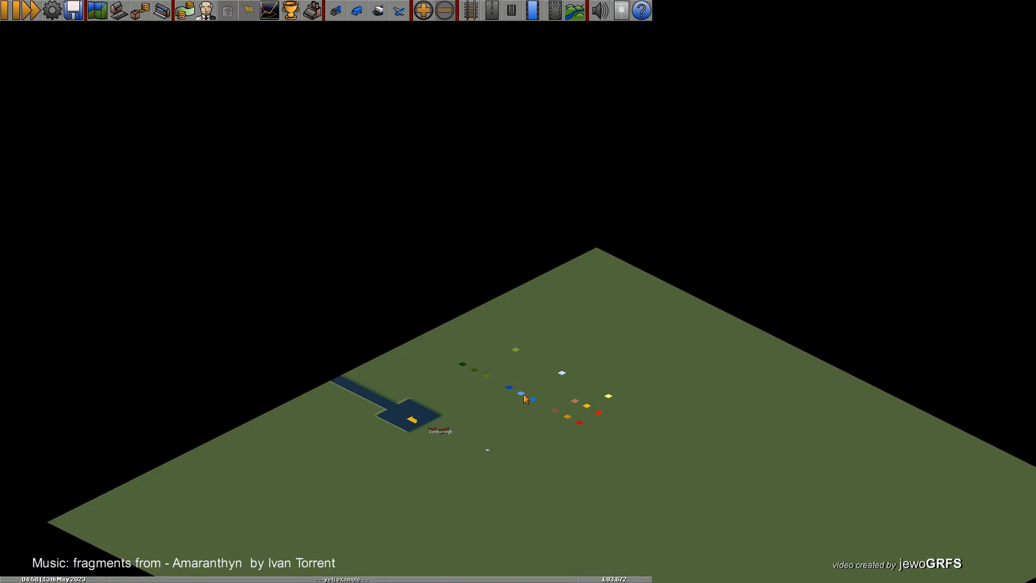
pyautogui.moveTo(536, 395)
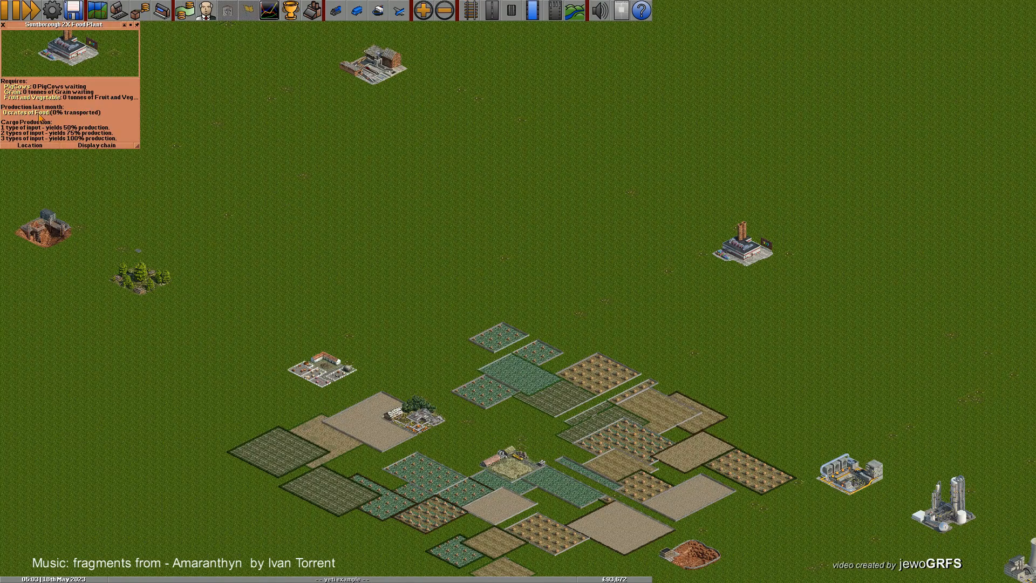
pyautogui.moveTo(320, 373)
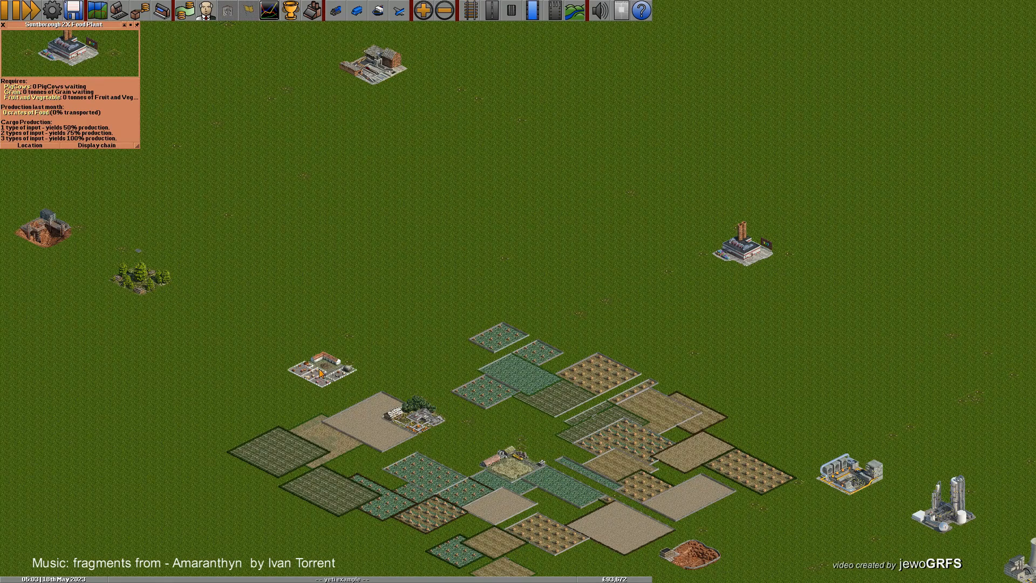
pyautogui.moveTo(319, 373)
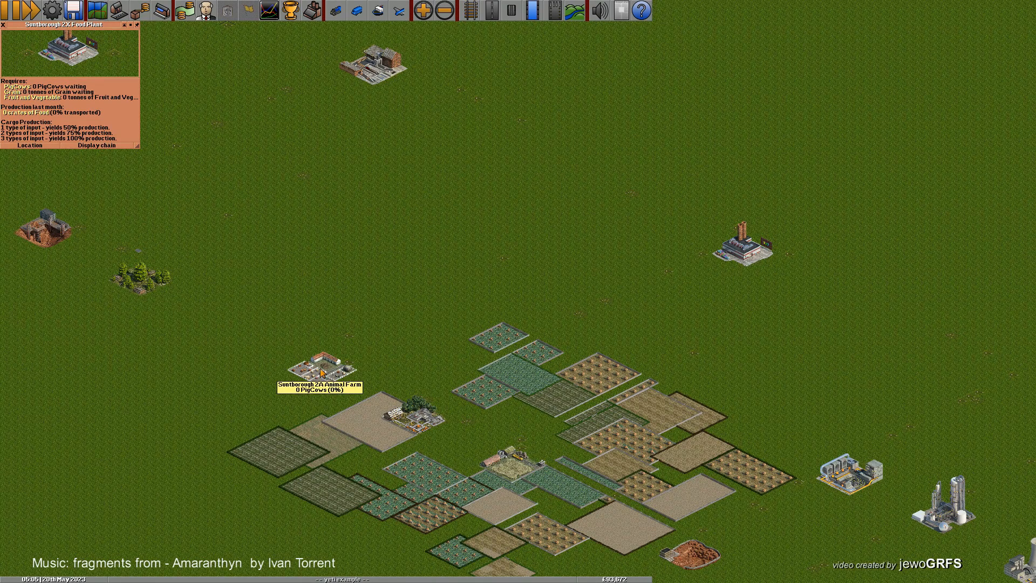
# Show the Animal Farm's info window in the farms area.
pyautogui.click(317, 370)
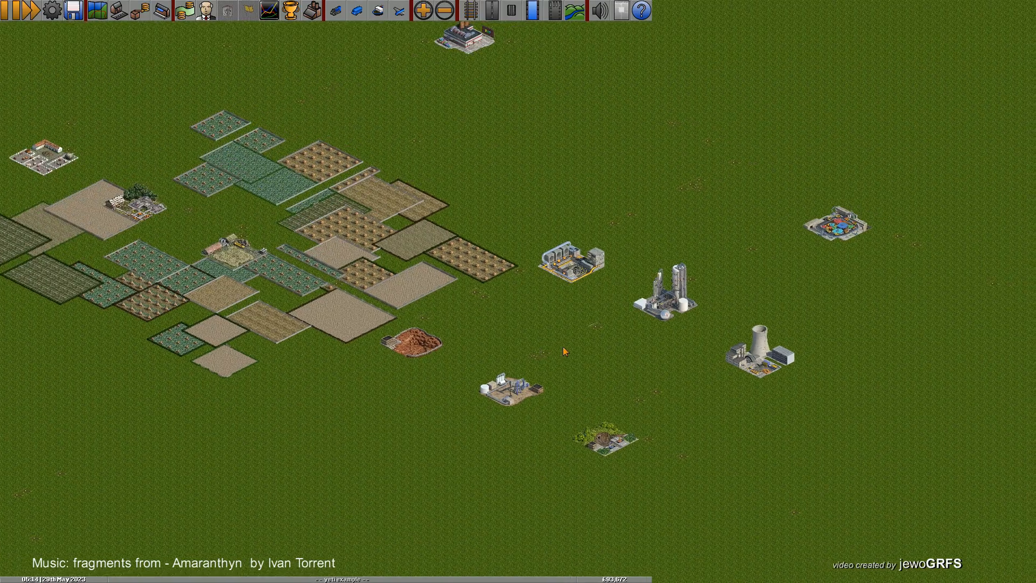
# Show the info windows of the steel mill, machinery factory, oil well, refinery, uranium mine and power plant.
pyautogui.click(410, 343)
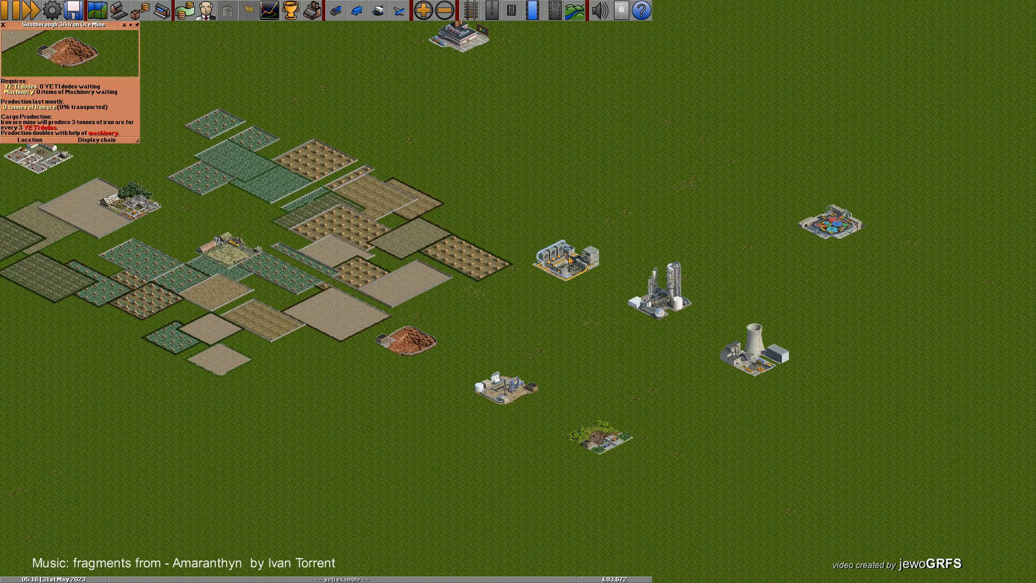
pyautogui.moveTo(572, 268)
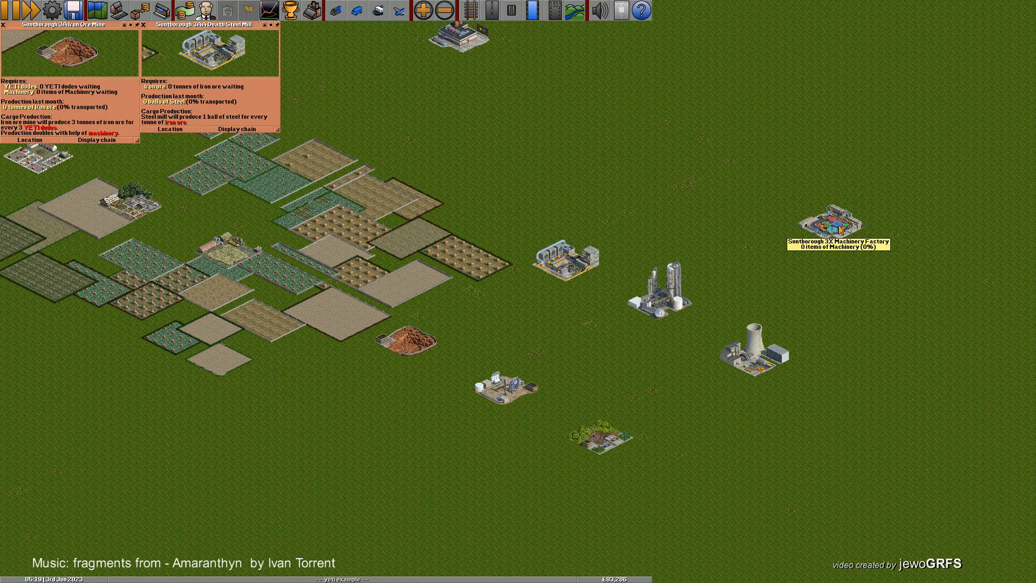
pyautogui.click(825, 222)
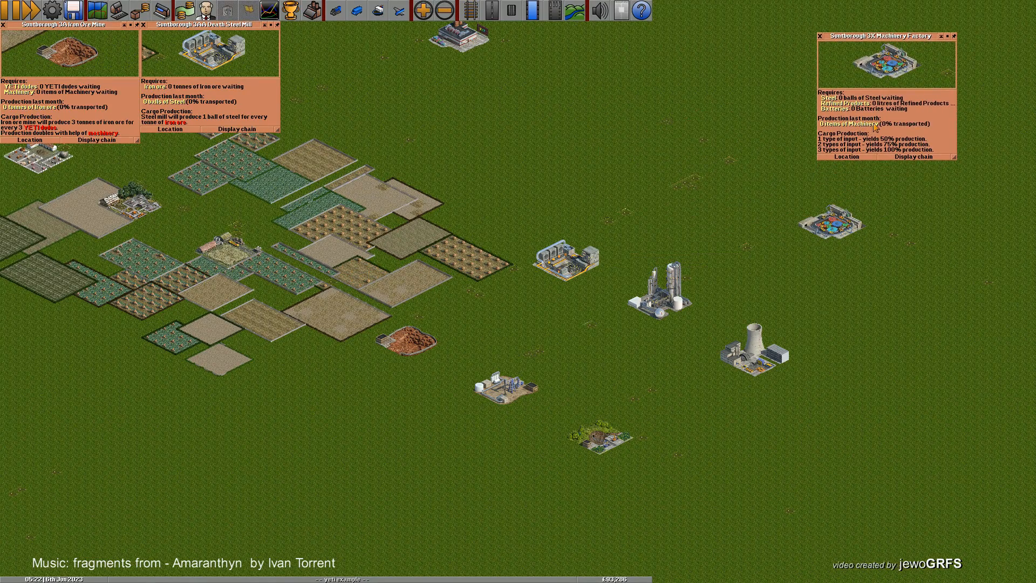
pyautogui.moveTo(598, 314)
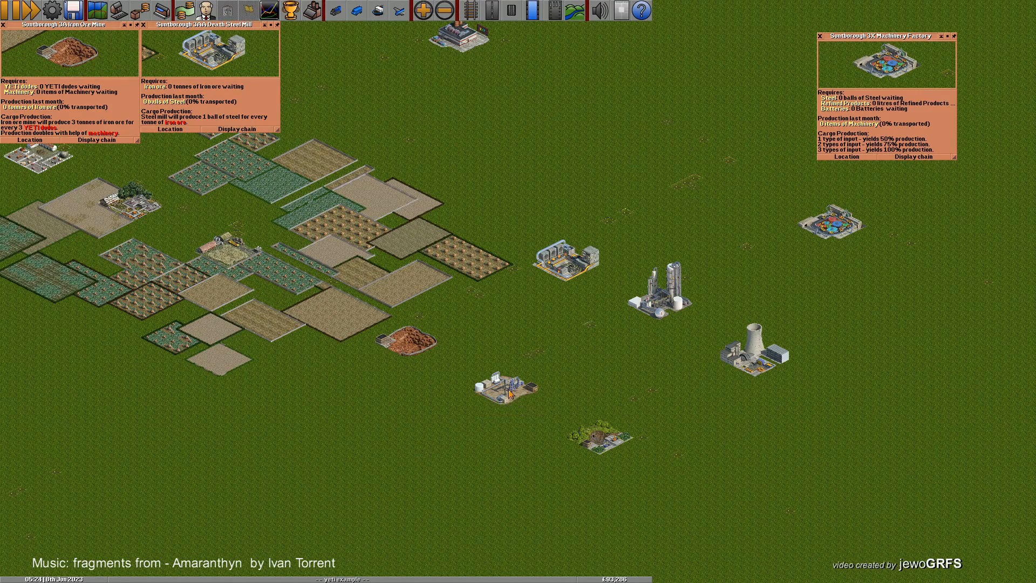
pyautogui.click(508, 389)
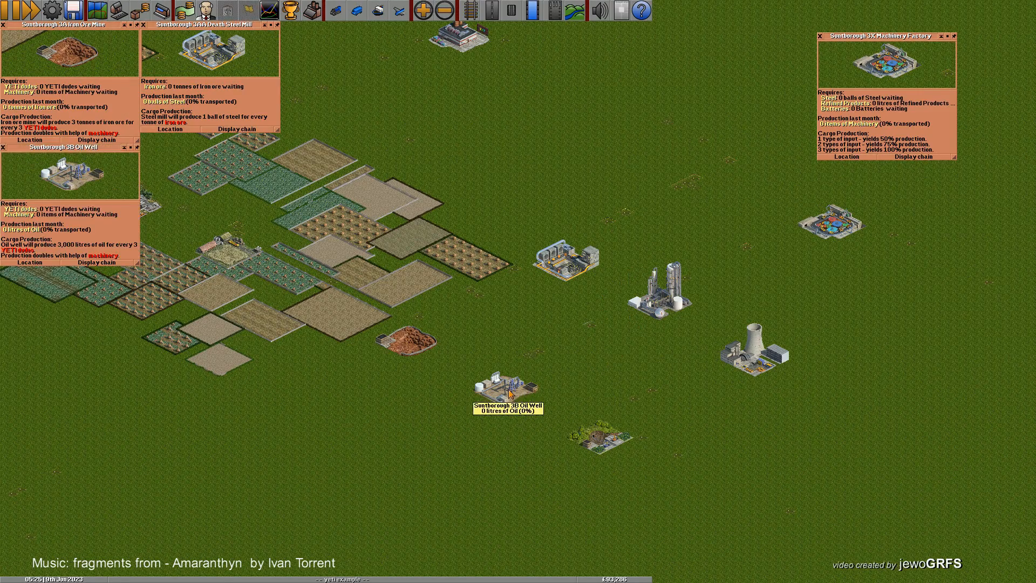
pyautogui.click(658, 306)
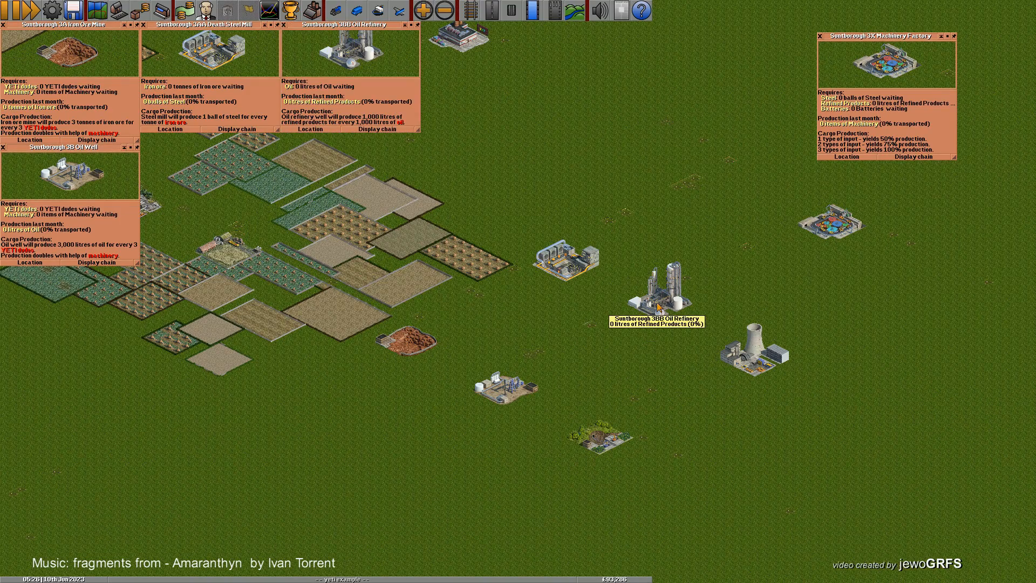
pyautogui.moveTo(839, 224)
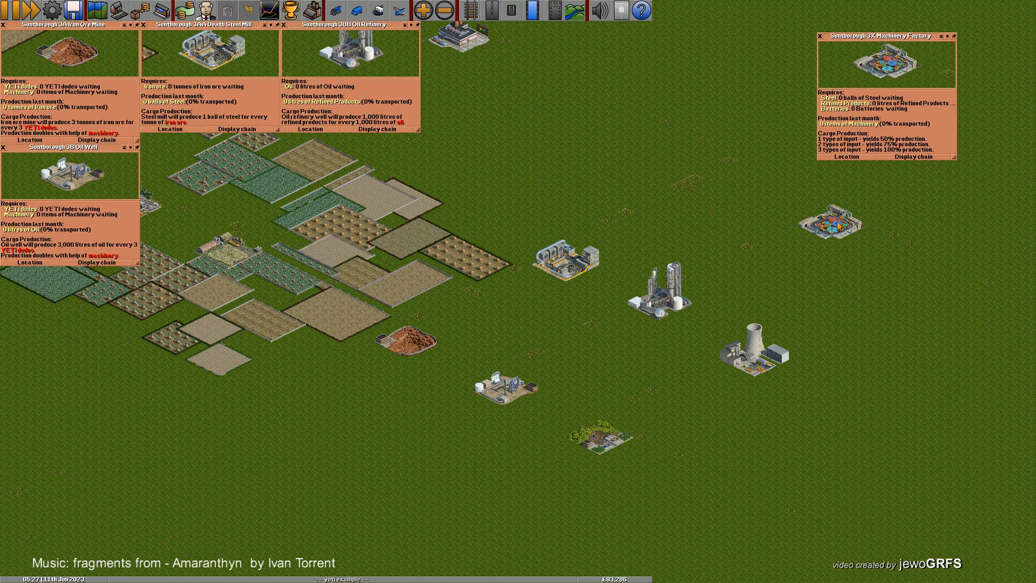
pyautogui.moveTo(605, 443)
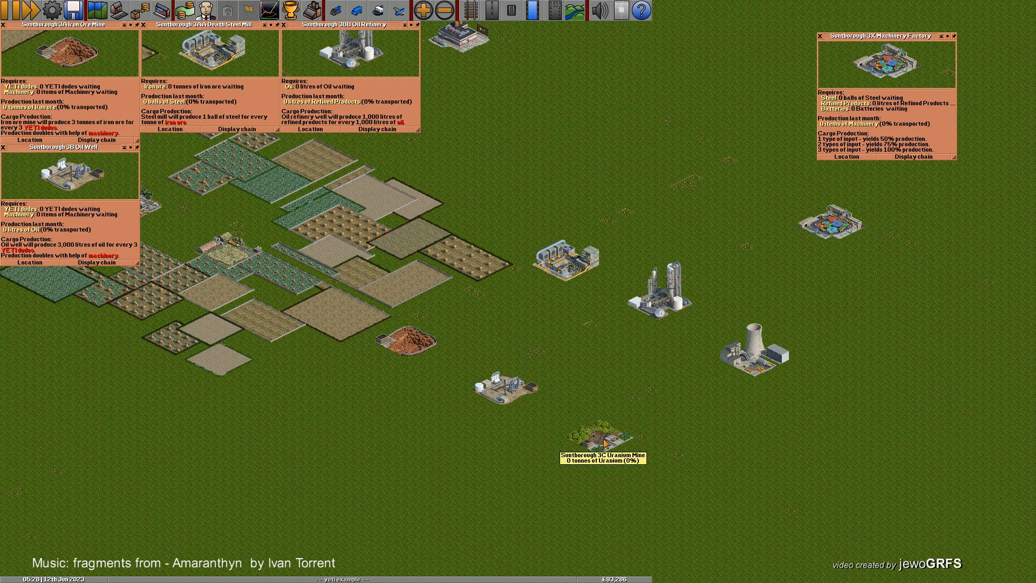
pyautogui.click(601, 441)
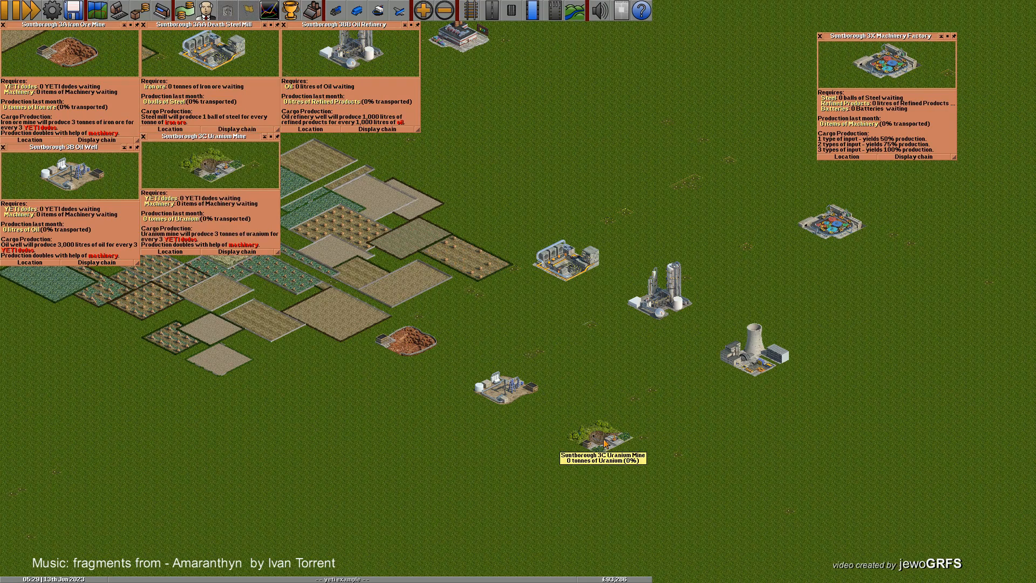
pyautogui.click(749, 362)
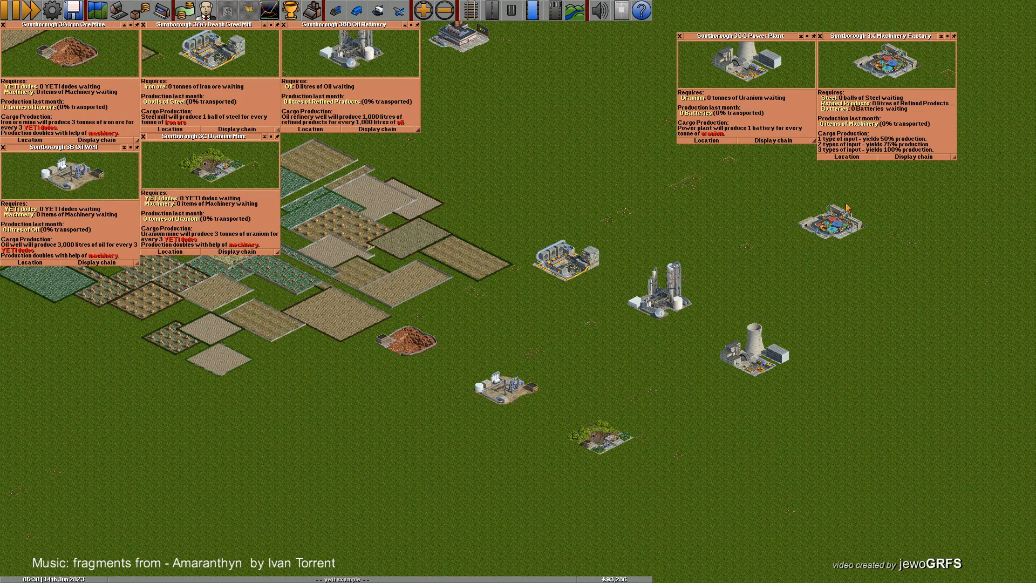
pyautogui.moveTo(844, 228)
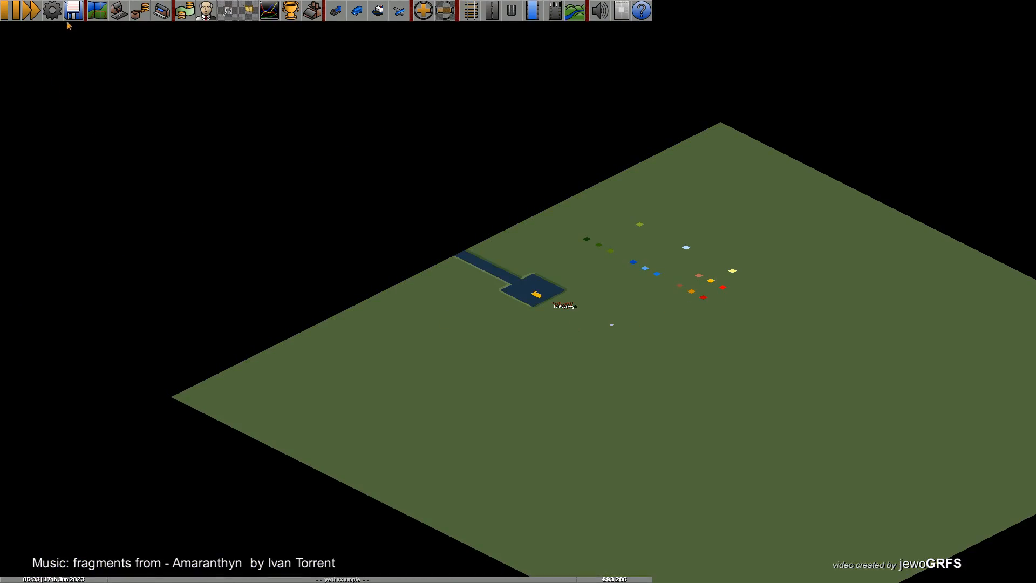
# Show the Plans list window from the map menu.
pyautogui.click(100, 11)
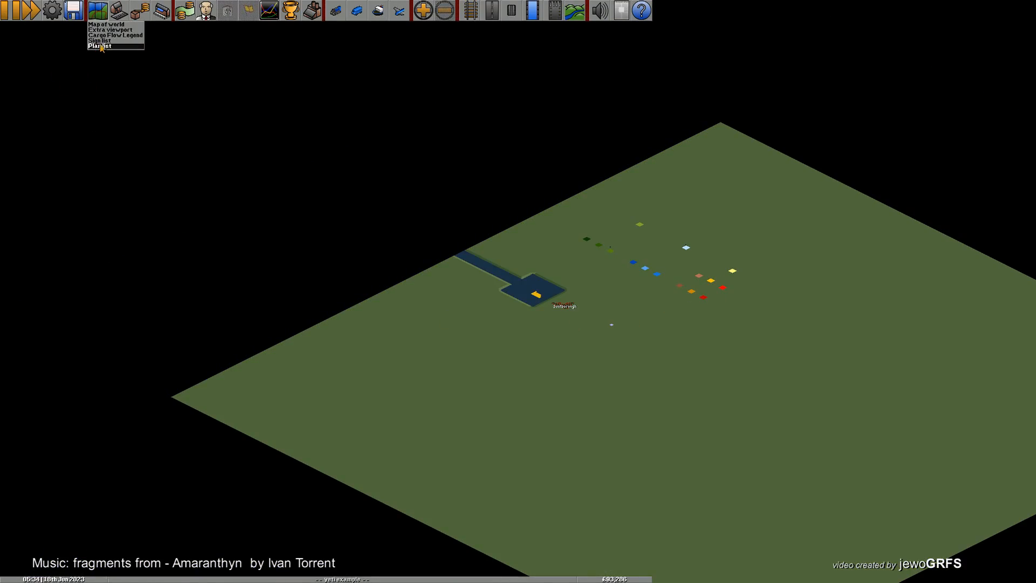
pyautogui.click(100, 46)
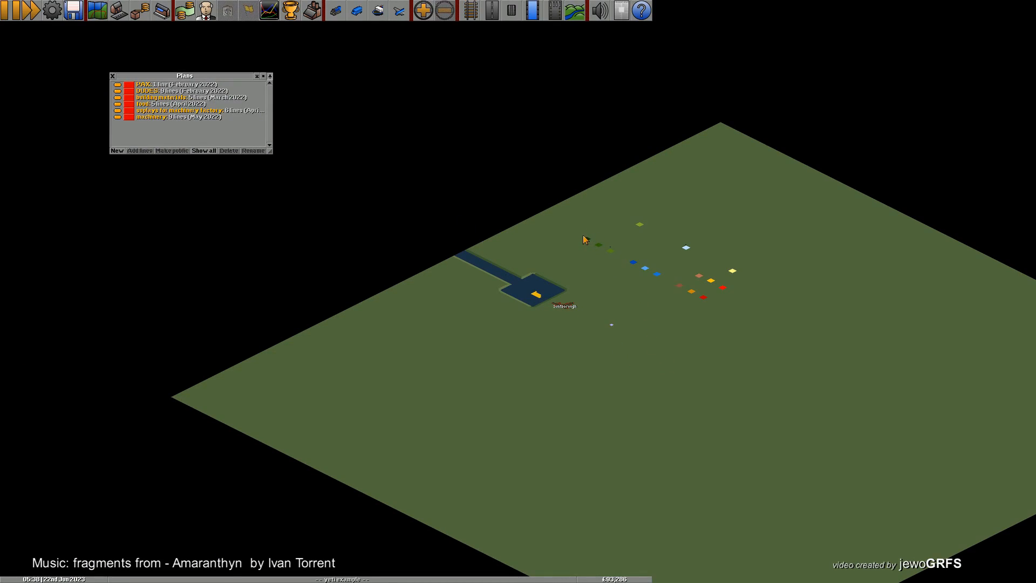
pyautogui.moveTo(693, 295)
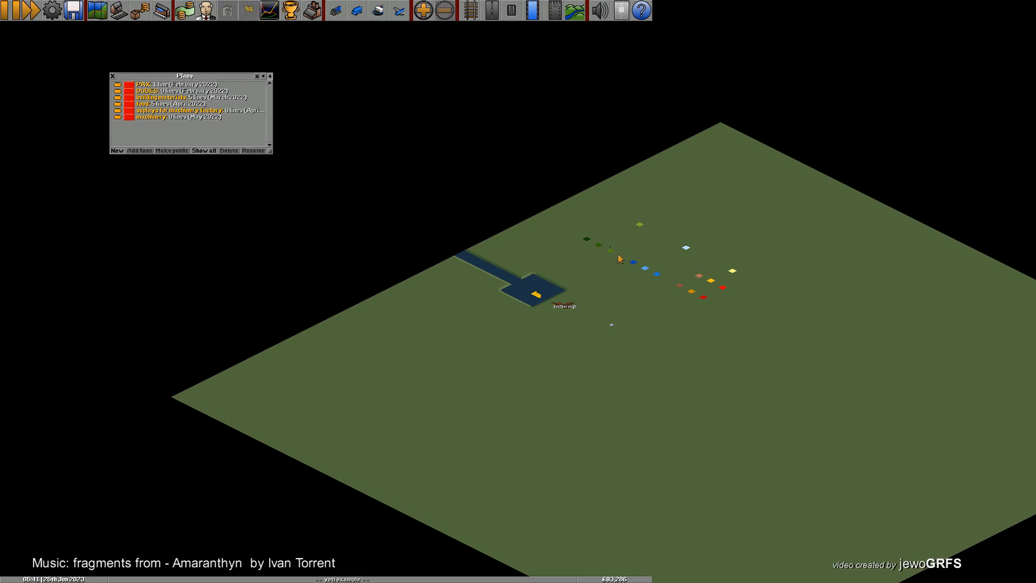
pyautogui.moveTo(593, 246)
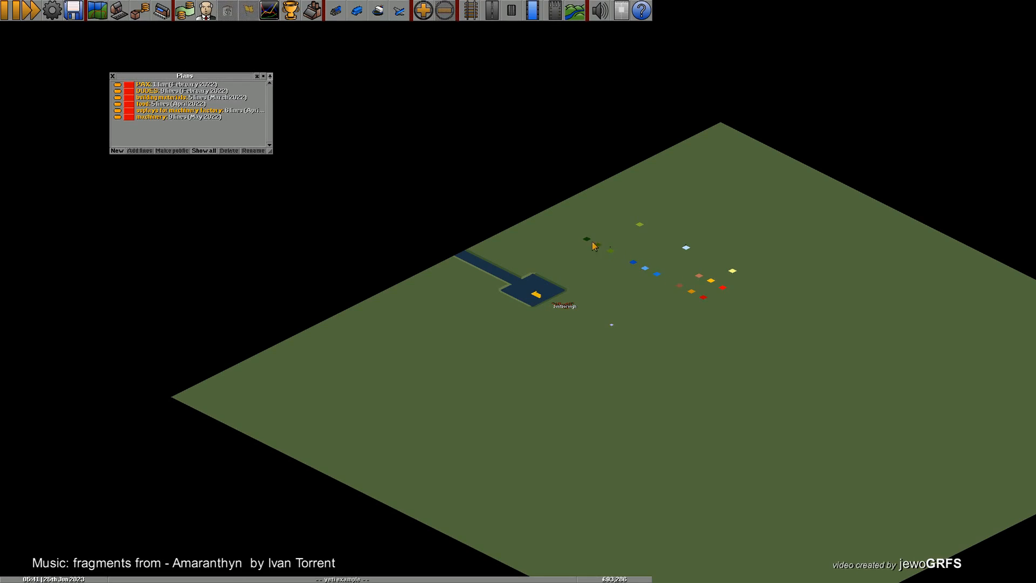
pyautogui.moveTo(670, 320)
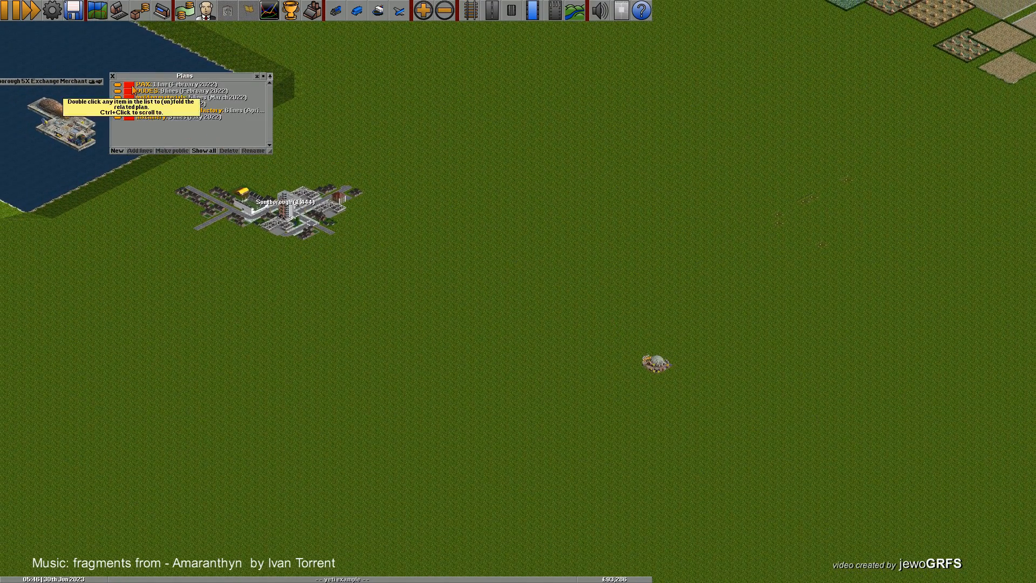
# Make the first plan's lines from the worker yard to the industries visible on the map.
pyautogui.click(202, 150)
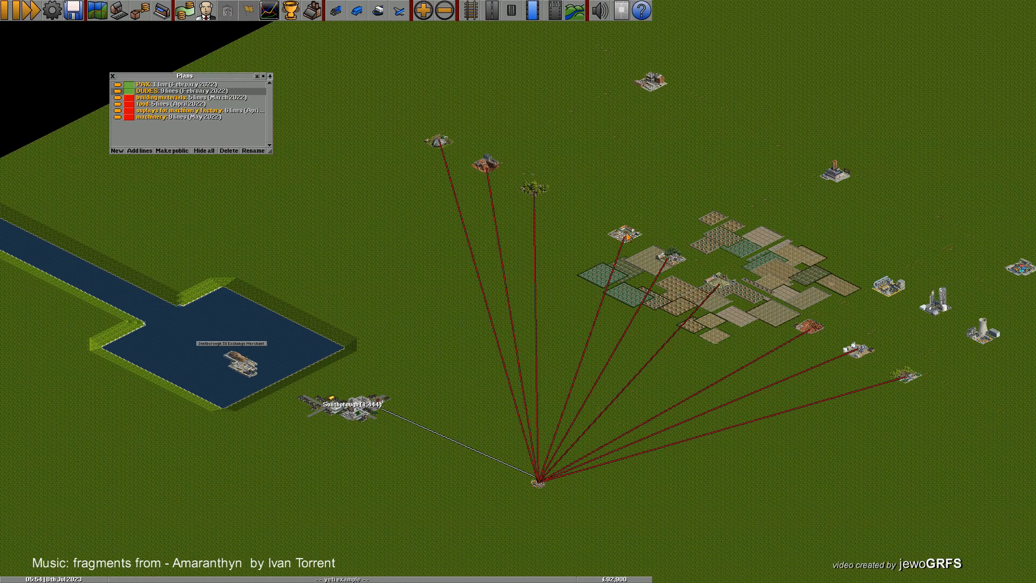
pyautogui.moveTo(678, 254)
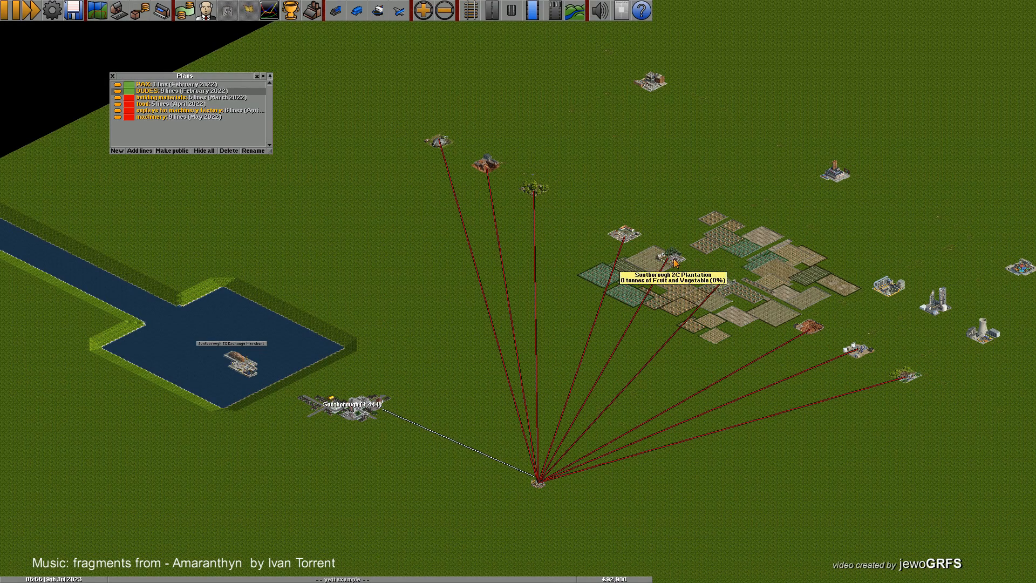
pyautogui.moveTo(713, 289)
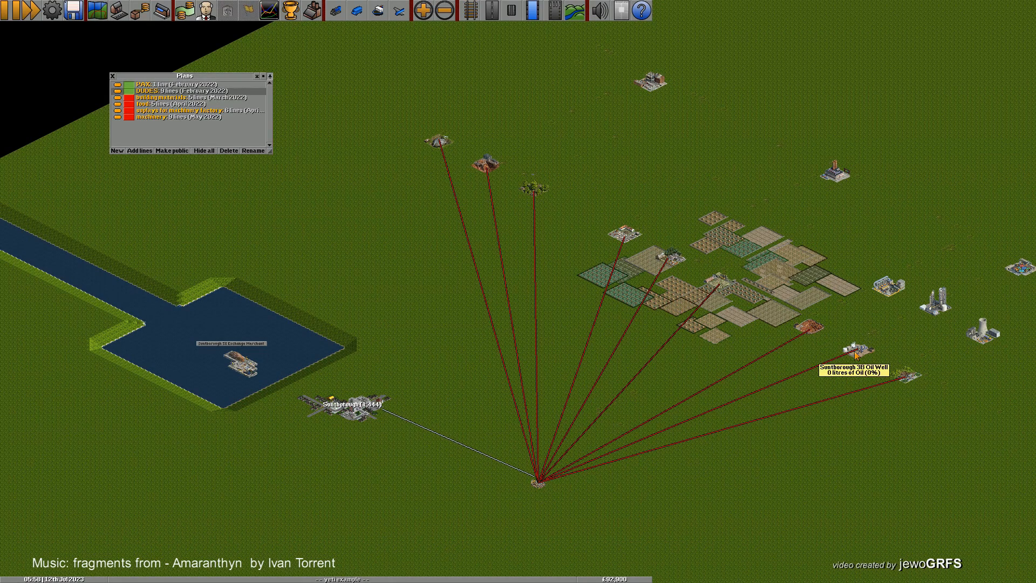
pyautogui.moveTo(911, 382)
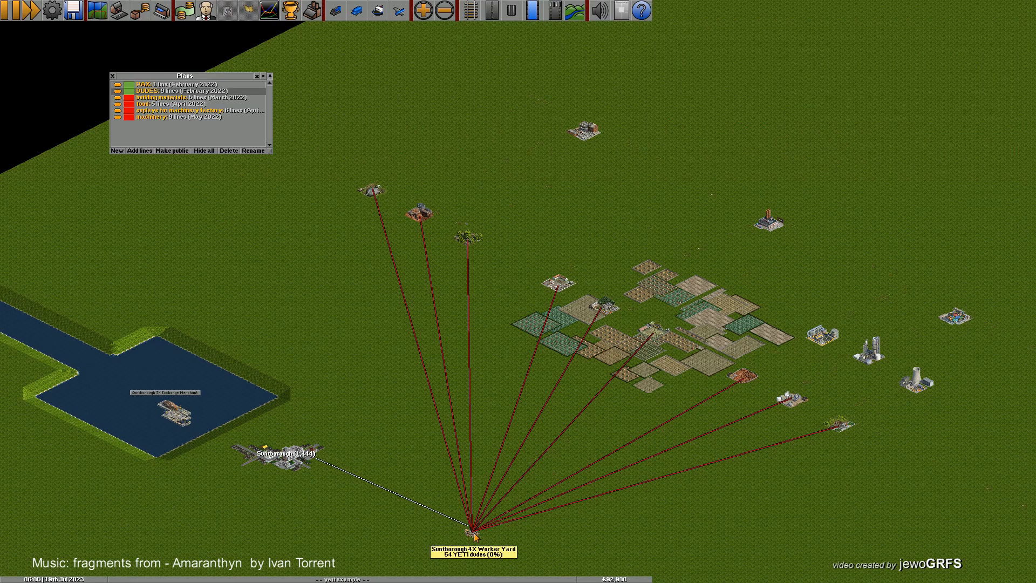
pyautogui.moveTo(132, 106)
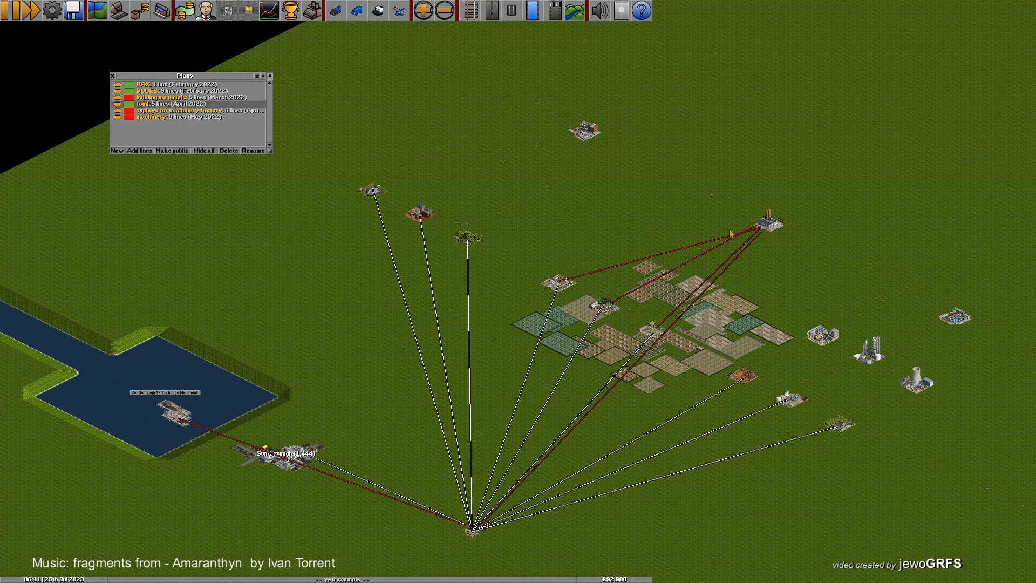
pyautogui.moveTo(766, 226)
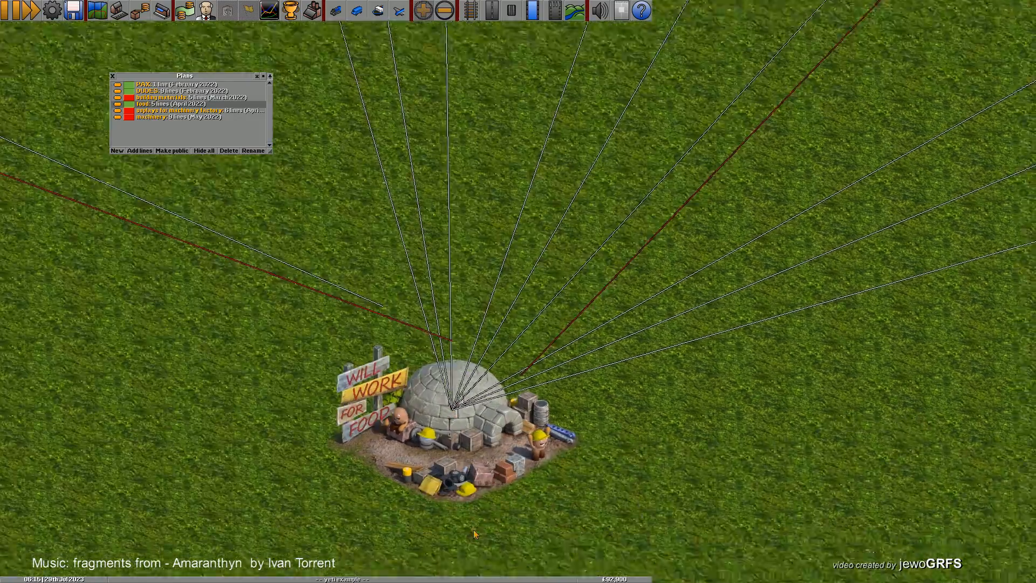
# Zoom out to inspect the food and building-materials plan lines at the worker yard.
pyautogui.scroll(-3)
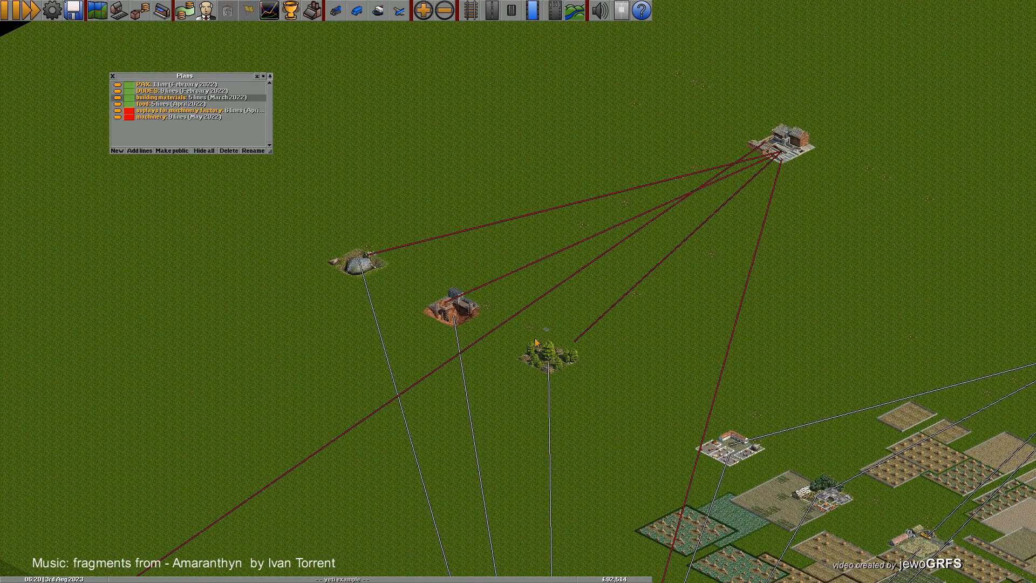
pyautogui.moveTo(797, 149)
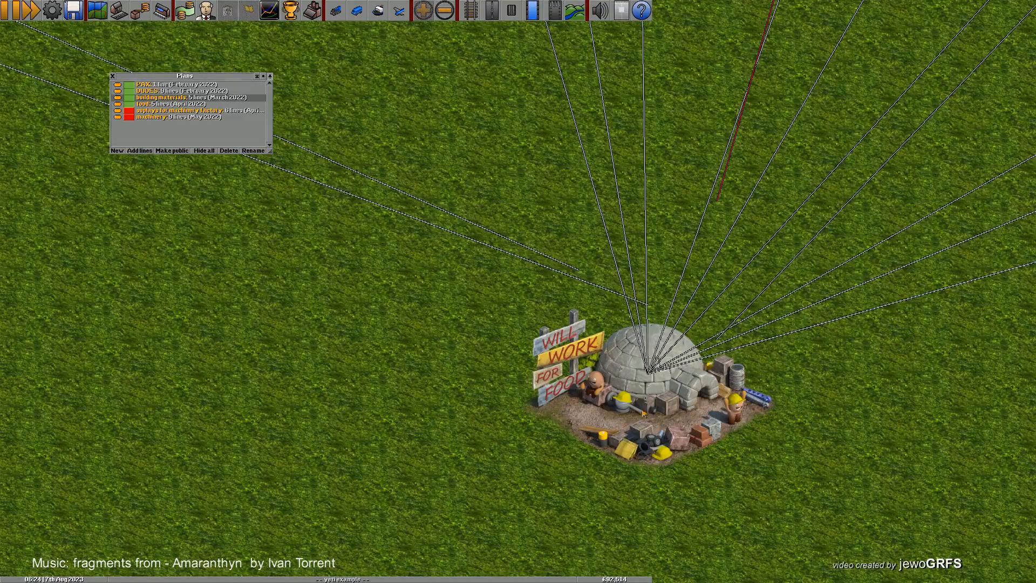
pyautogui.click(647, 370)
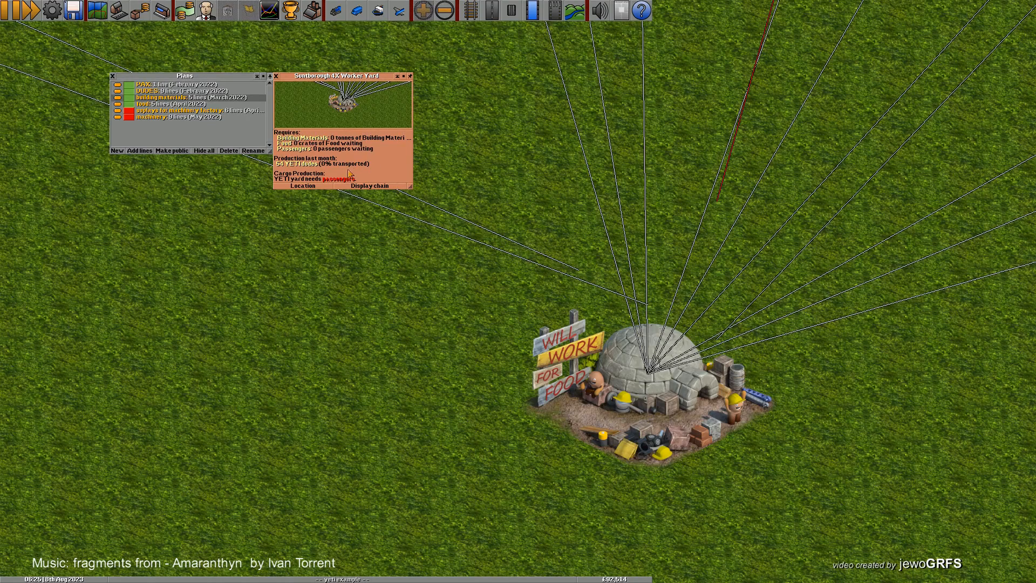
pyautogui.moveTo(404, 185)
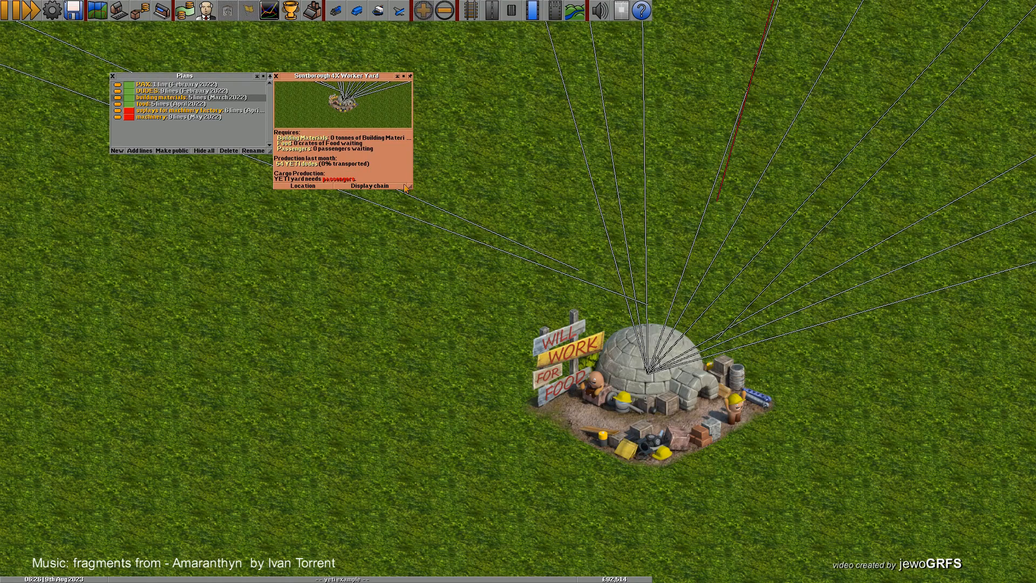
pyautogui.moveTo(625, 388)
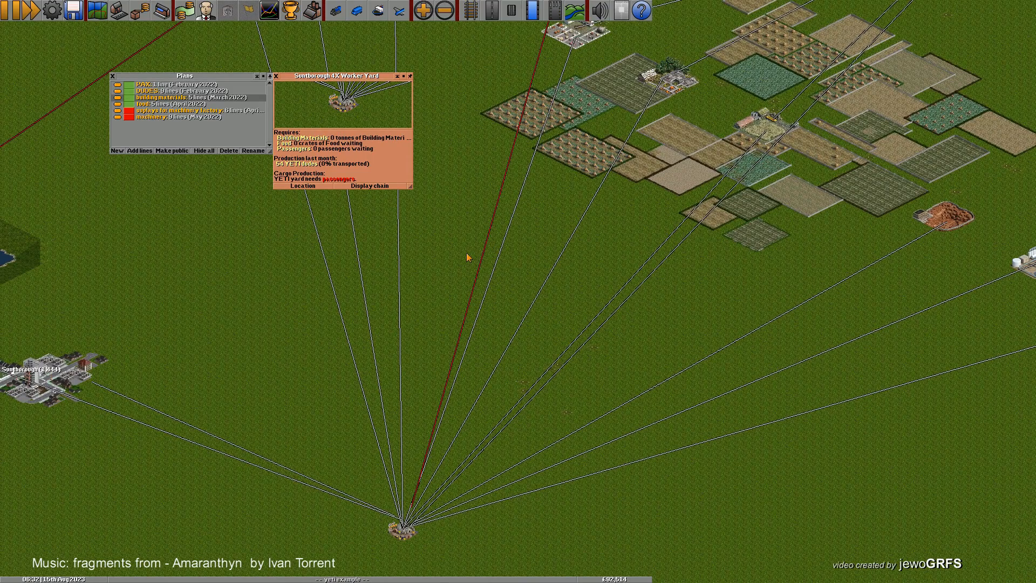
pyautogui.moveTo(404, 530)
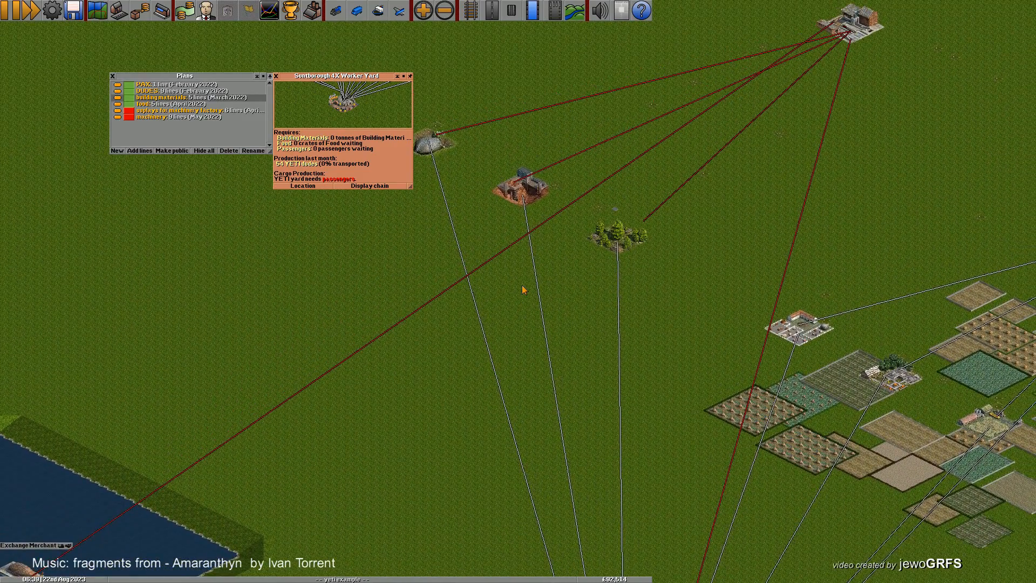
# Inspect the Exchange Merchant, which turns building materials into food.
pyautogui.scroll(-3)
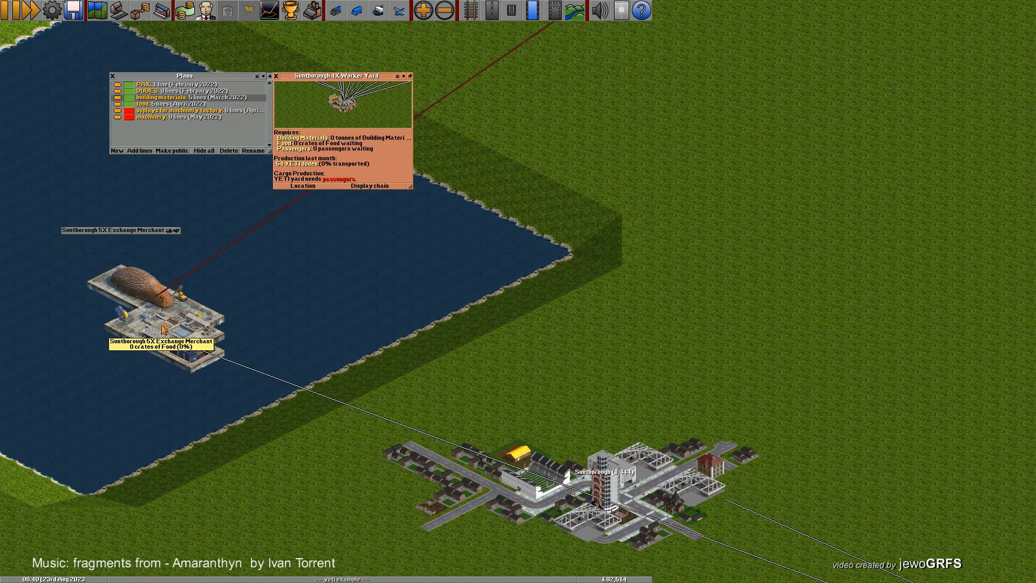
pyautogui.click(161, 324)
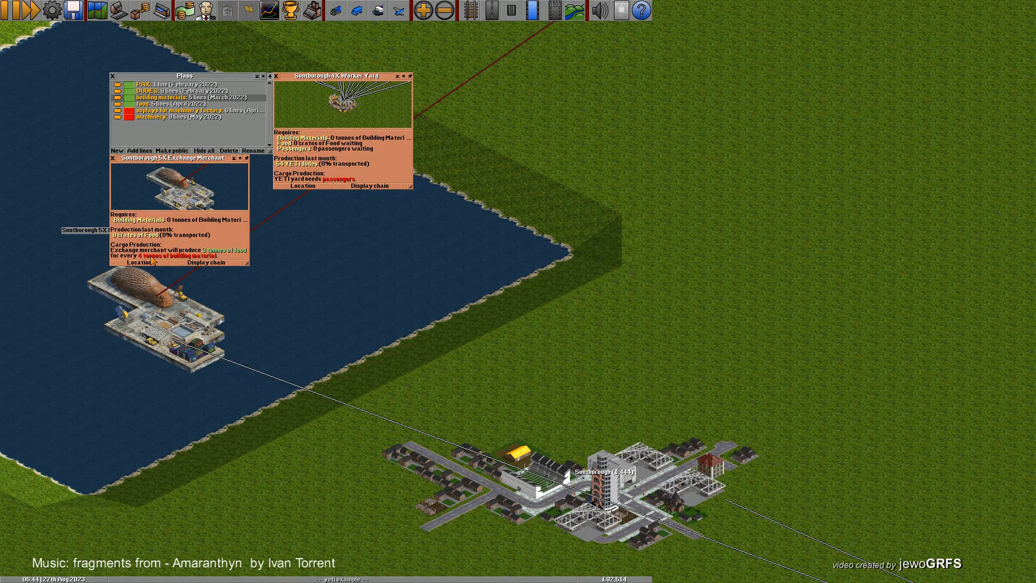
pyautogui.moveTo(290, 338)
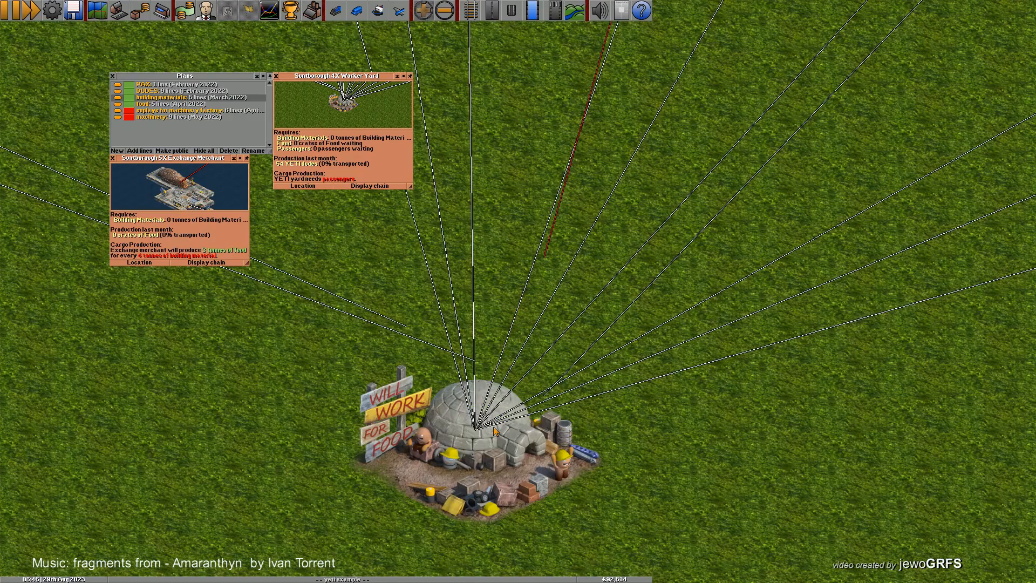
pyautogui.moveTo(493, 439)
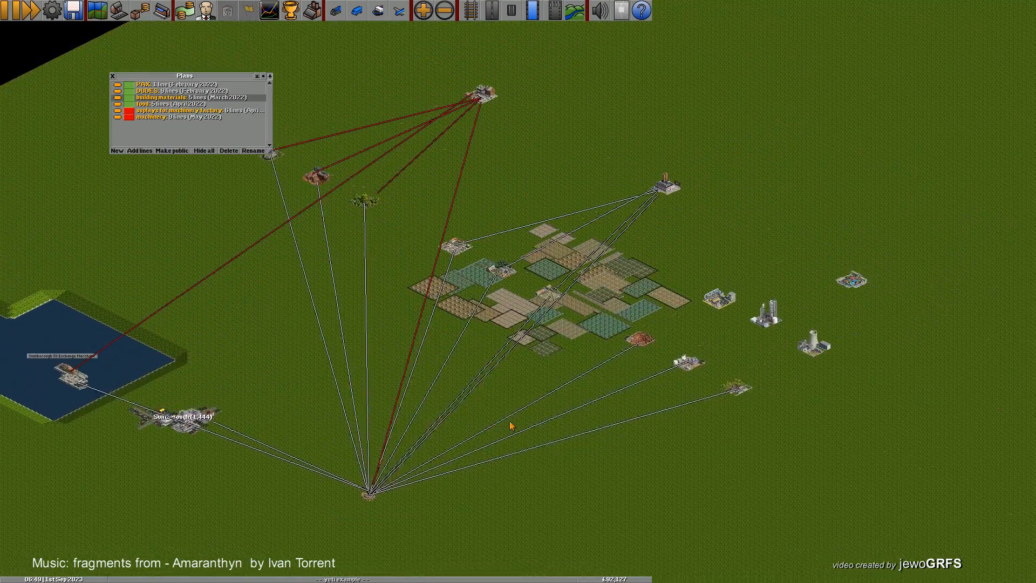
# Highlight the 'supplies for machinery factory' plan in the Plans window.
pyautogui.scroll(-3)
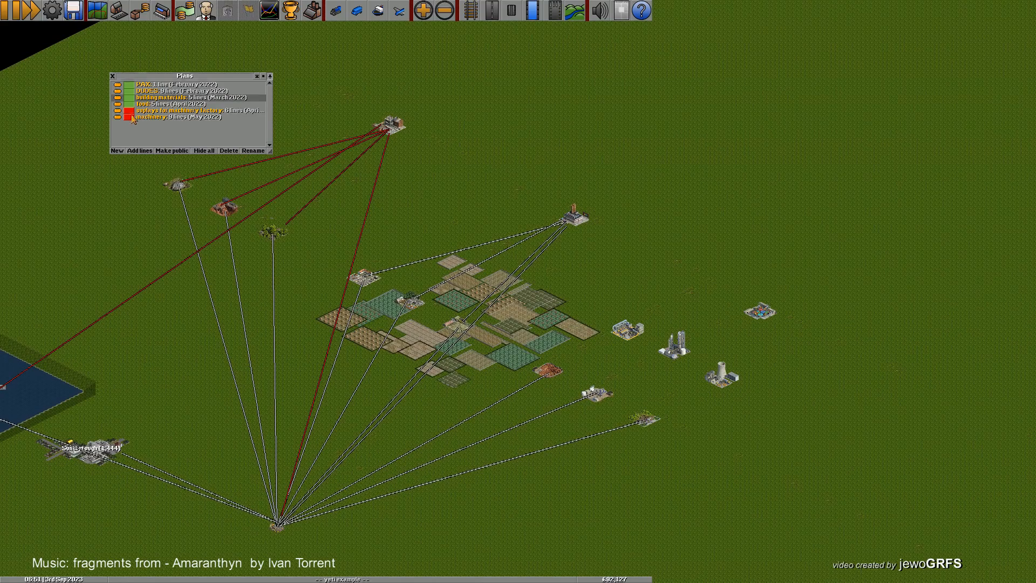
pyautogui.click(192, 109)
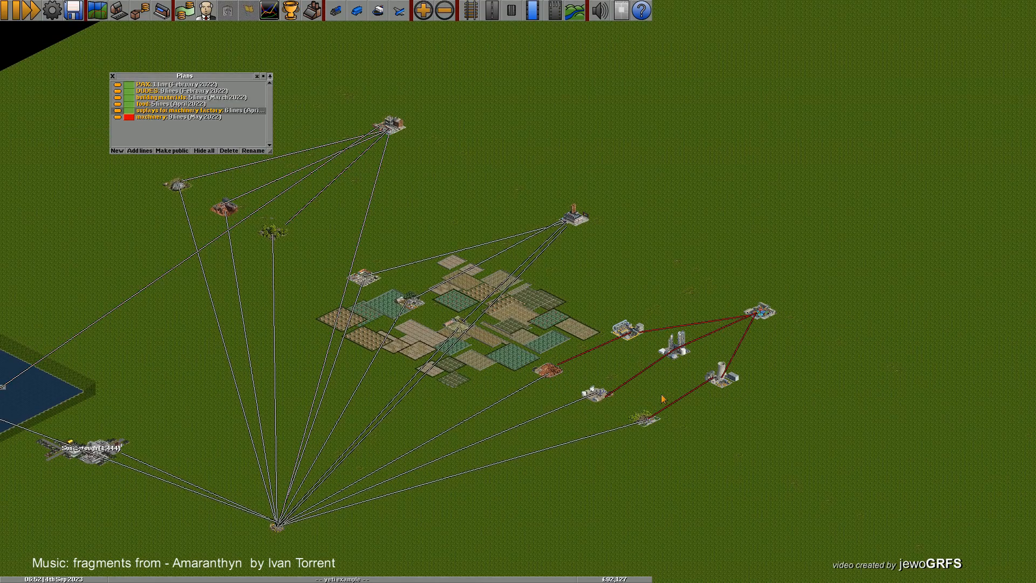
pyautogui.moveTo(566, 378)
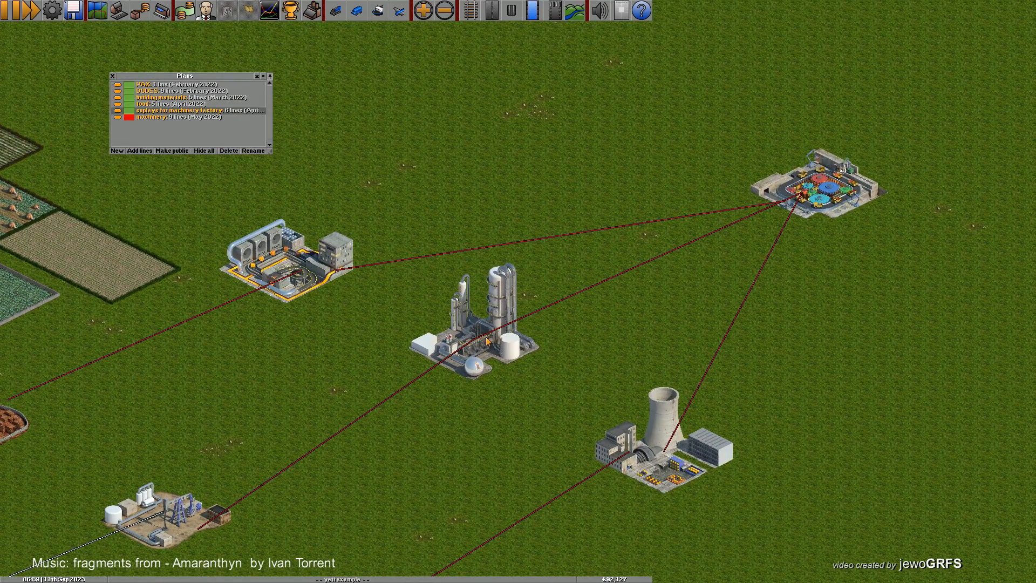
pyautogui.moveTo(486, 342)
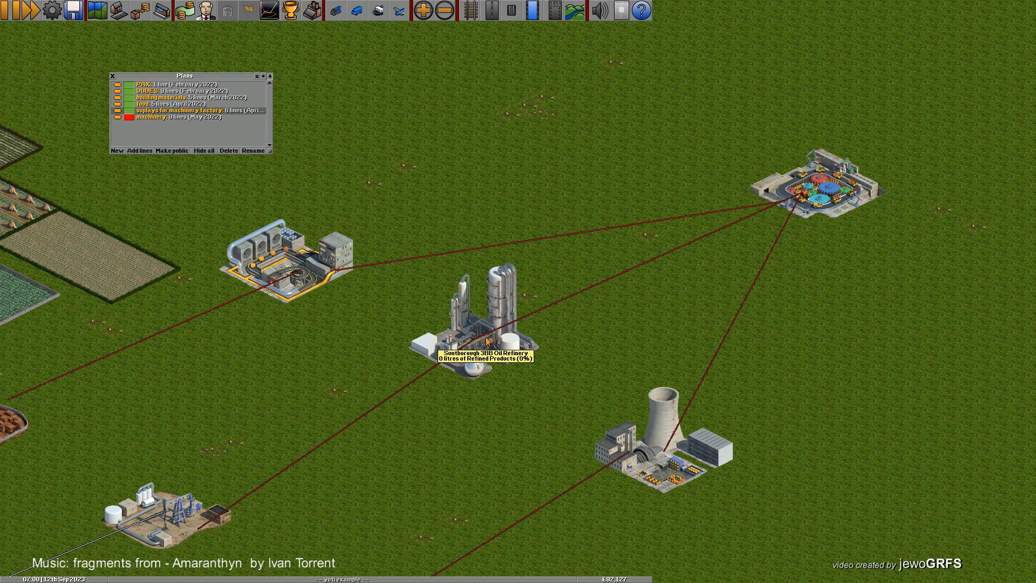
pyautogui.moveTo(819, 186)
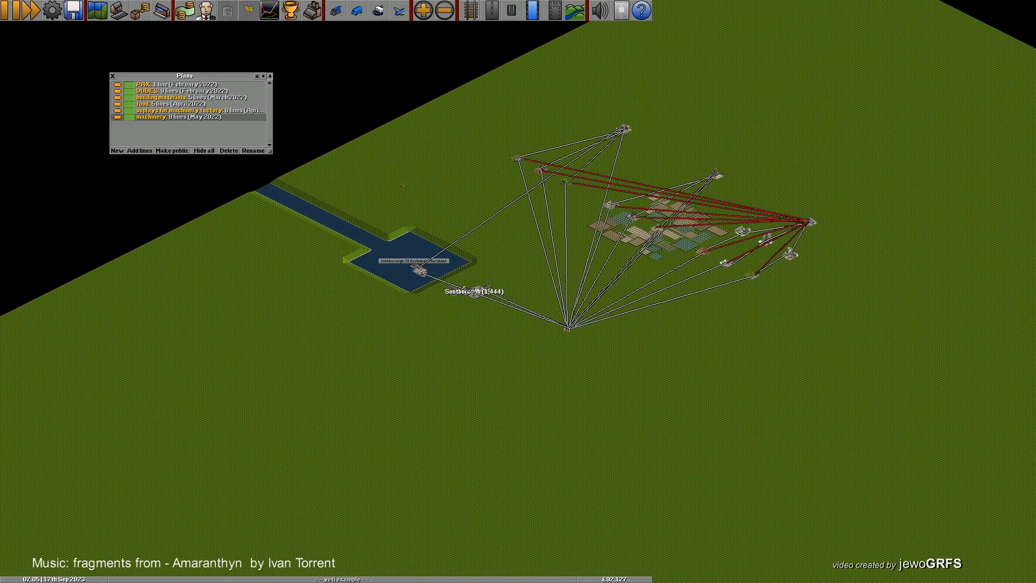
pyautogui.moveTo(131, 87)
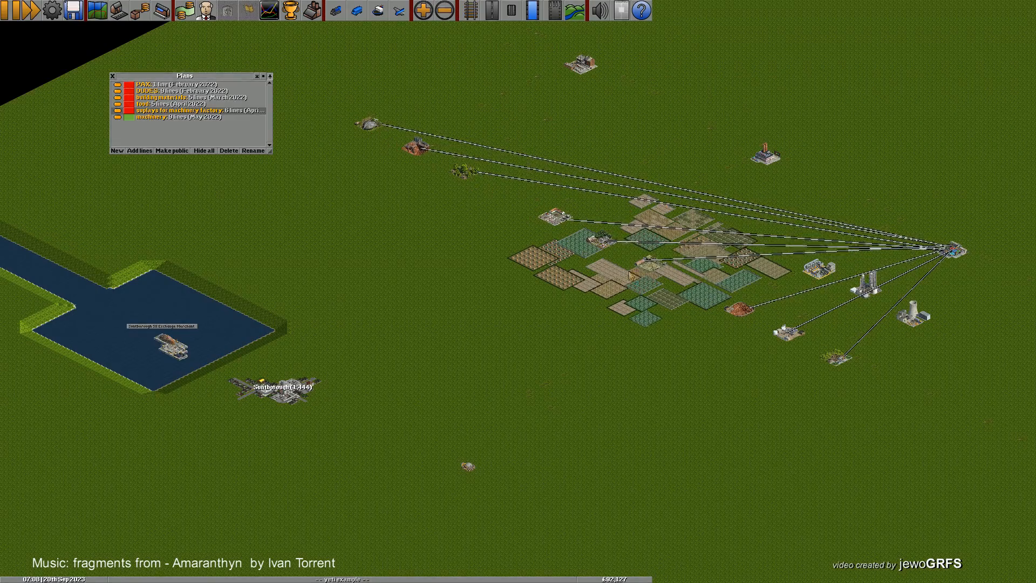
# Hide every plan except the machinery one.
pyautogui.click(413, 143)
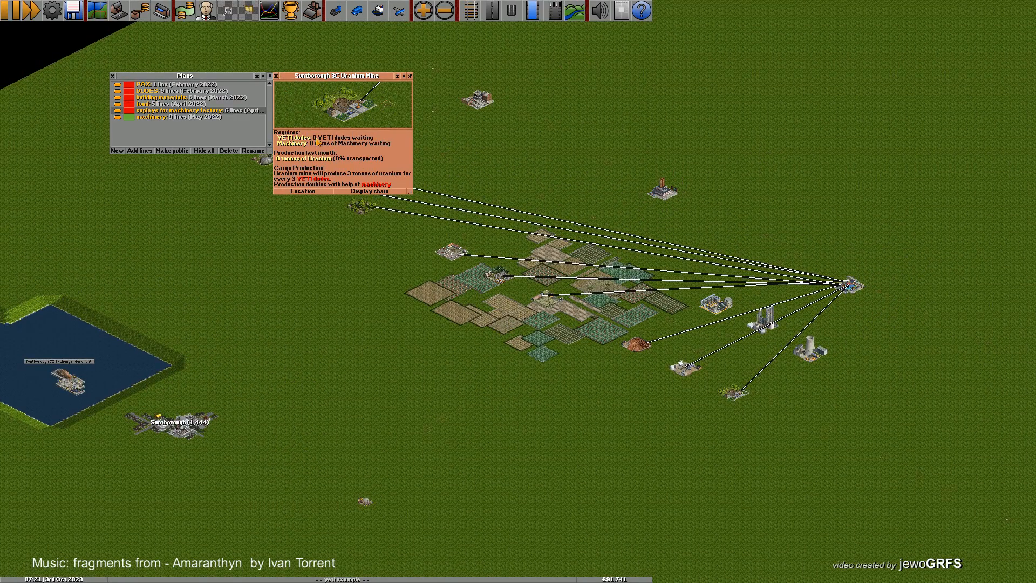
pyautogui.moveTo(283, 81)
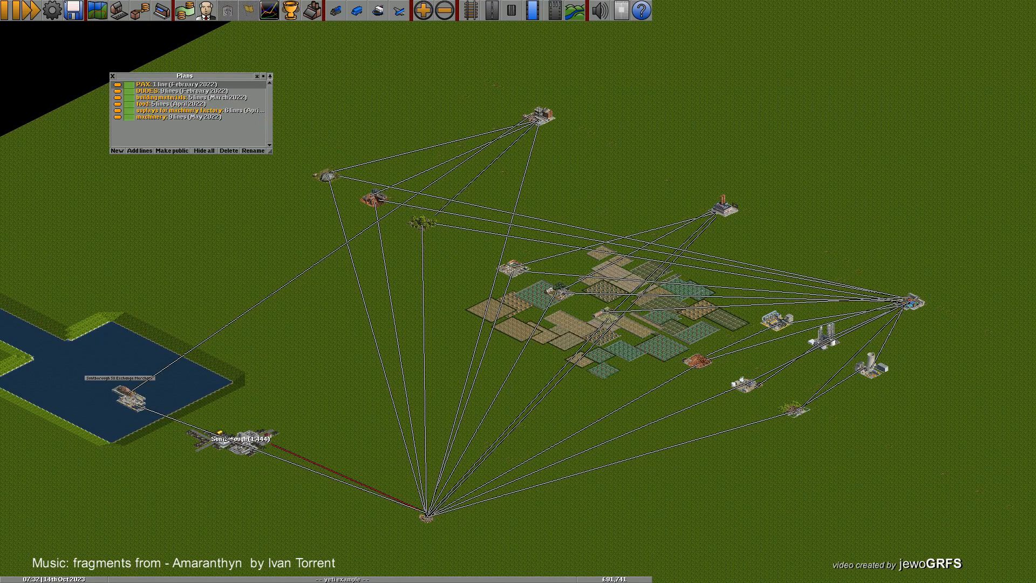
pyautogui.click(131, 102)
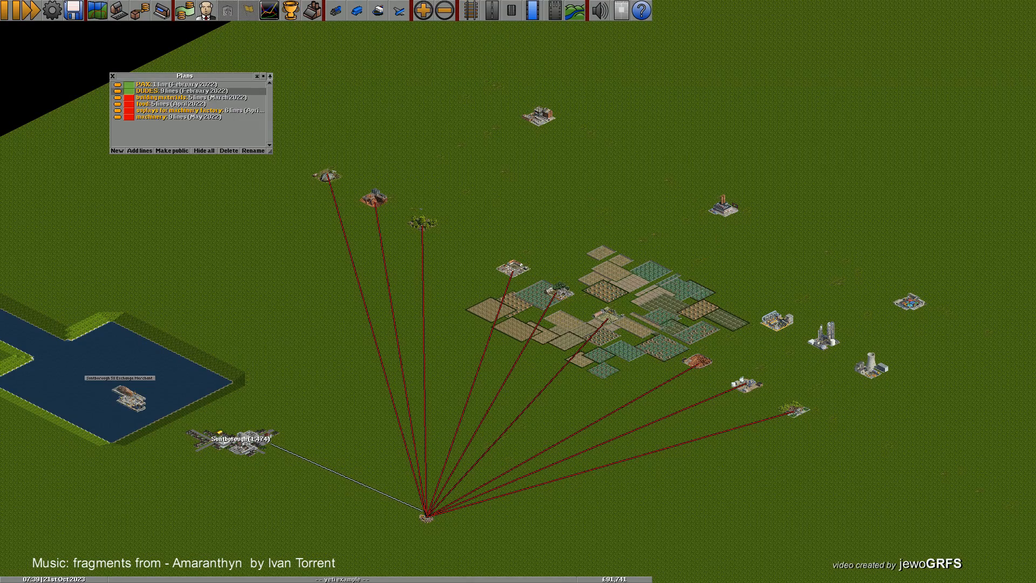
pyautogui.click(184, 104)
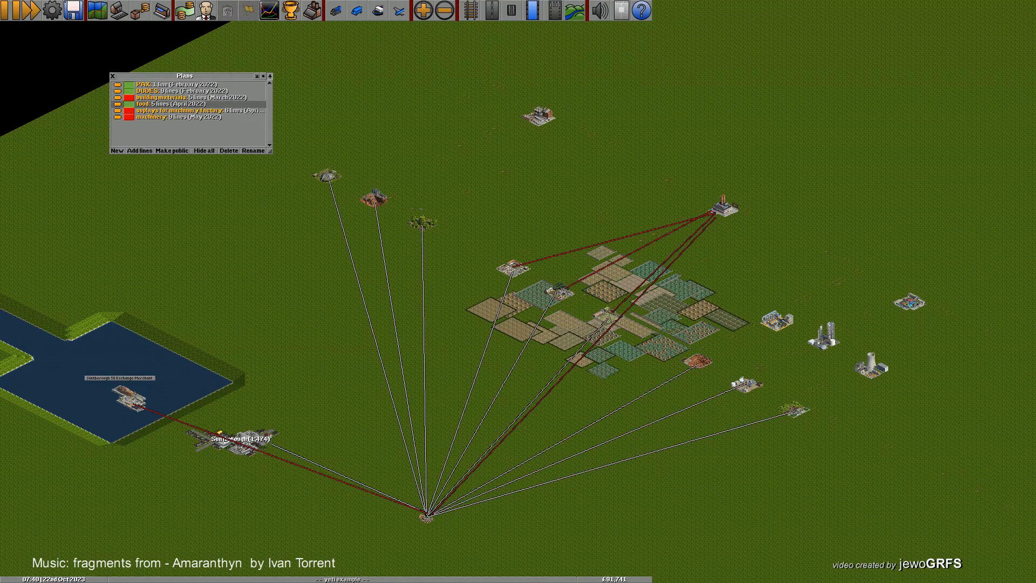
pyautogui.moveTo(425, 511)
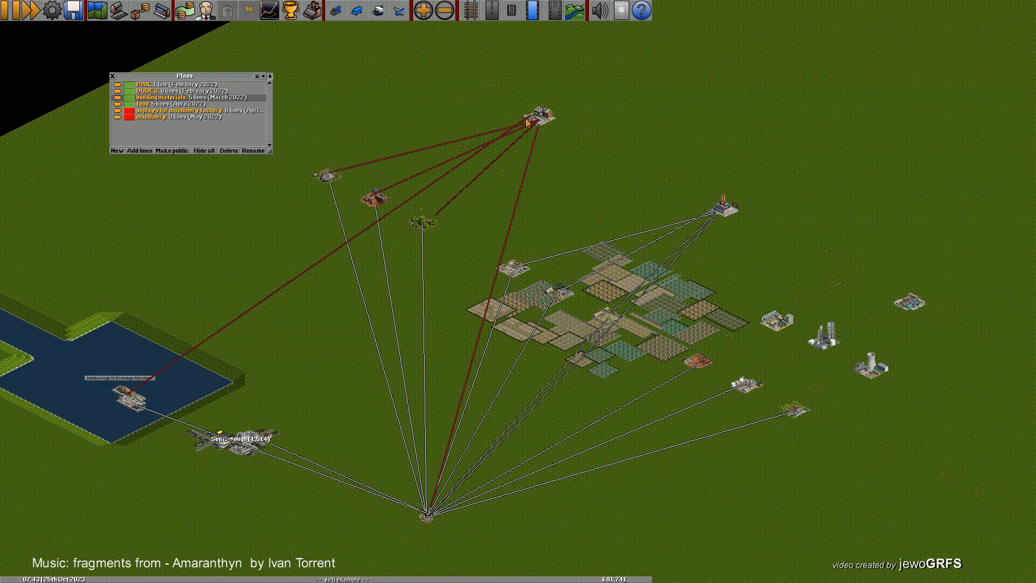
pyautogui.moveTo(538, 119)
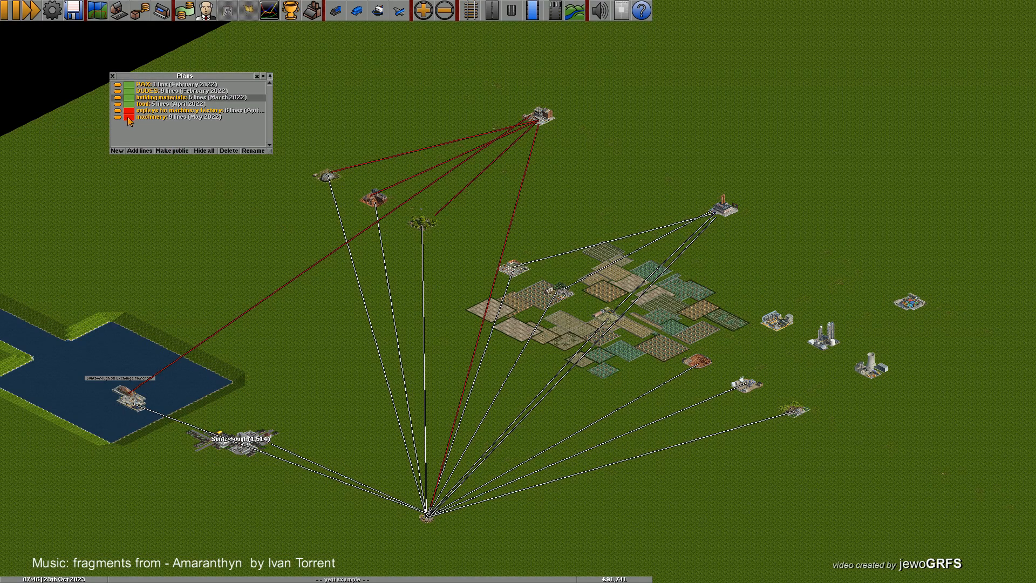
pyautogui.click(192, 110)
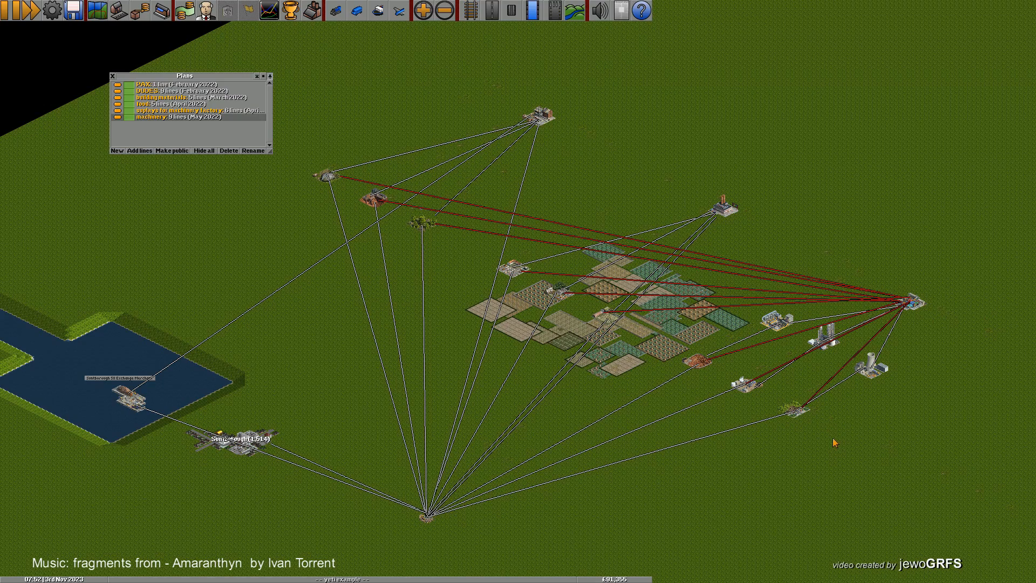
pyautogui.moveTo(439, 267)
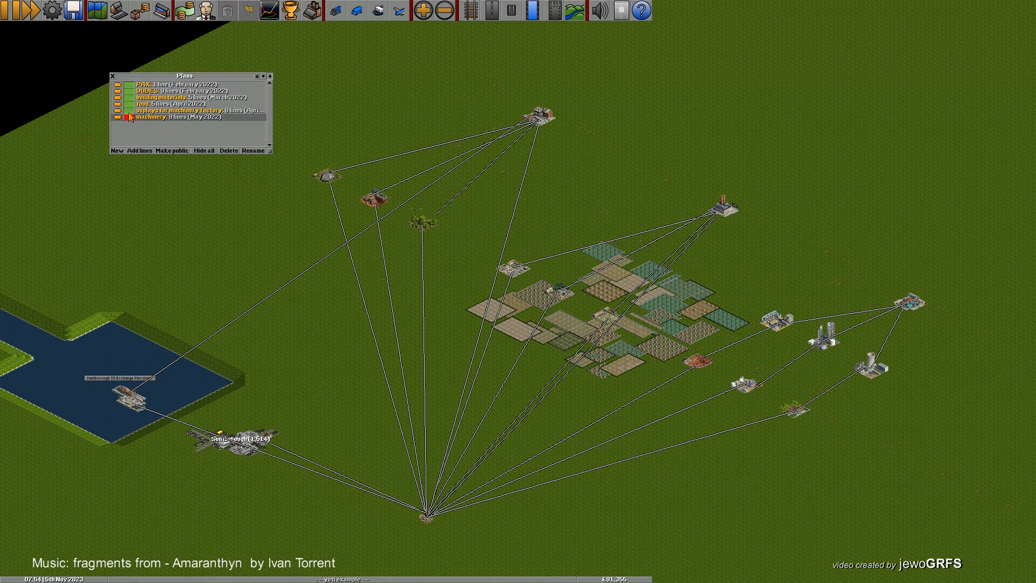
# Hide all plan lines, close the Plans list and zoom out over the test area.
pyautogui.click(119, 96)
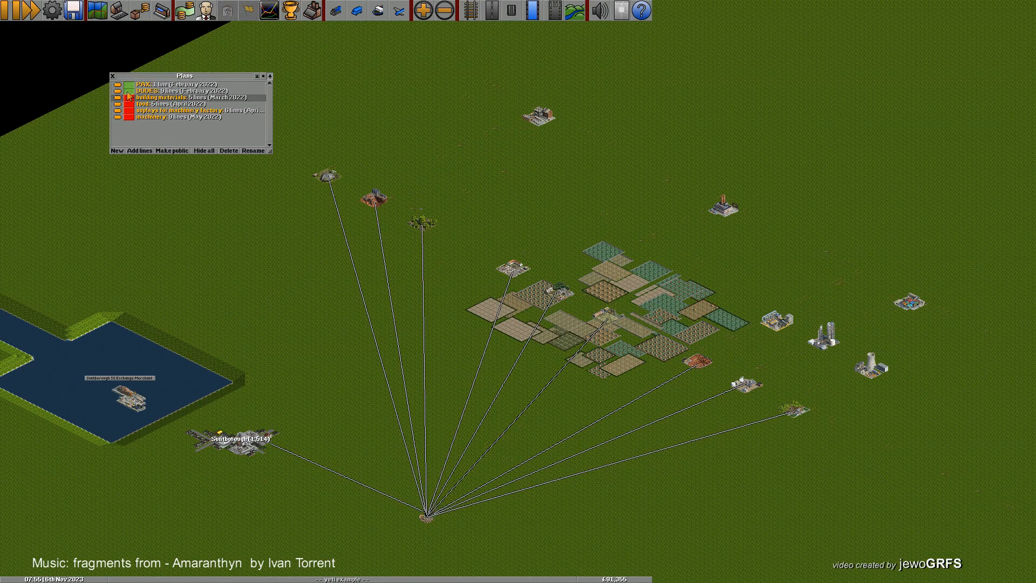
pyautogui.click(205, 151)
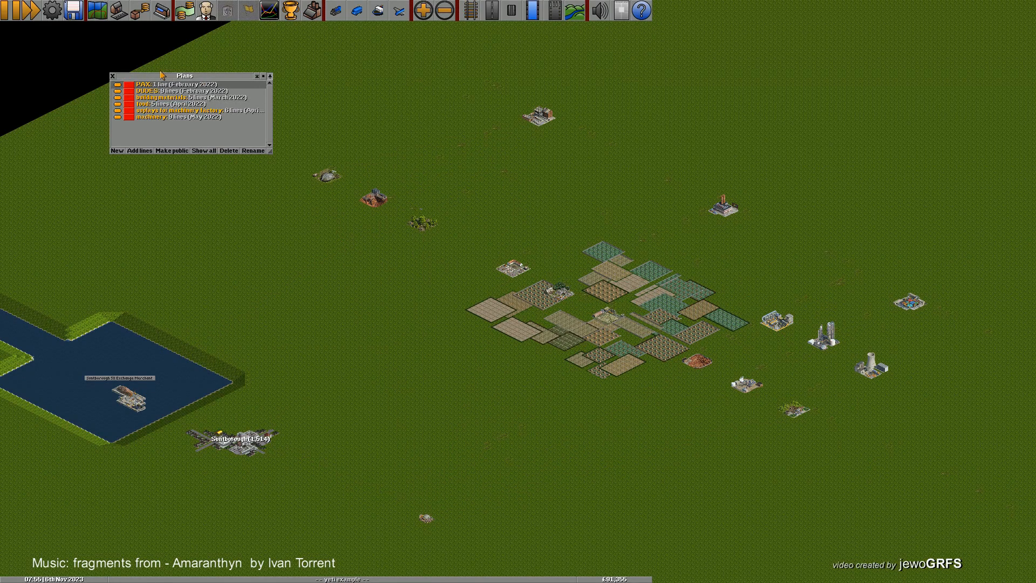
pyautogui.click(114, 74)
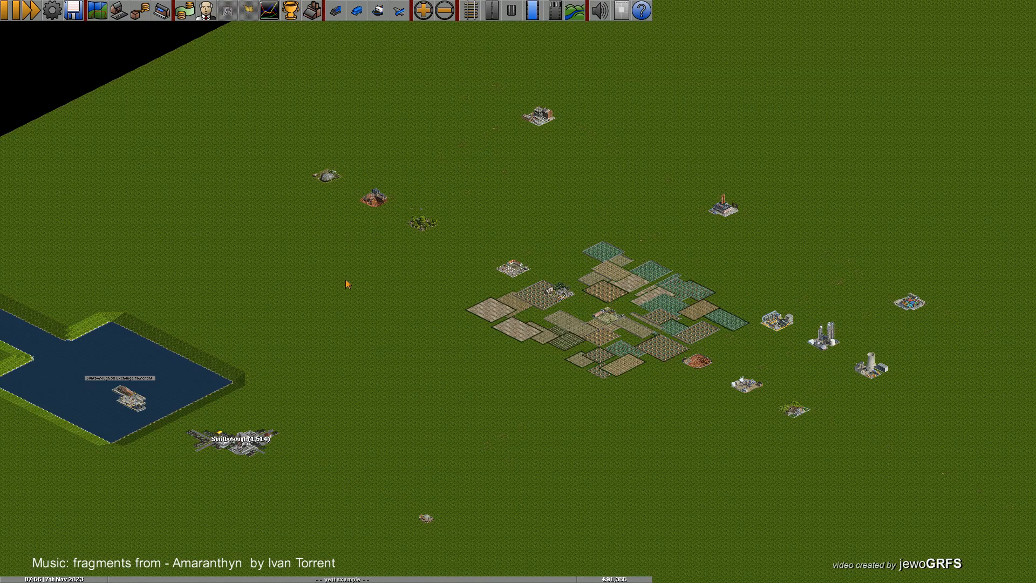
pyautogui.scroll(-3)
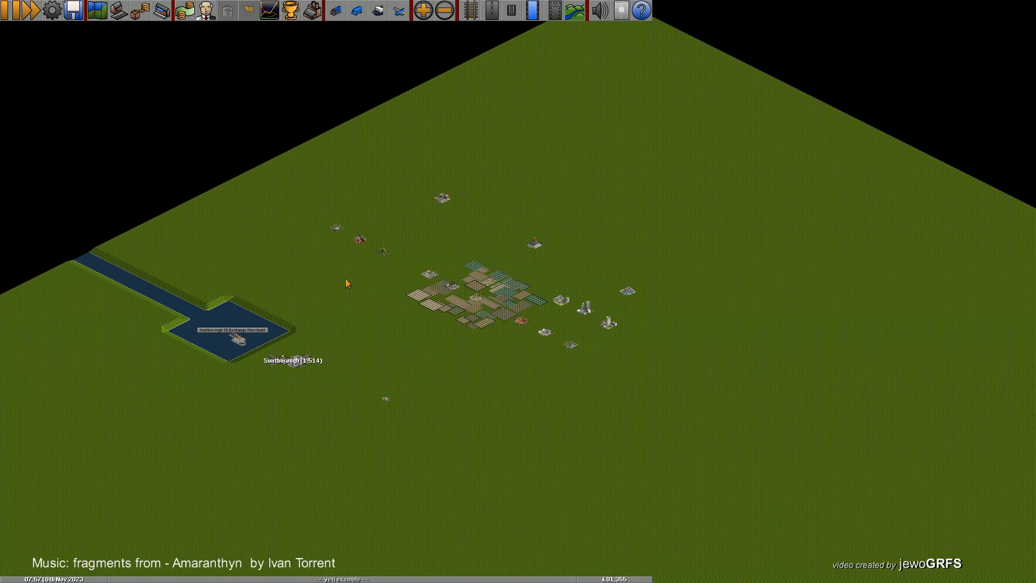
pyautogui.moveTo(384, 273)
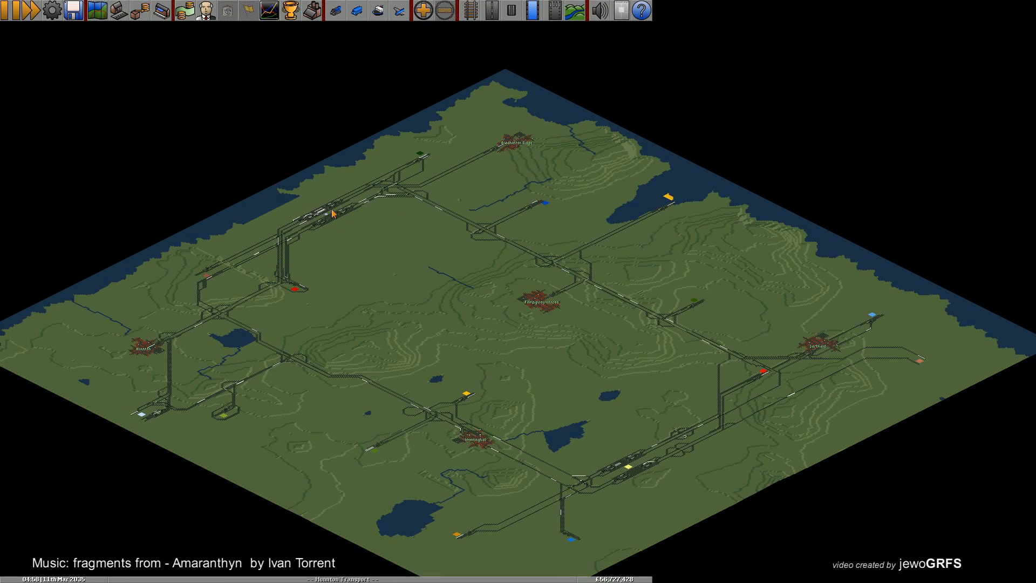
pyautogui.moveTo(330, 215)
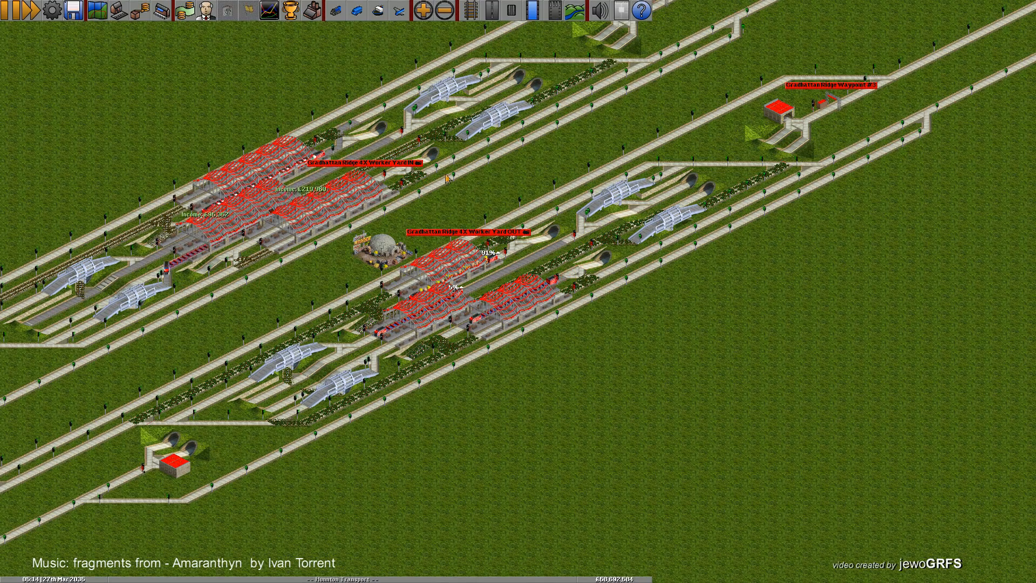
# Zoom toward the station complexes and close the Landscaping toolbar.
pyautogui.scroll(-3)
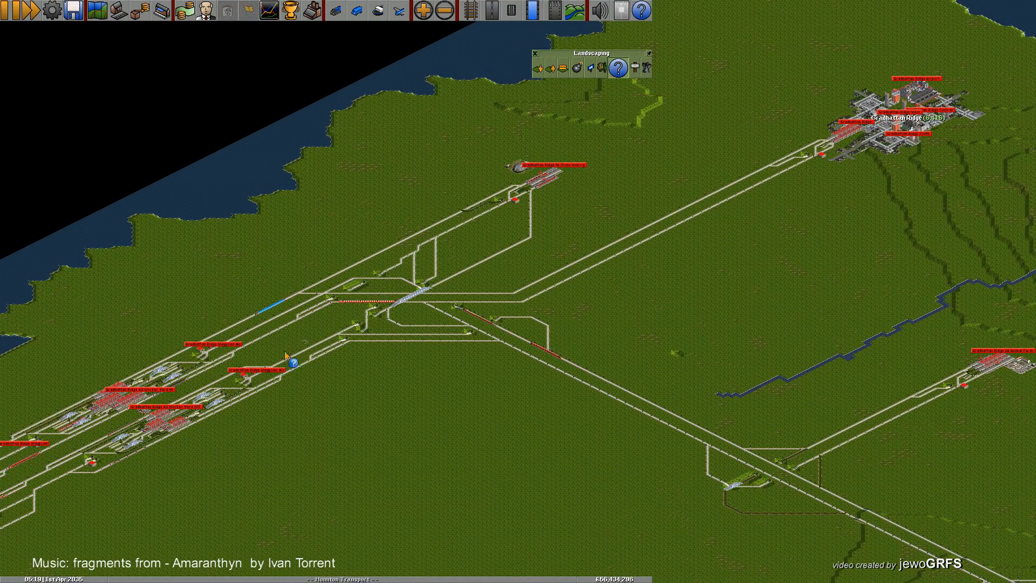
pyautogui.click(594, 300)
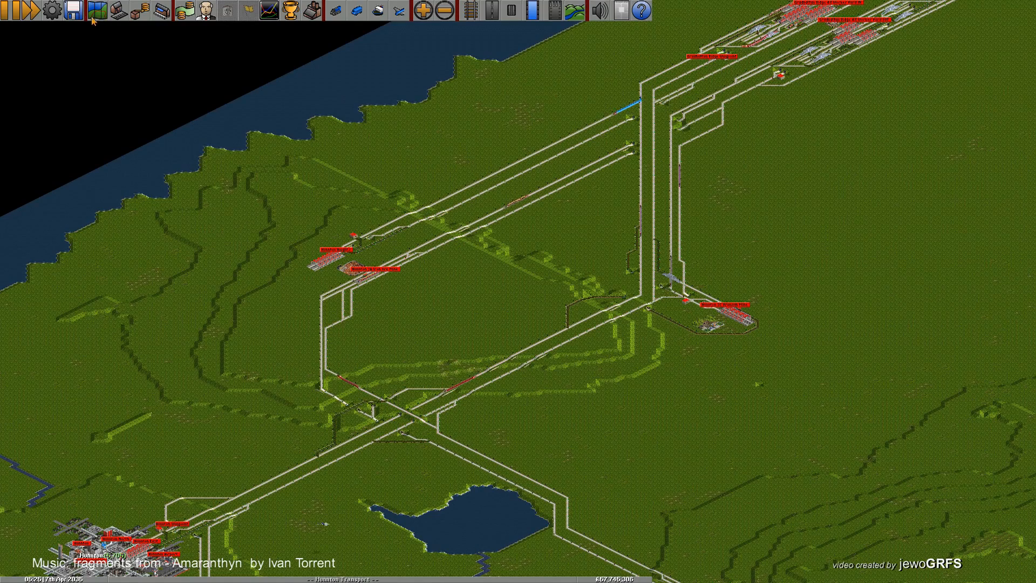
# Review the Accounting settings, including infrastructure maintenance, in the Expert settings list.
pyautogui.click(23, 12)
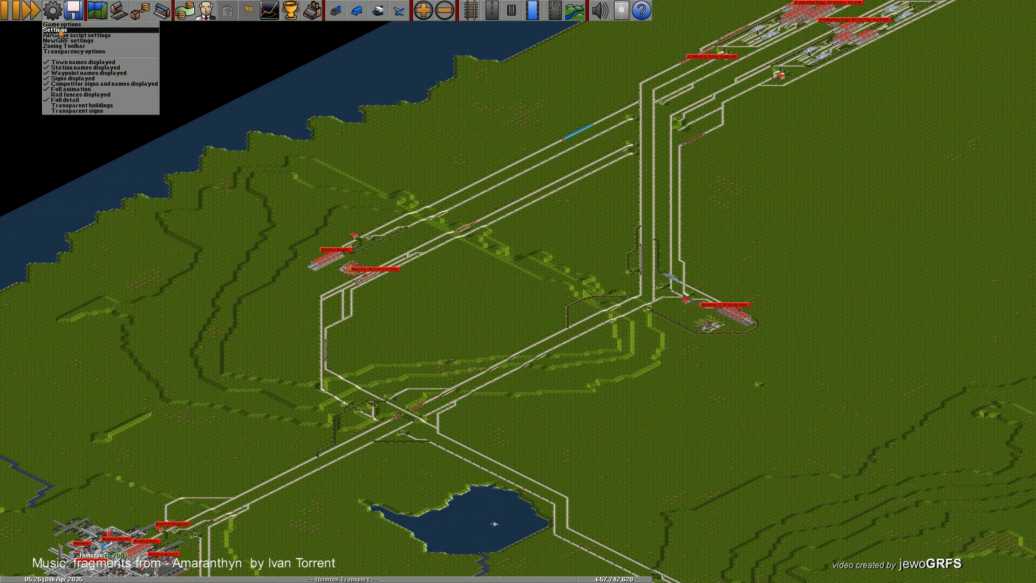
pyautogui.click(54, 31)
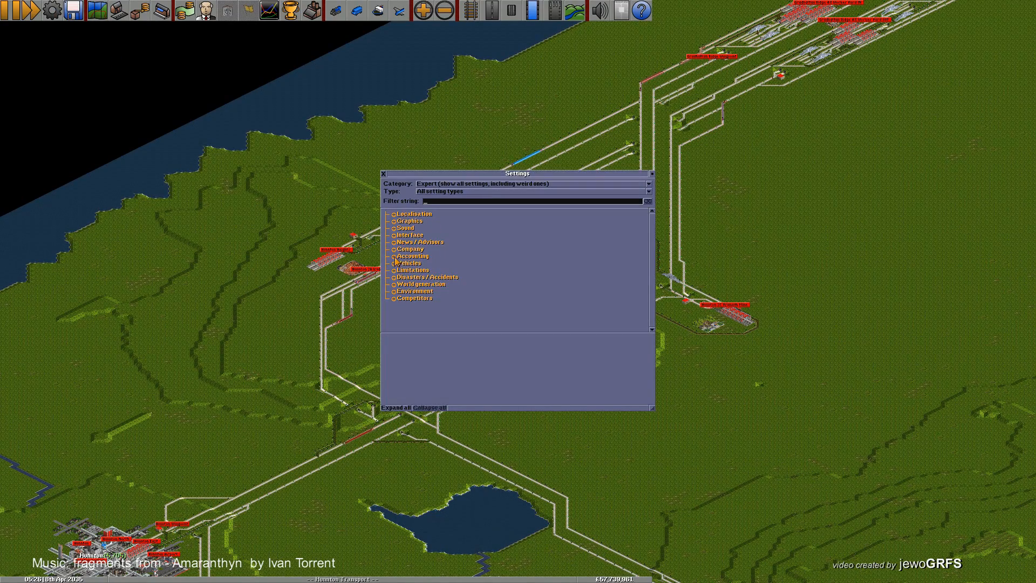
pyautogui.click(394, 255)
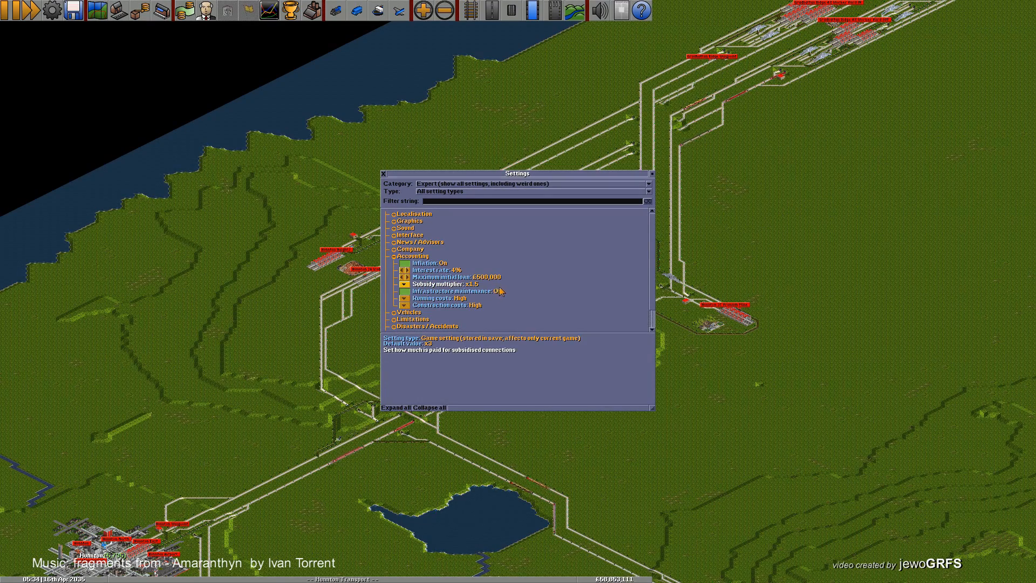
pyautogui.click(404, 291)
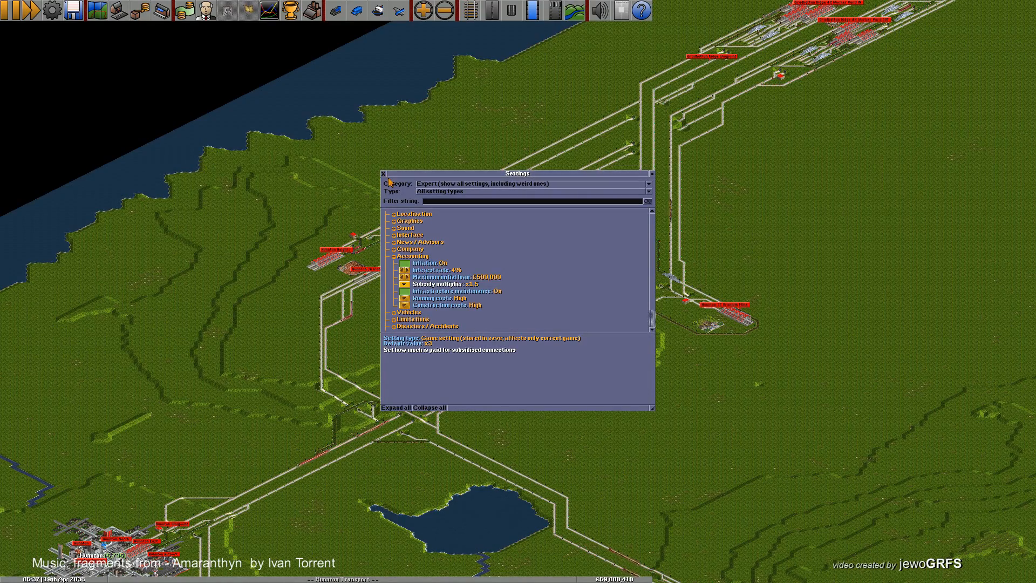
pyautogui.click(382, 173)
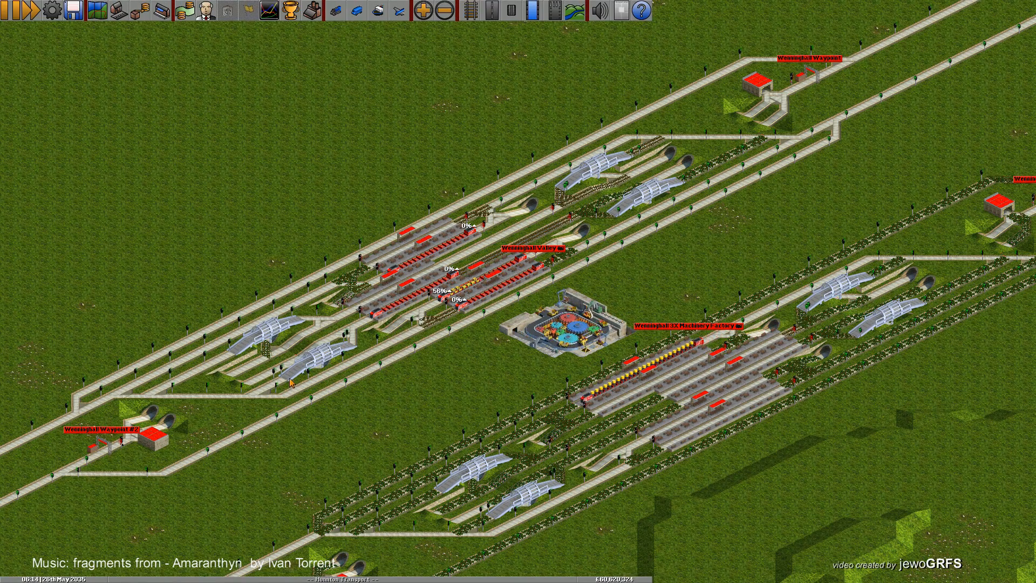
pyautogui.moveTo(233, 419)
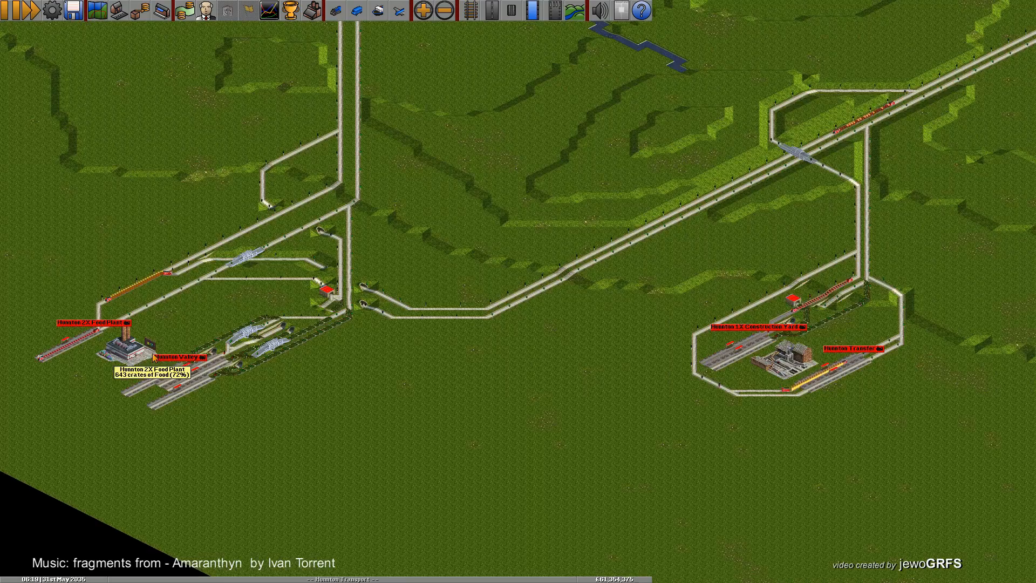
# Zoom out from the Food Plant and Construction Yard stations to the wider network.
pyautogui.scroll(-3)
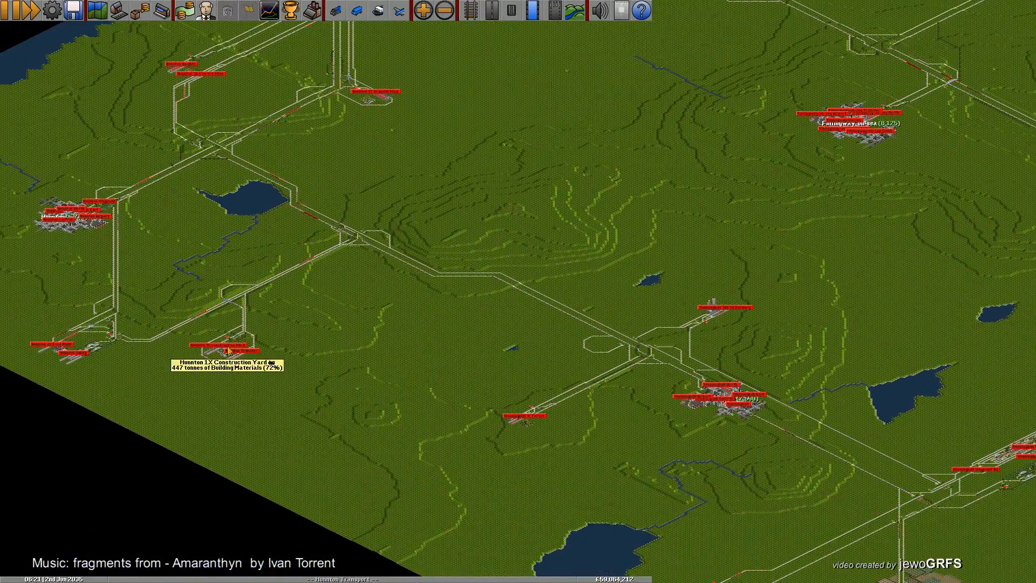
pyautogui.scroll(-3)
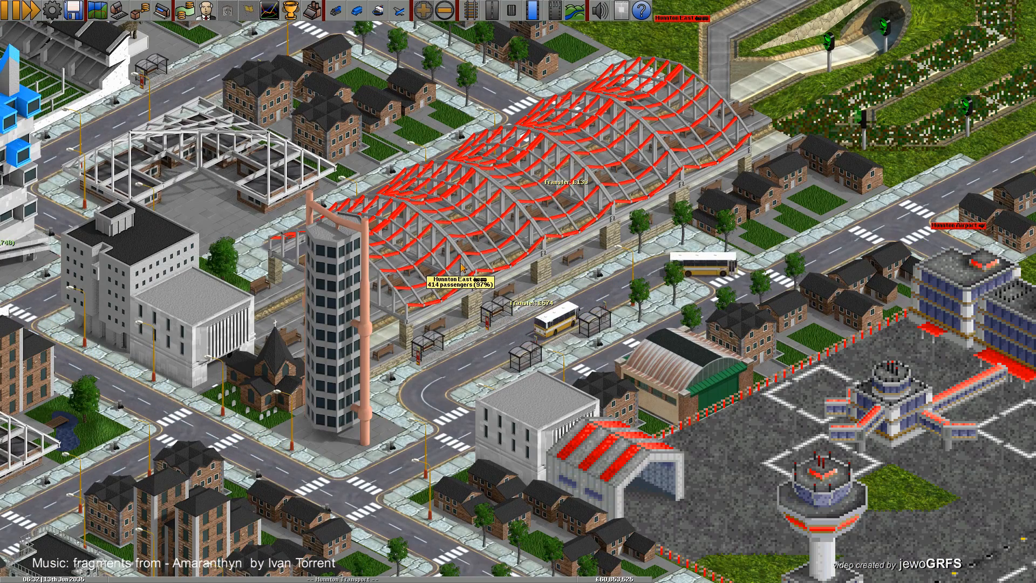
# Inspect the Houston East passenger station beside the airport.
pyautogui.click(458, 276)
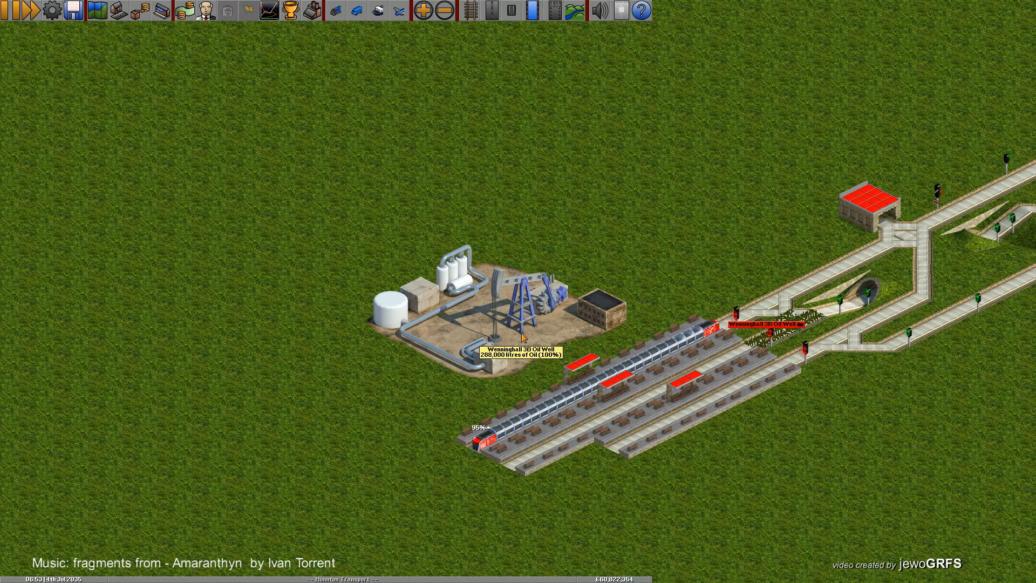
pyautogui.moveTo(541, 389)
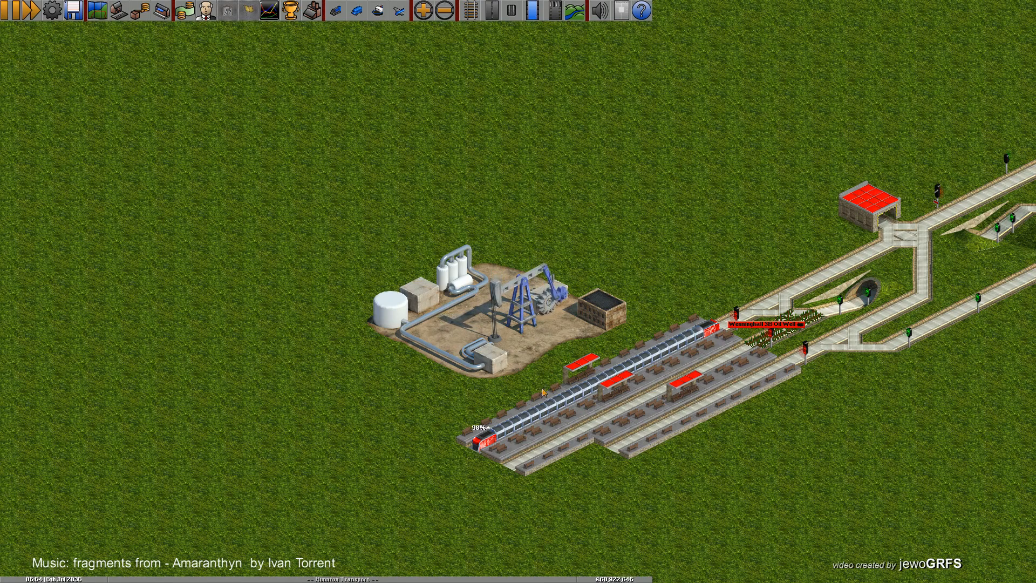
pyautogui.moveTo(516, 452)
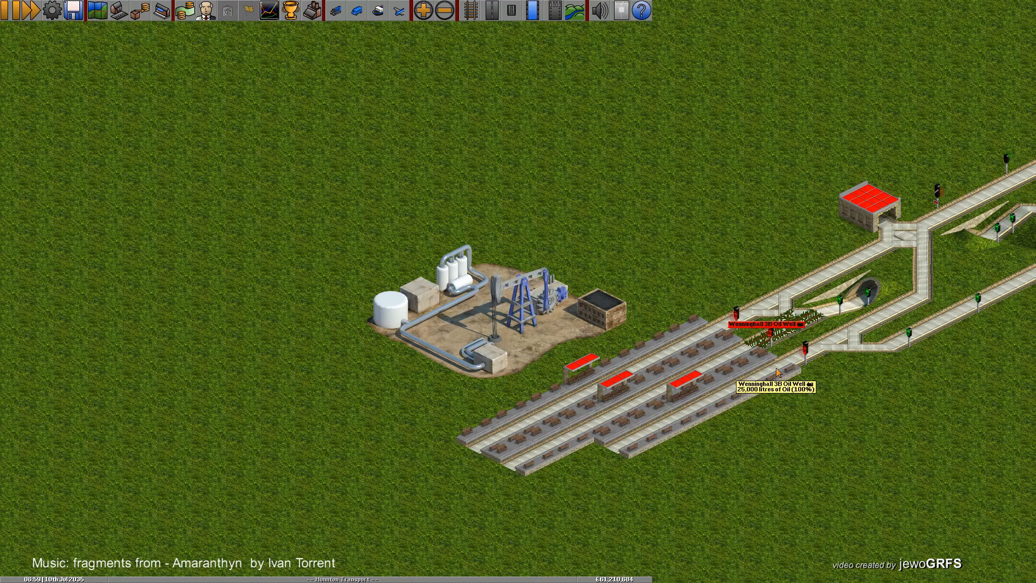
pyautogui.moveTo(641, 446)
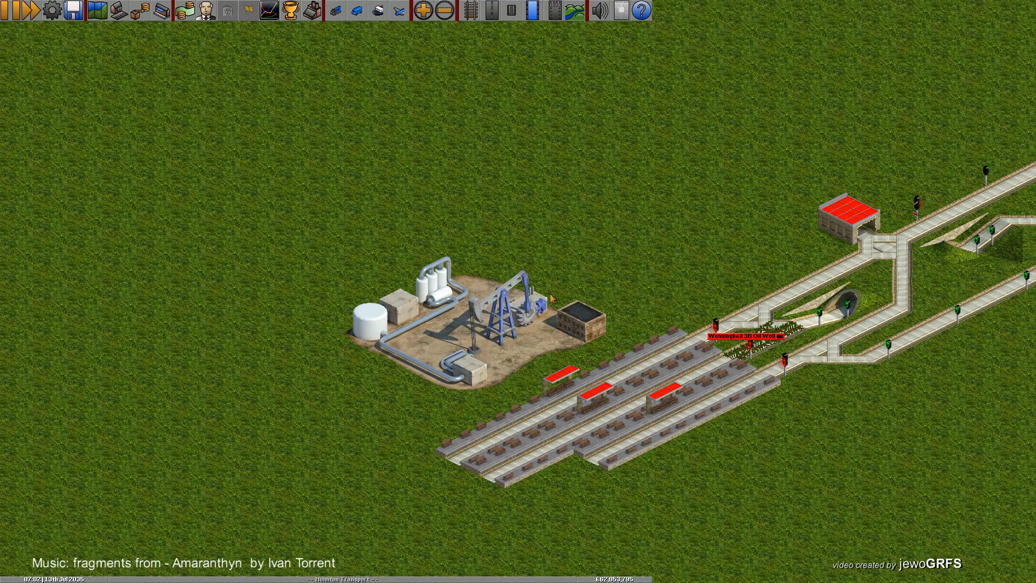
# Bring up the rail construction tools by the oil well station.
pyautogui.click(460, 11)
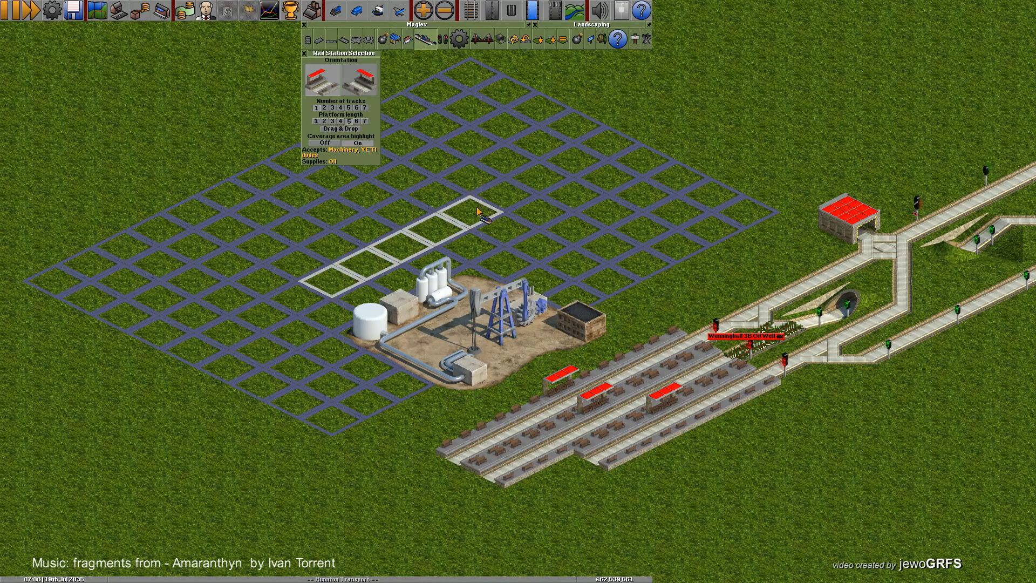
# Place the new two-track station, Wenningshall South, beyond the oil well.
pyautogui.click(482, 208)
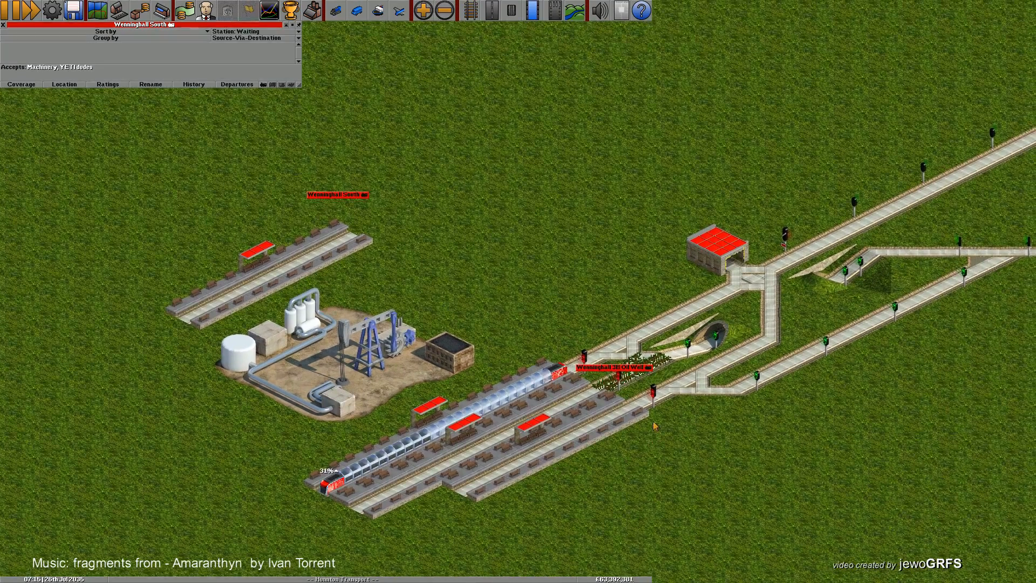
pyautogui.moveTo(651, 404)
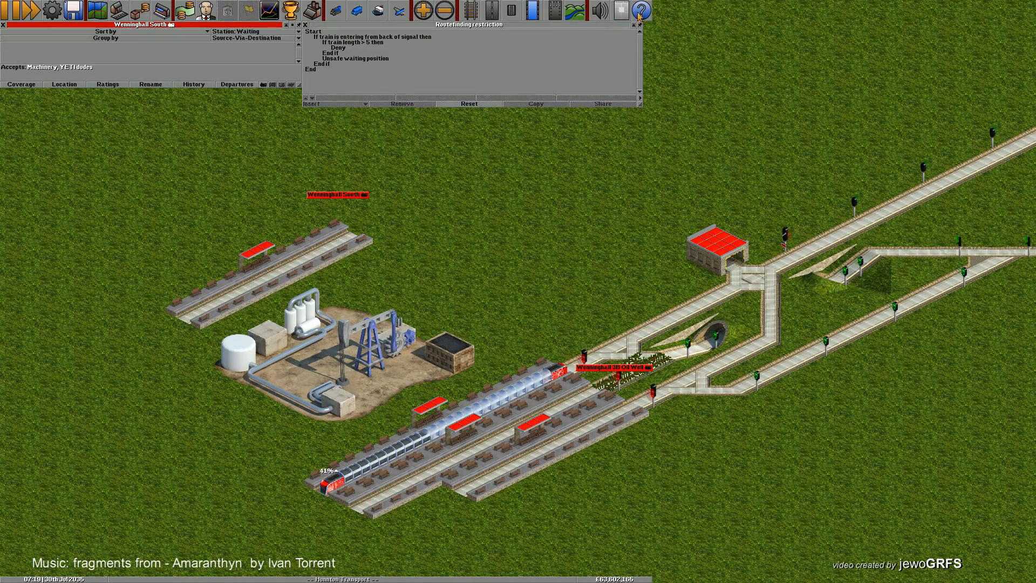
# Show the About OpenTTD version window from the Help menu, then close it.
pyautogui.click(640, 11)
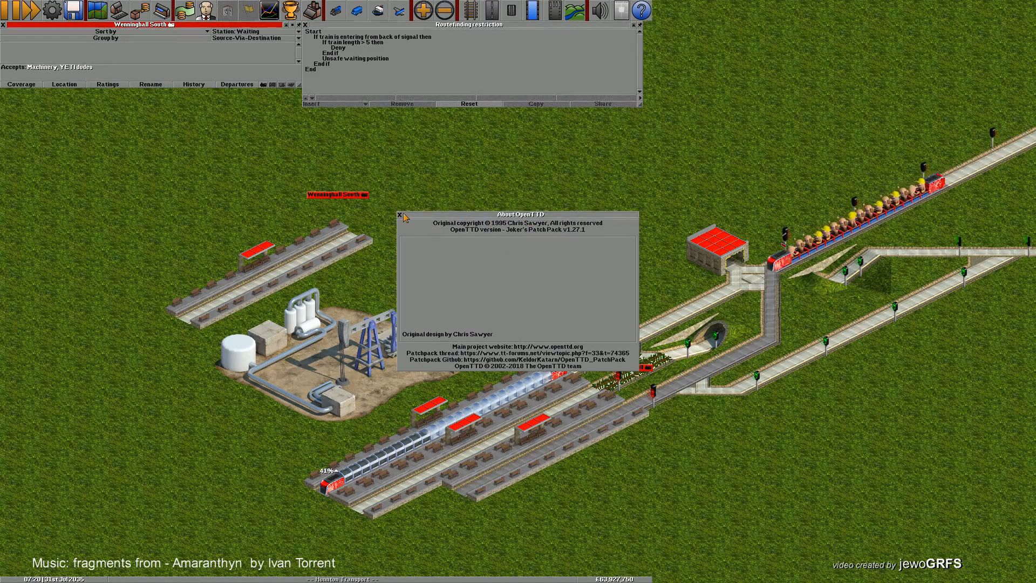
pyautogui.click(398, 213)
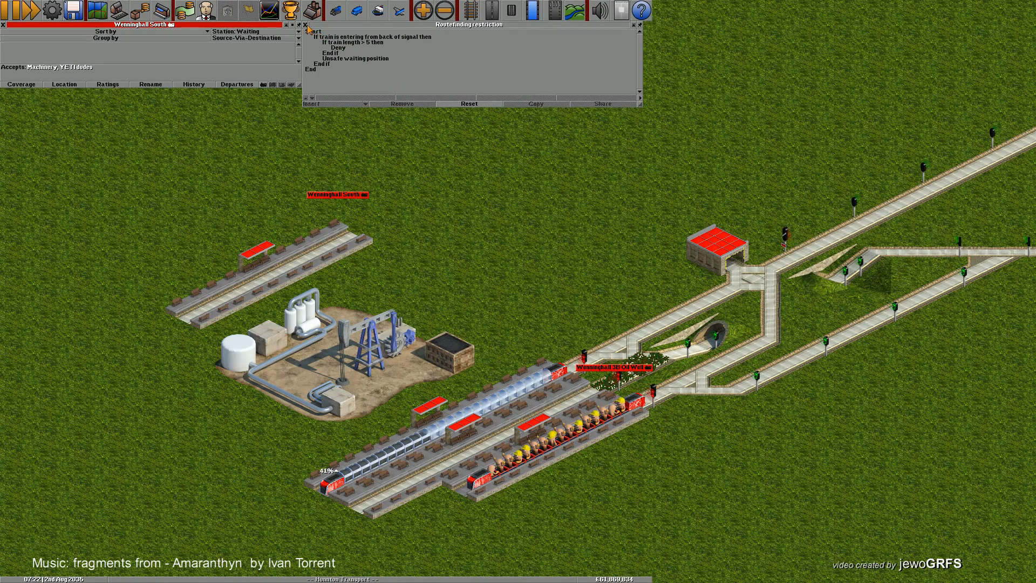
pyautogui.click(306, 25)
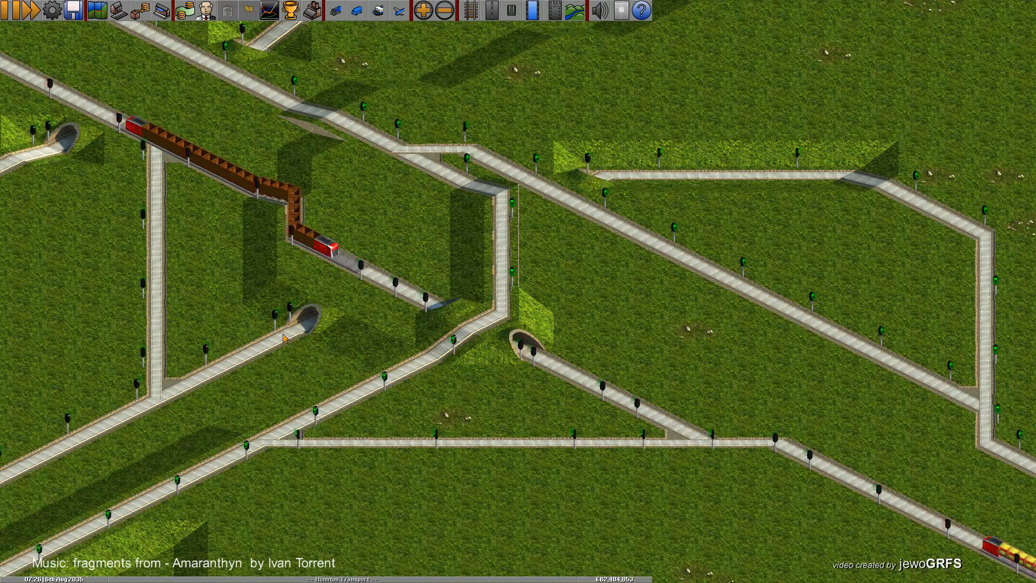
# Zoom out to an overview of the whole rail network linking towns and industries.
pyautogui.scroll(-3)
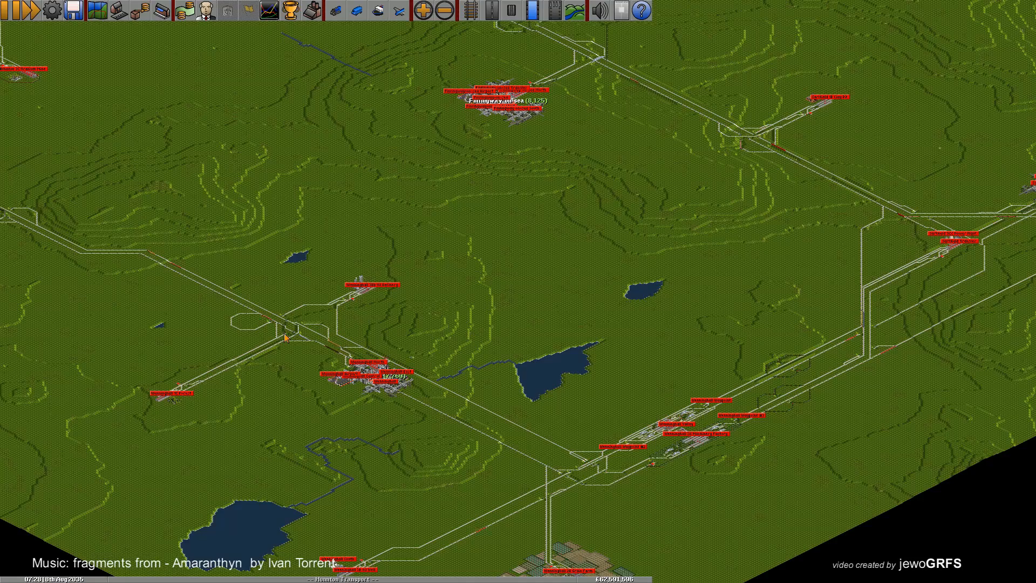
pyautogui.moveTo(482, 268)
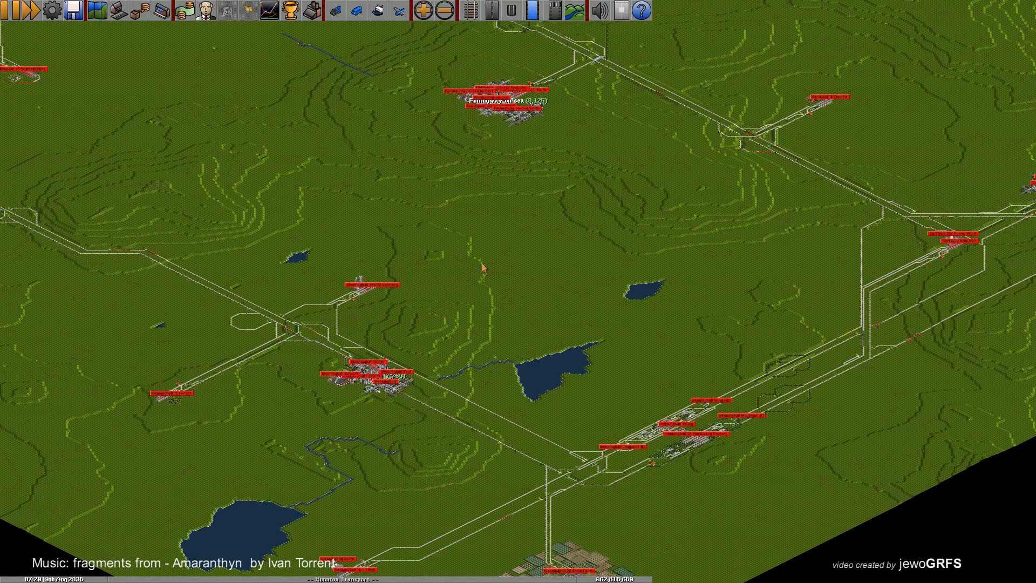